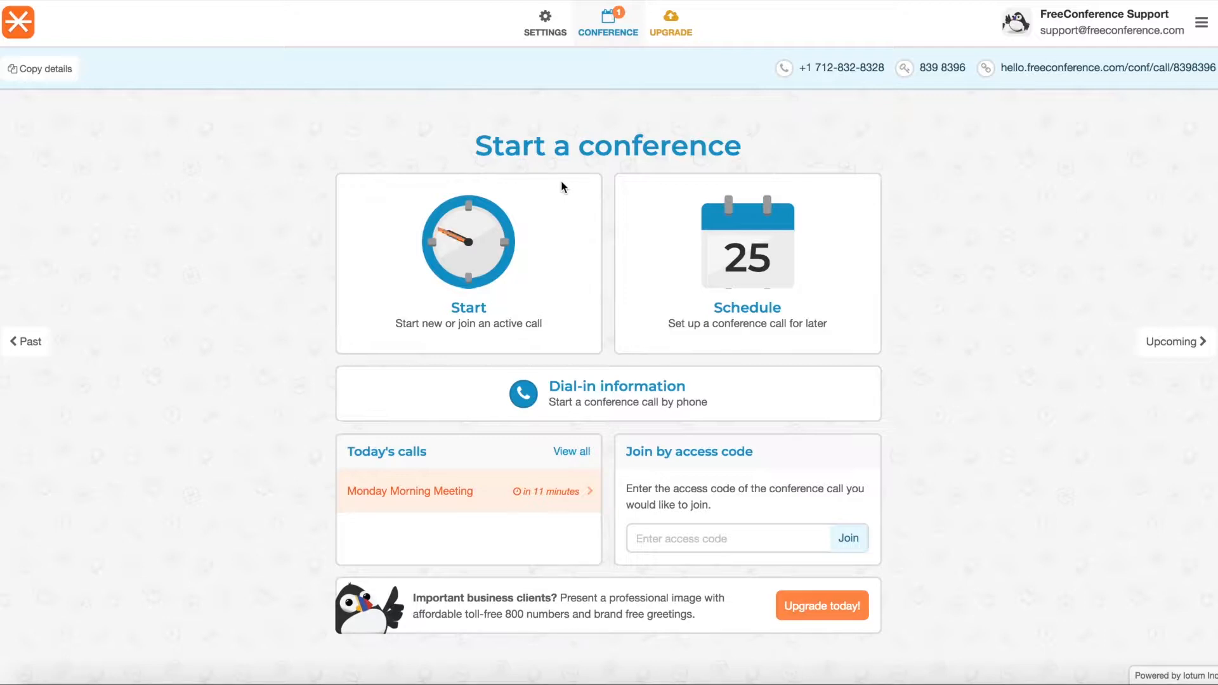
pyautogui.moveTo(237, 369)
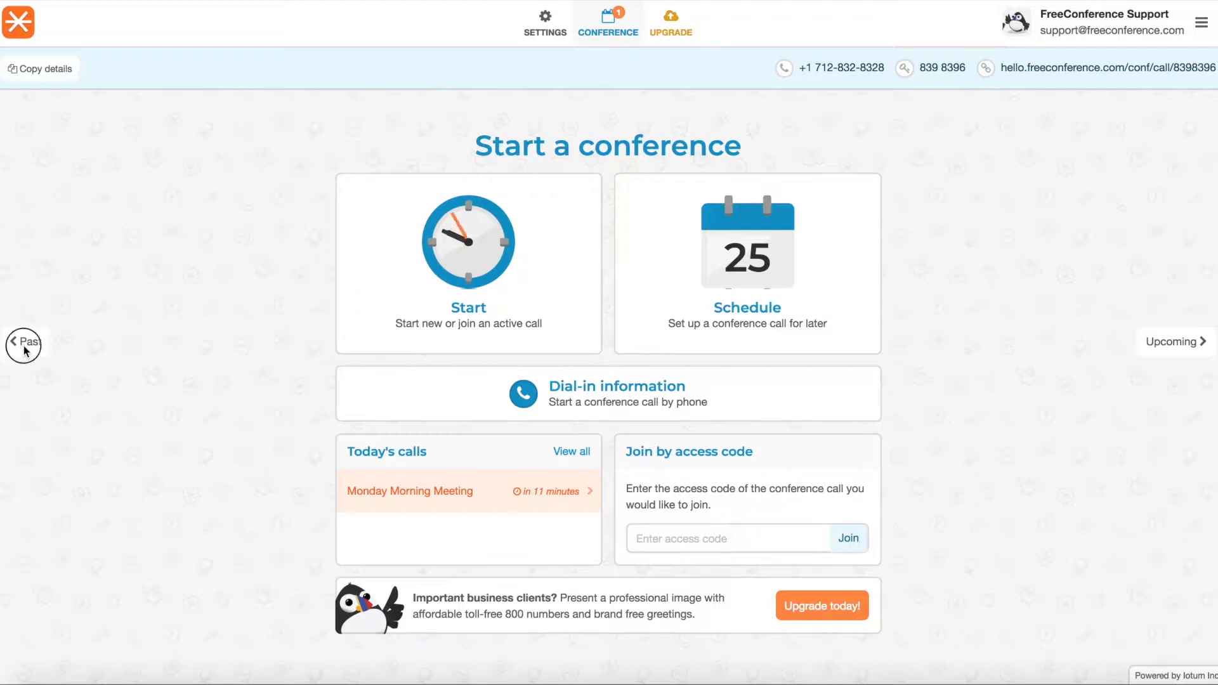
# Show the list of past conferences from the Start a conference page
pyautogui.click(23, 346)
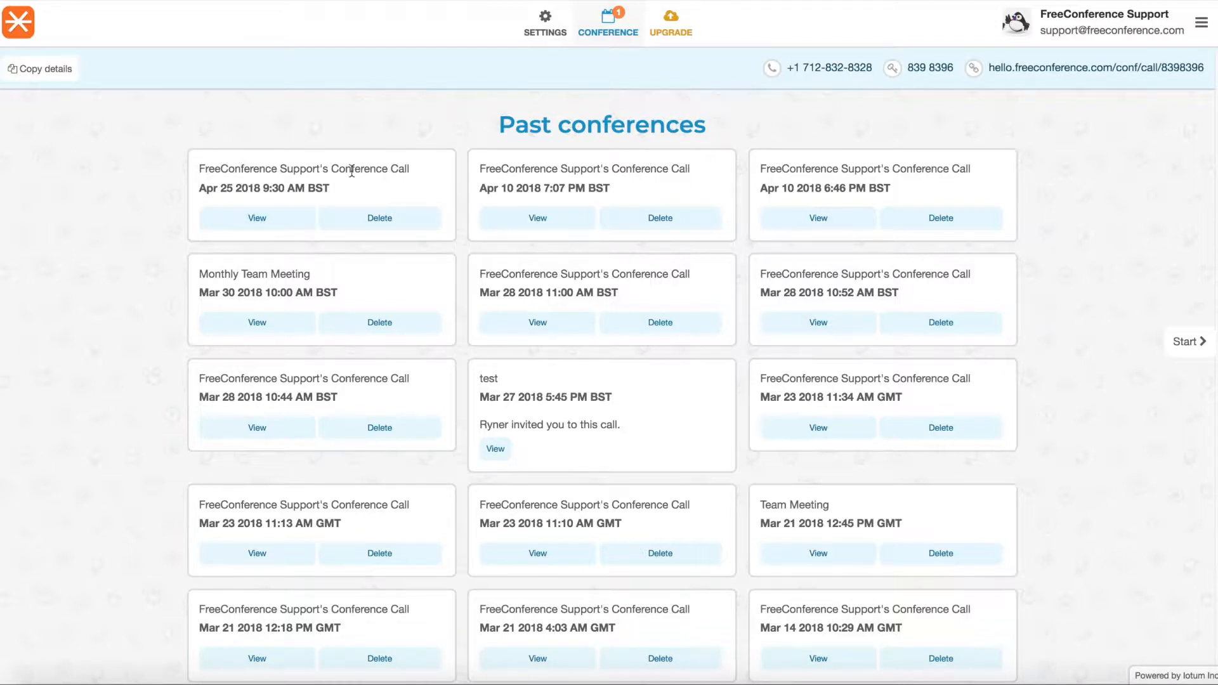
pyautogui.doubleClick(231, 274)
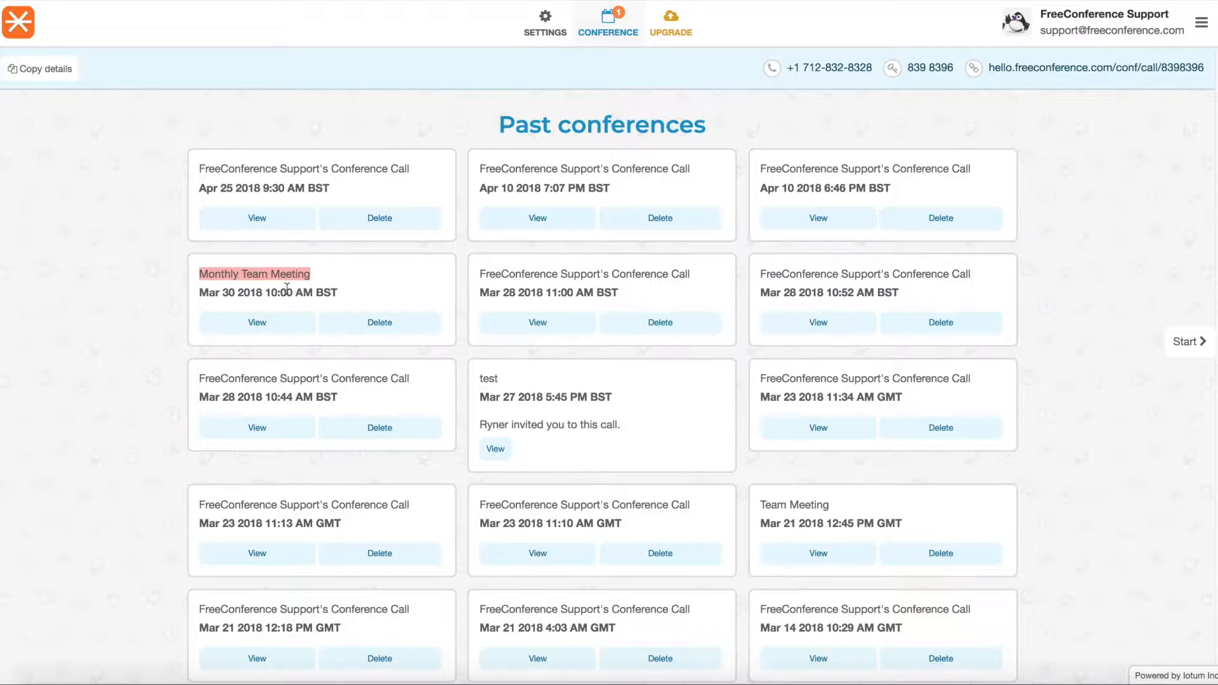
pyautogui.moveTo(345, 194)
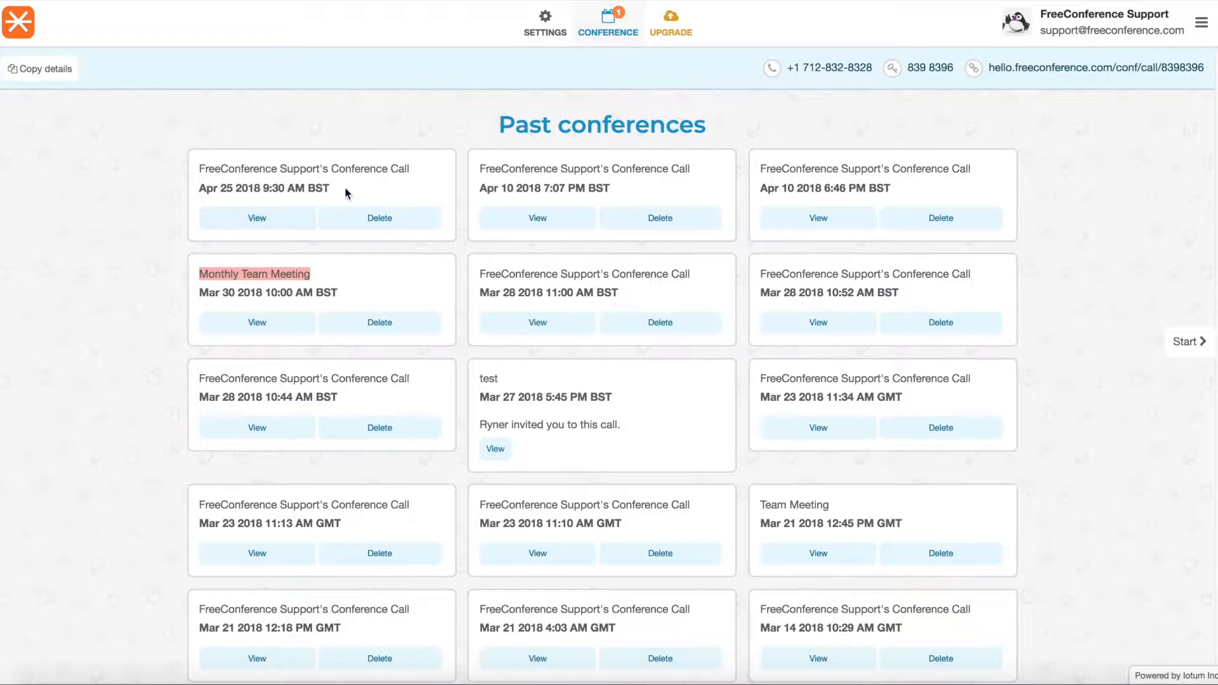
# View the Apr 25 2018 9:30 AM call summary and export its attendee list as CSV
pyautogui.click(256, 217)
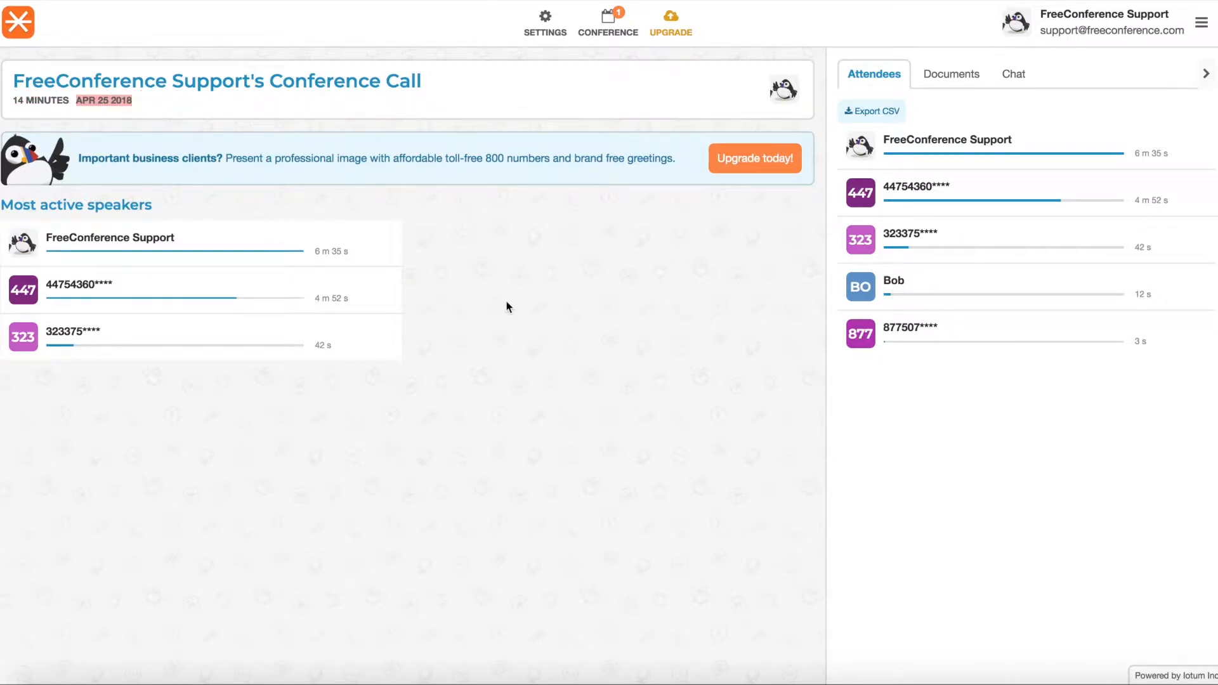
pyautogui.moveTo(464, 301)
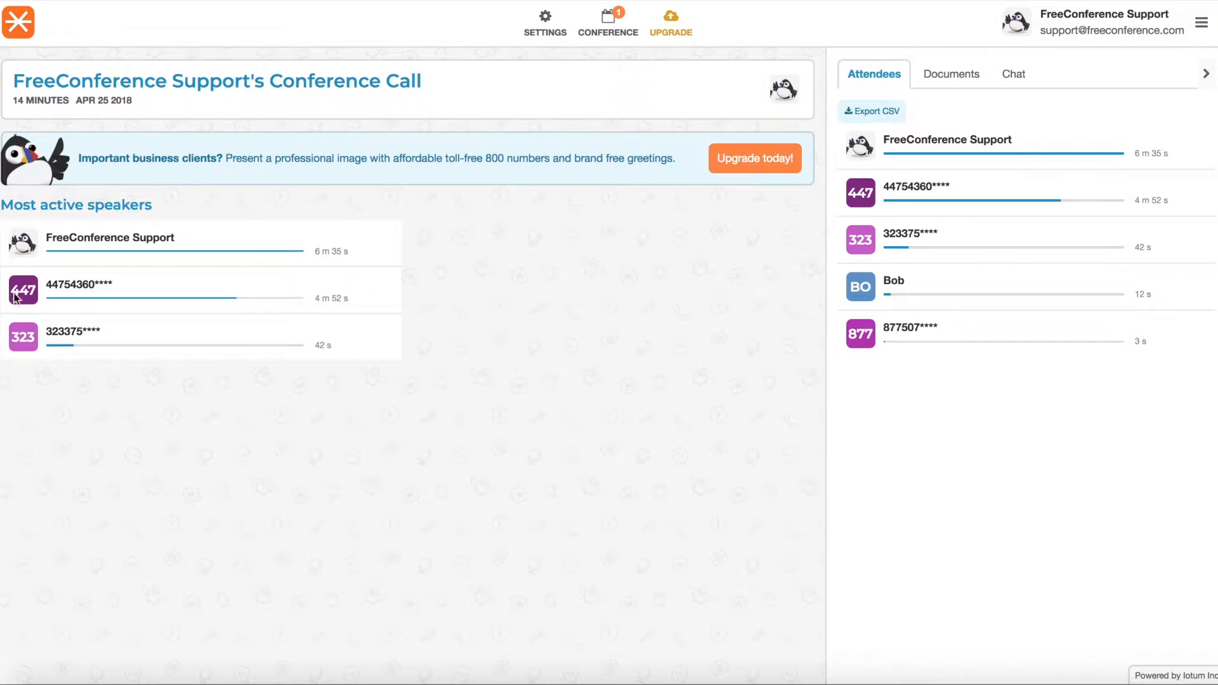
pyautogui.moveTo(46, 348)
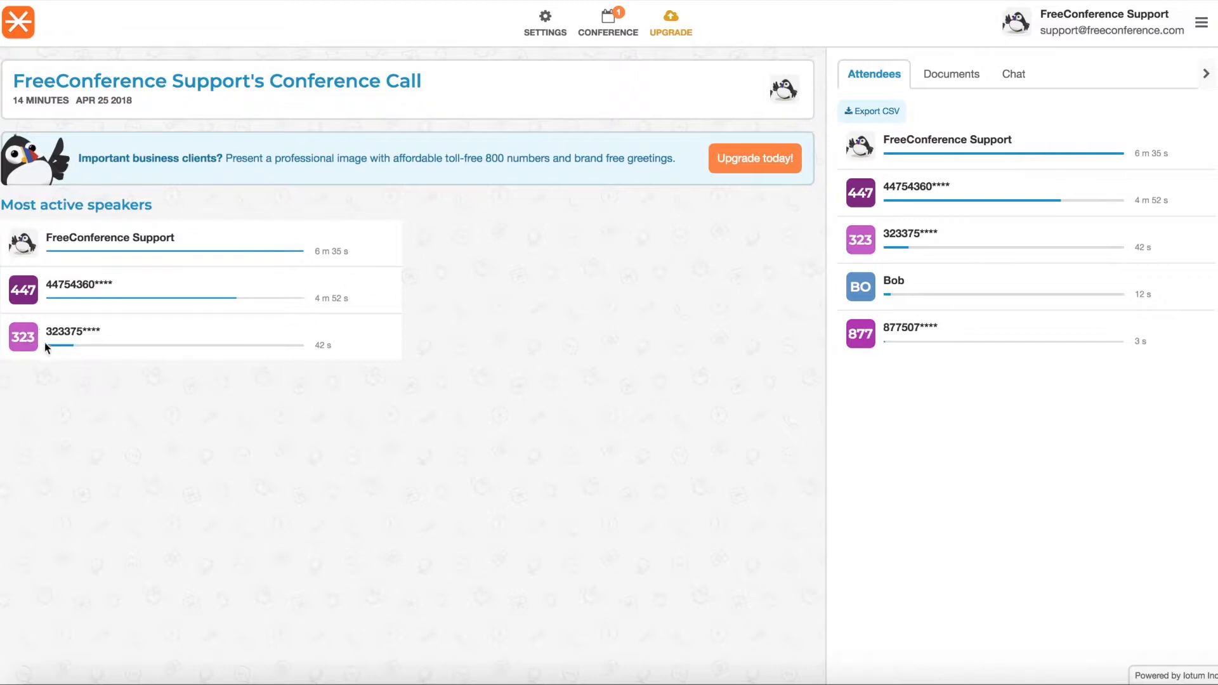
pyautogui.moveTo(870, 267)
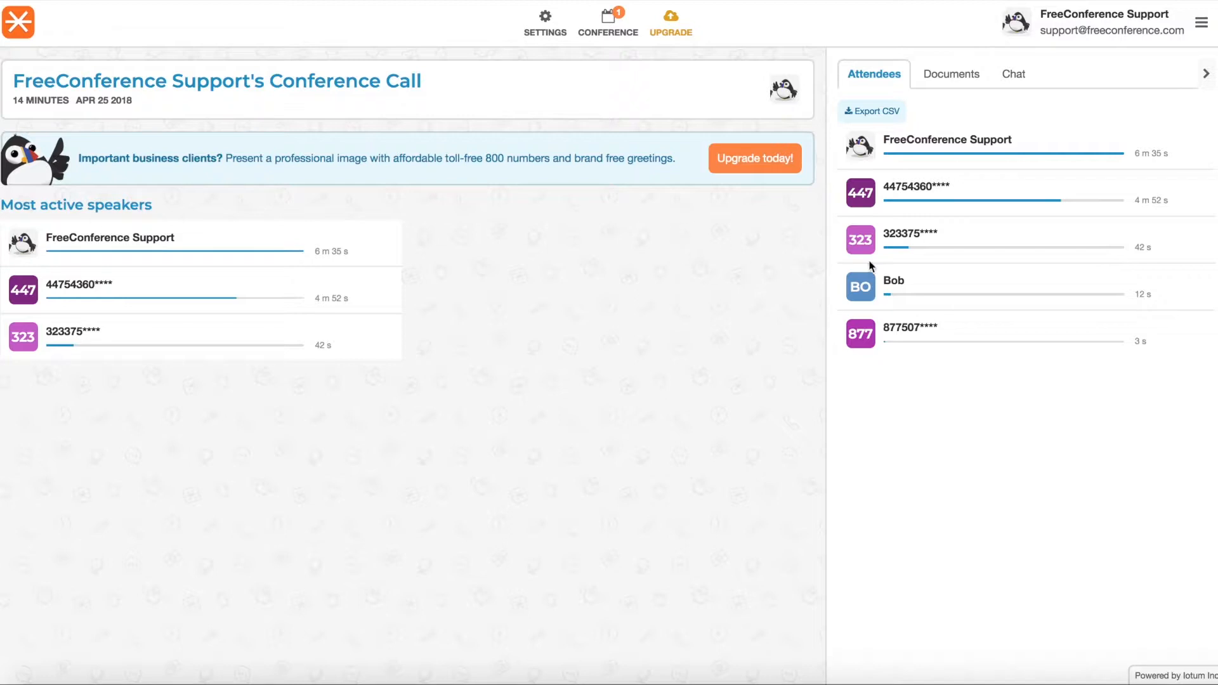
pyautogui.moveTo(869, 221)
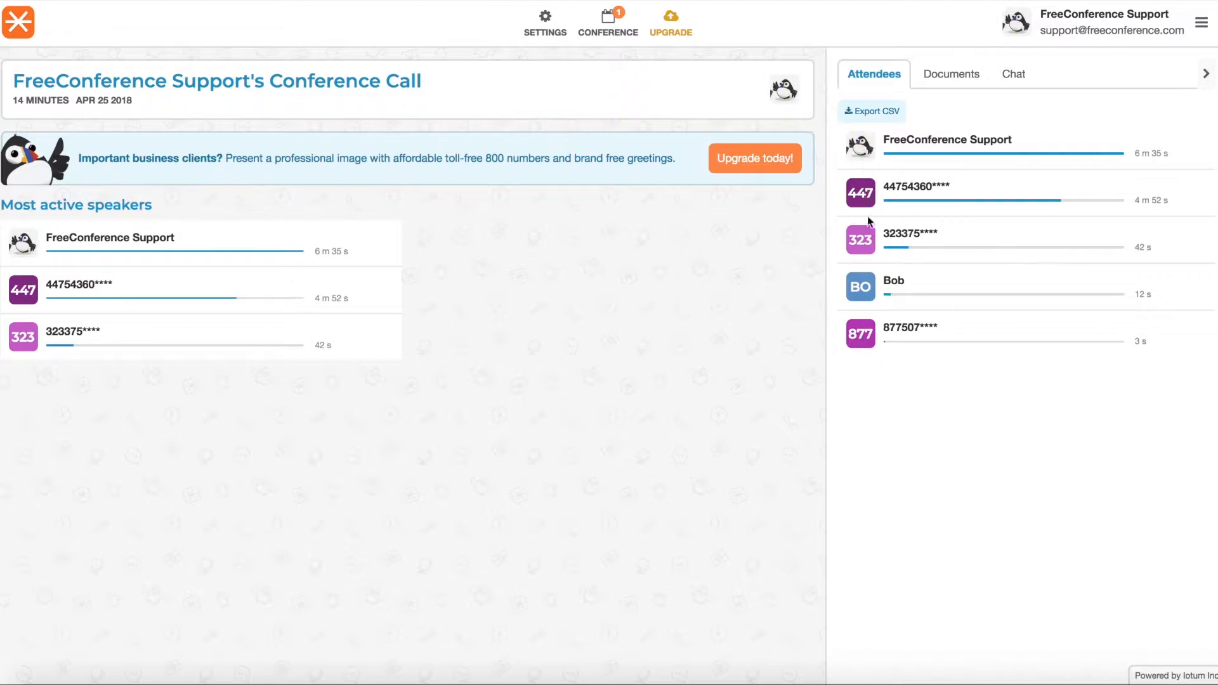
pyautogui.moveTo(888, 398)
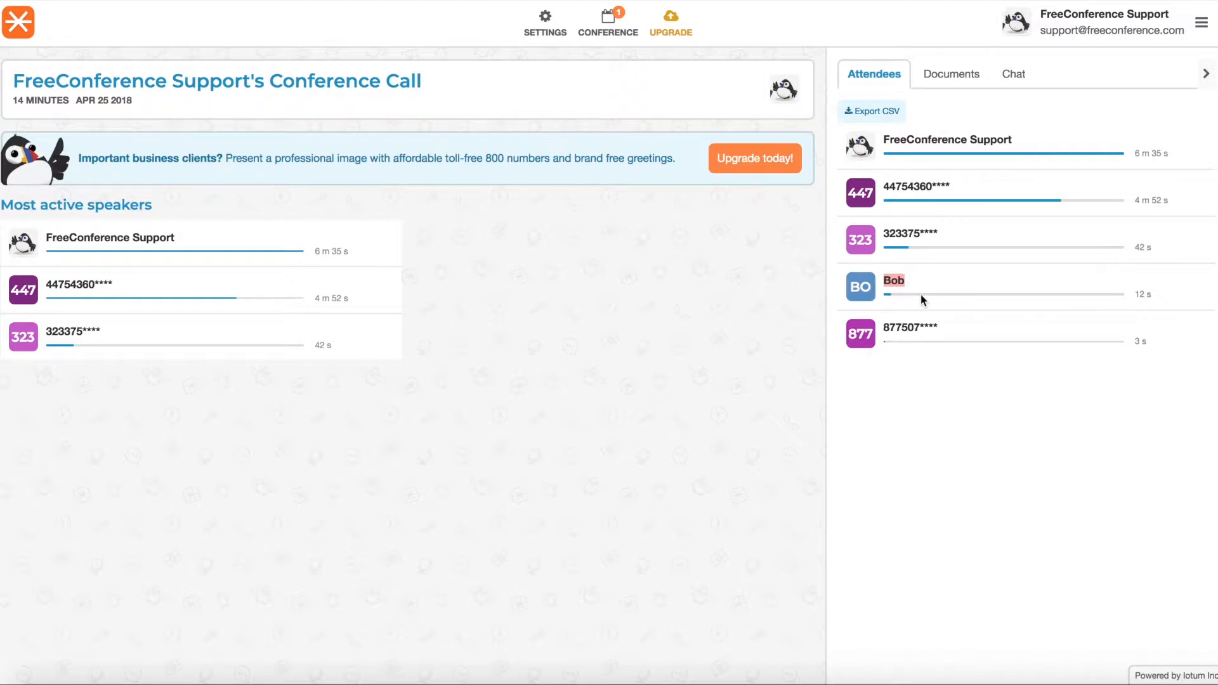
pyautogui.moveTo(939, 139)
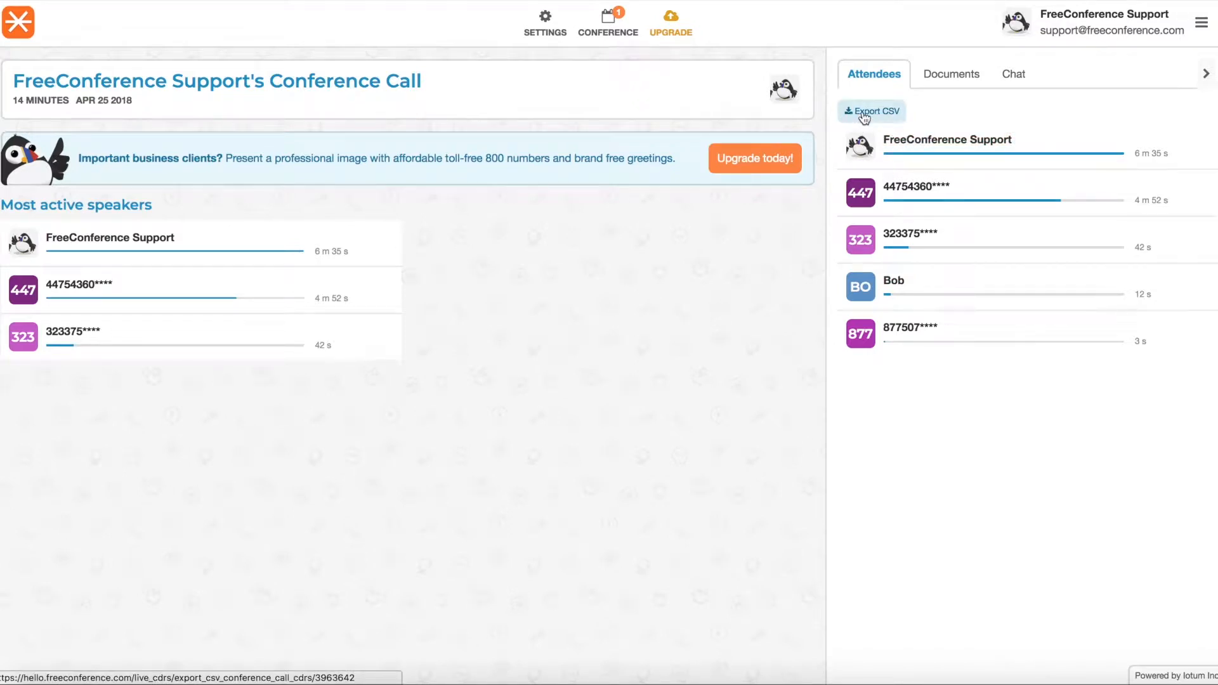
pyautogui.click(870, 112)
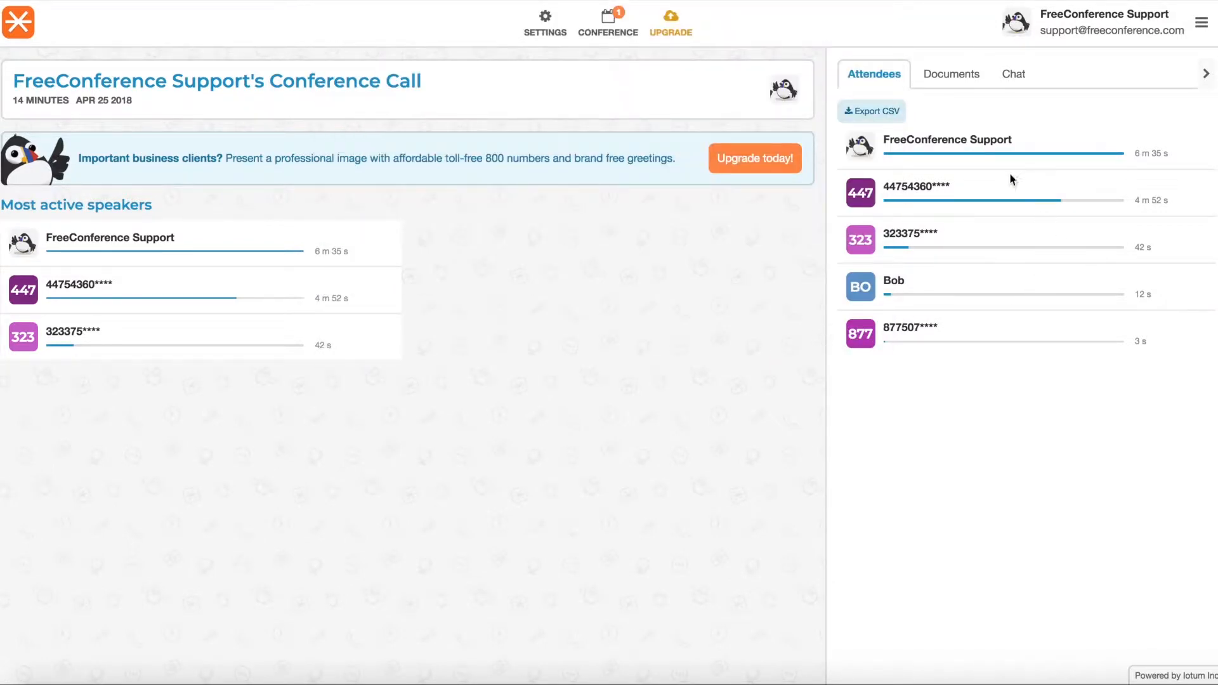
pyautogui.moveTo(943, 219)
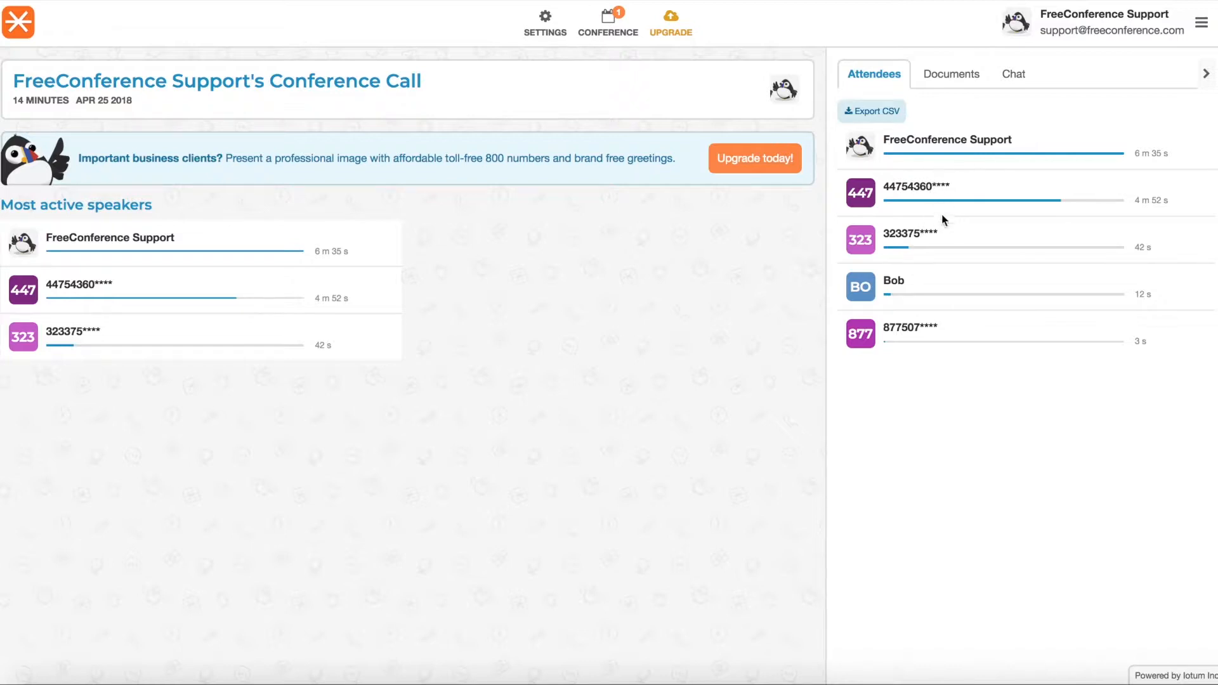
pyautogui.moveTo(944, 224)
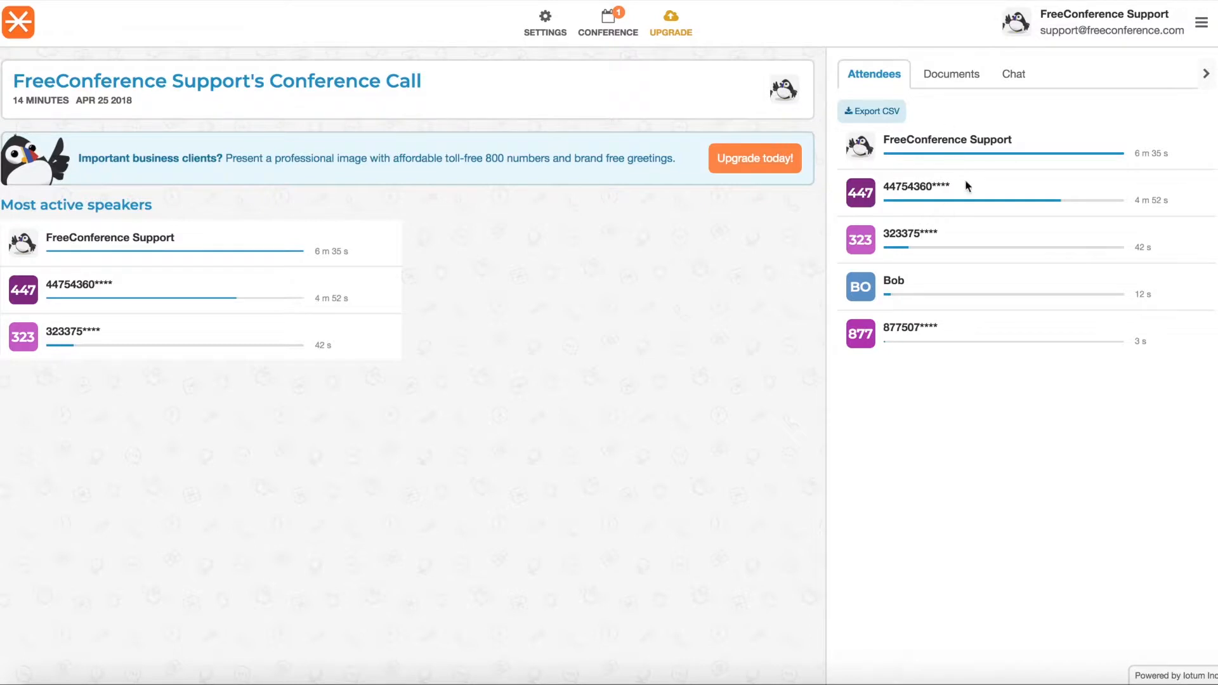
pyautogui.click(950, 73)
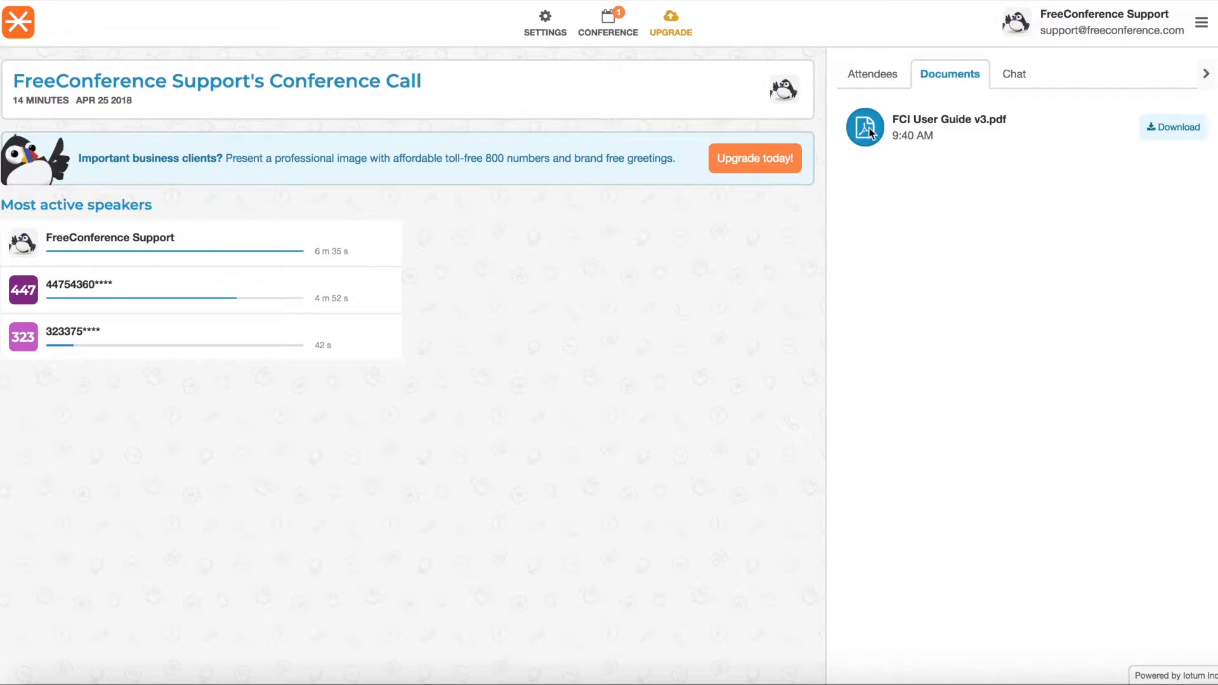
pyautogui.moveTo(966, 154)
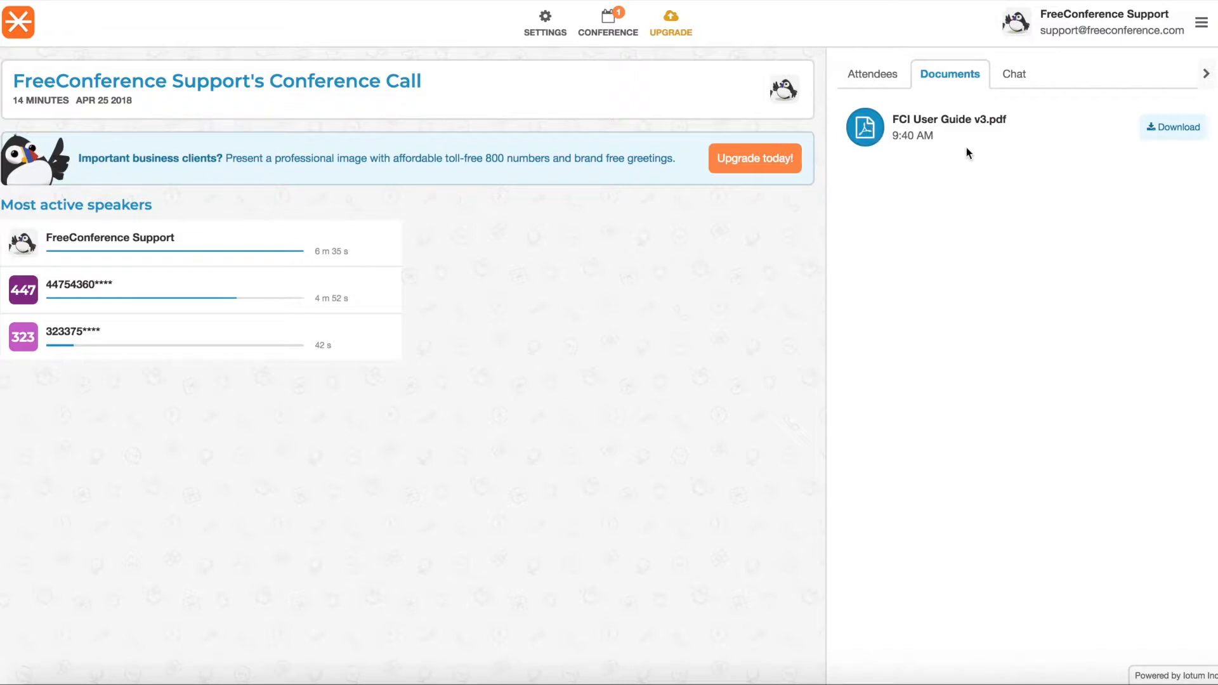
pyautogui.moveTo(1049, 102)
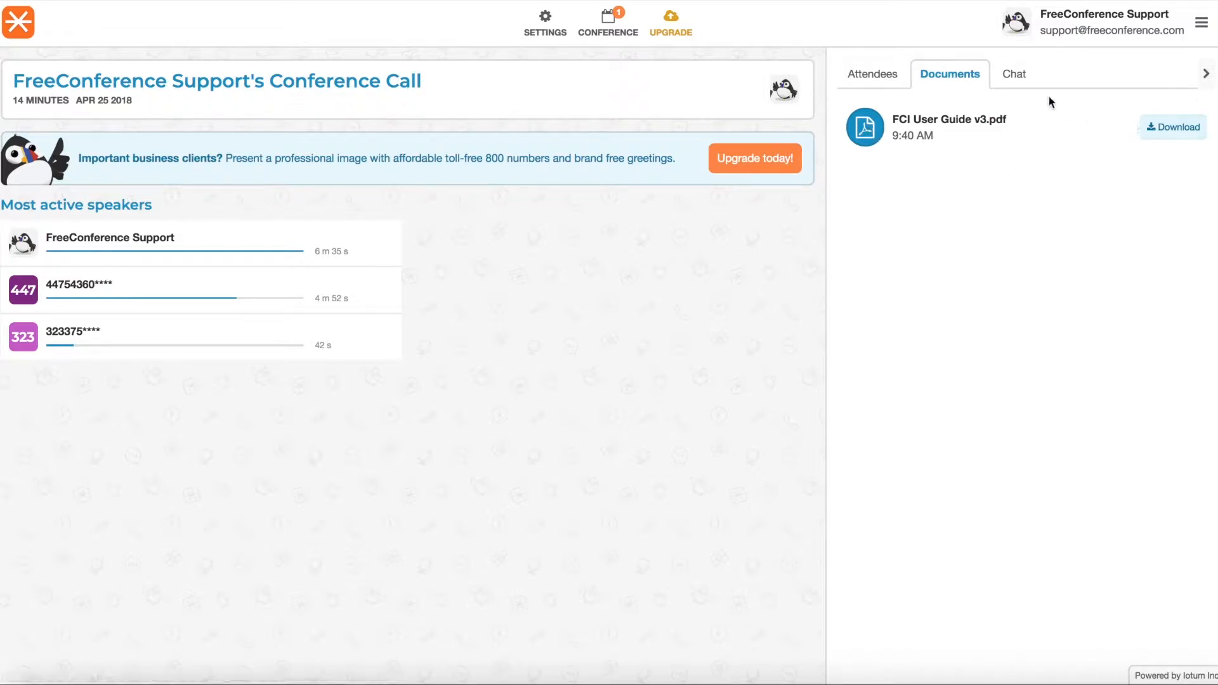
pyautogui.click(1011, 74)
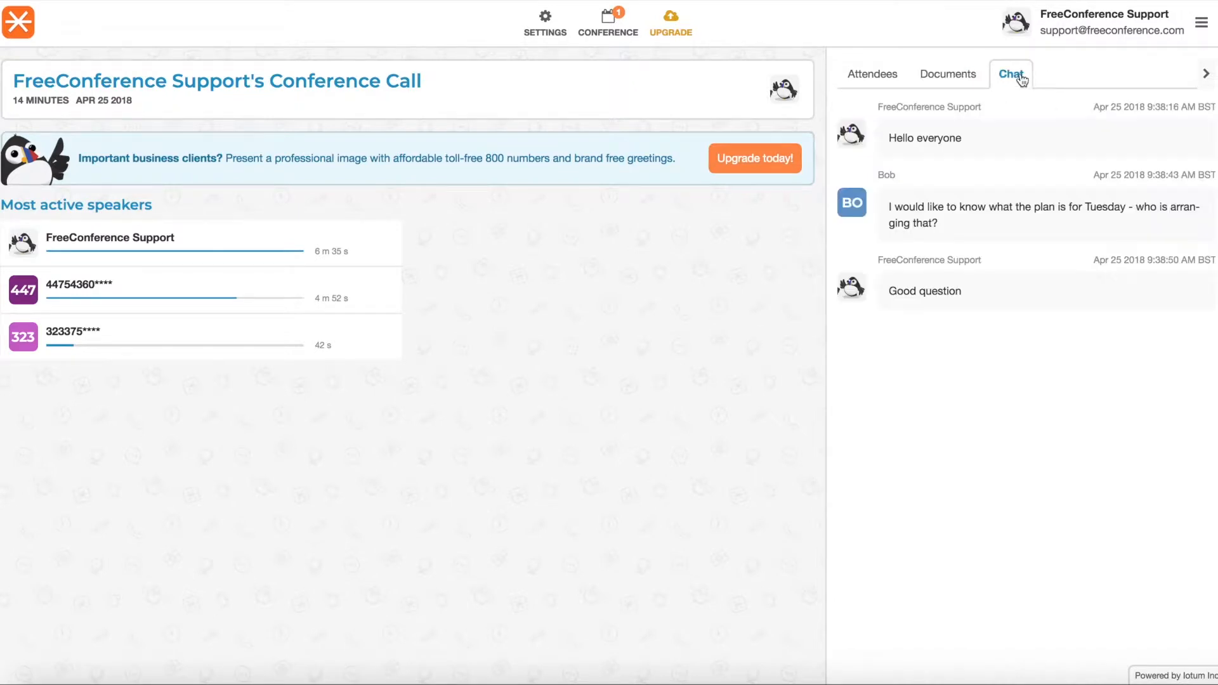
pyautogui.moveTo(1005, 155)
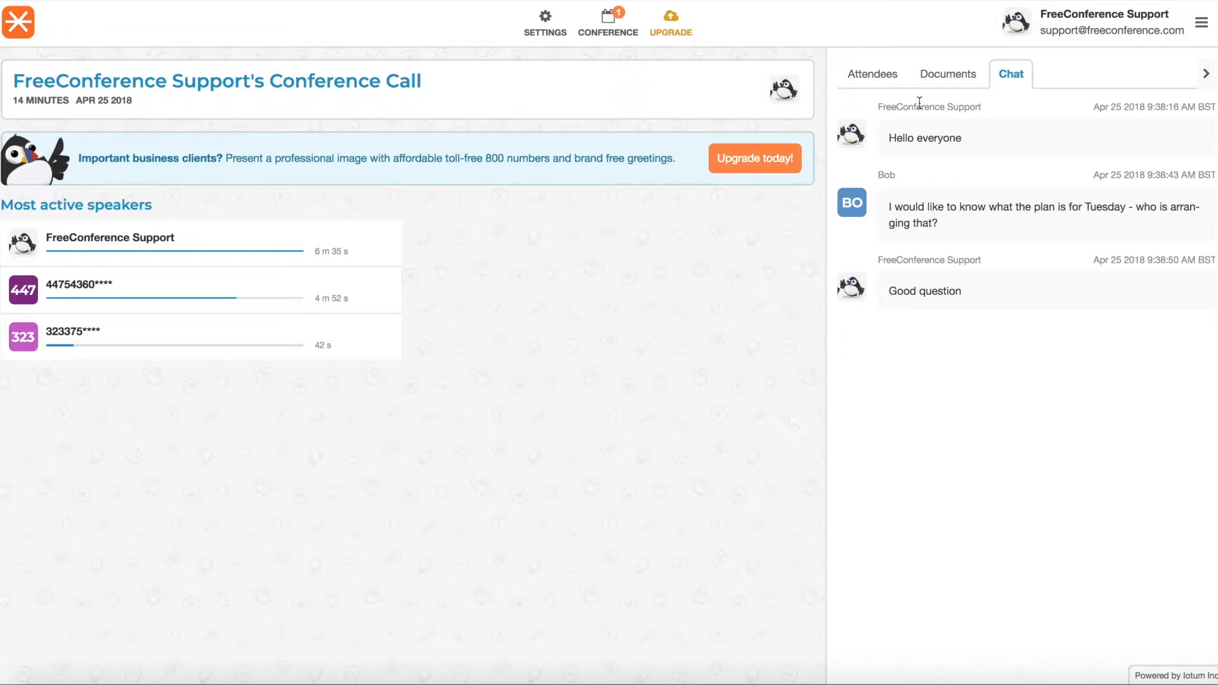
pyautogui.moveTo(868, 74)
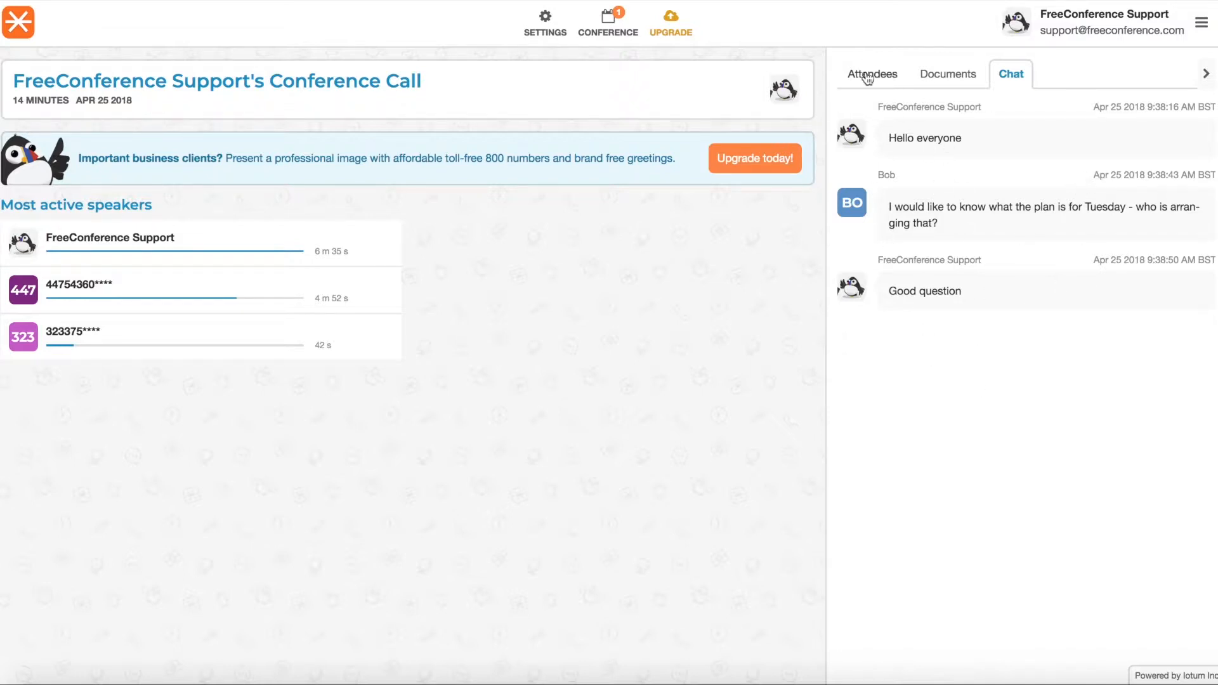
pyautogui.click(872, 74)
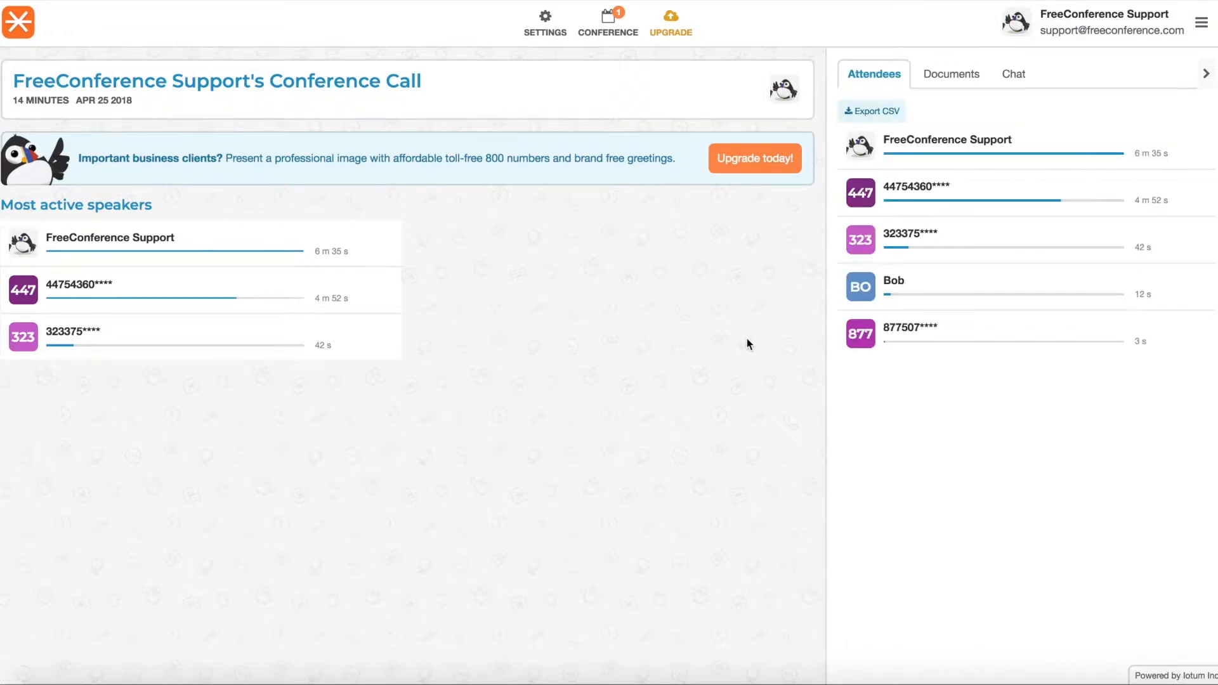
pyautogui.moveTo(722, 325)
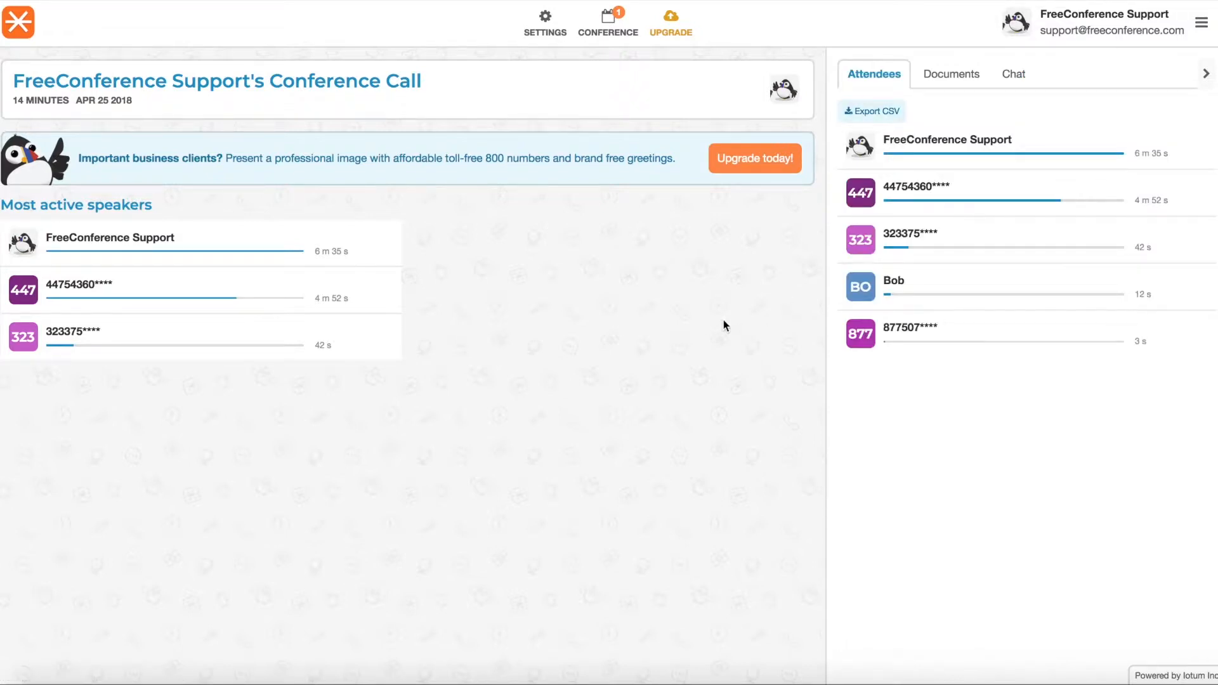
pyautogui.moveTo(542, 203)
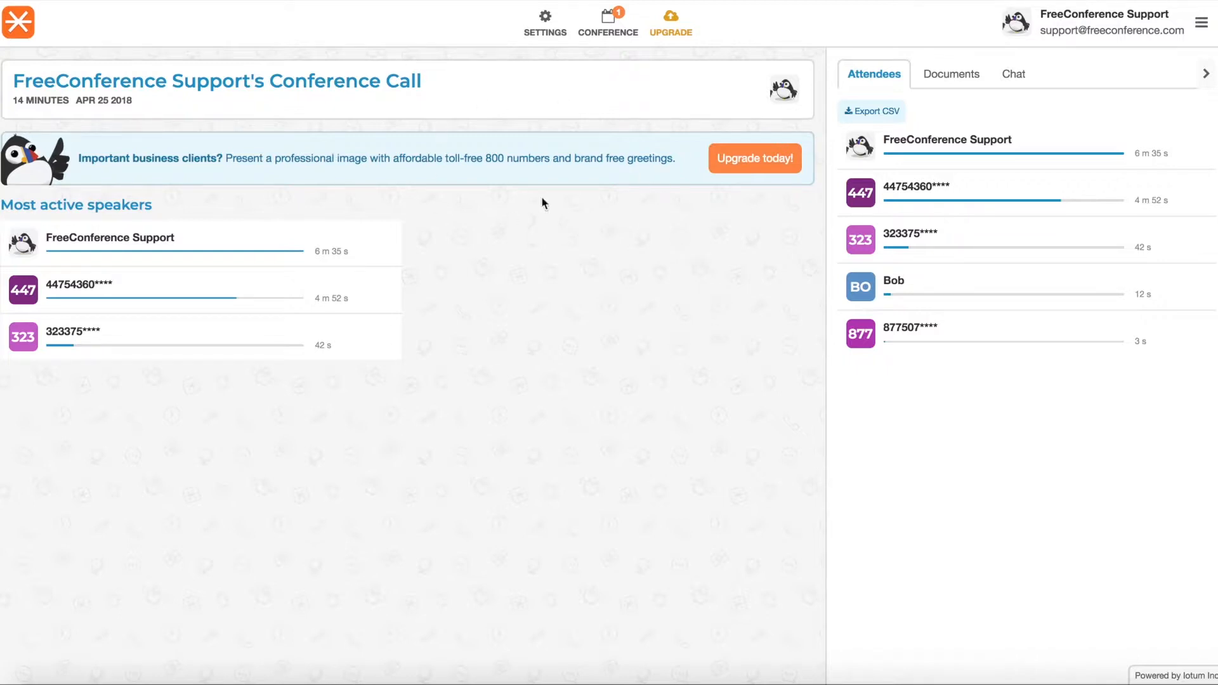
pyautogui.moveTo(603, 362)
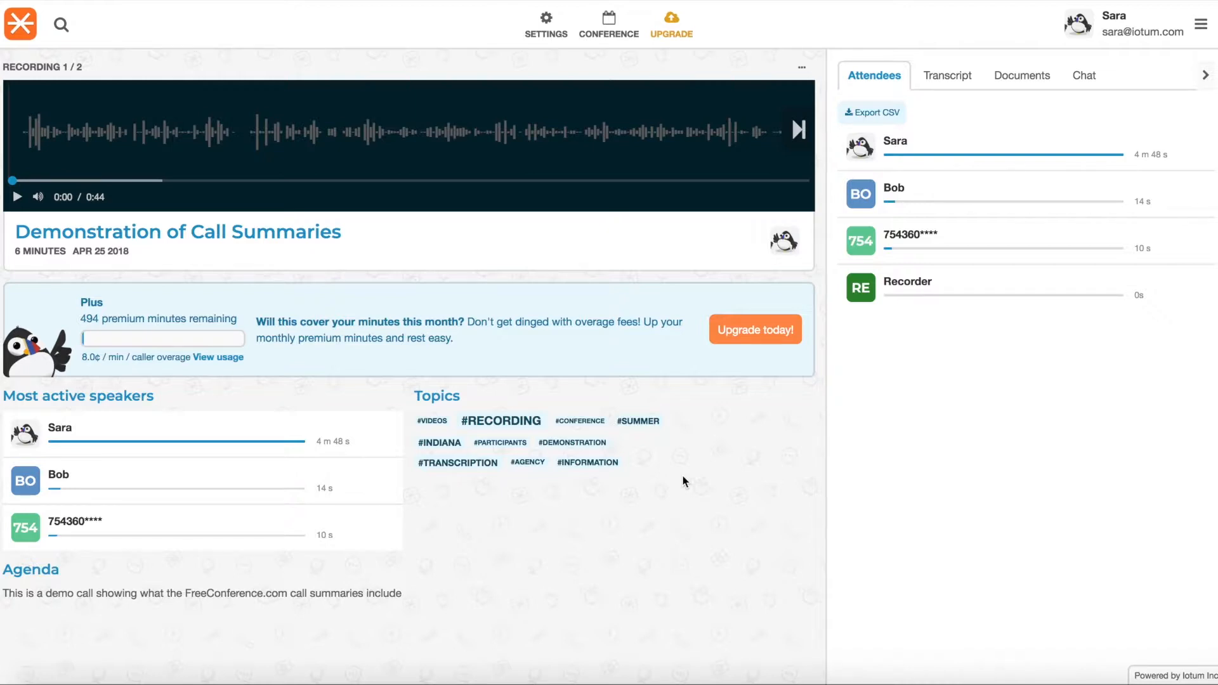
pyautogui.moveTo(510, 397)
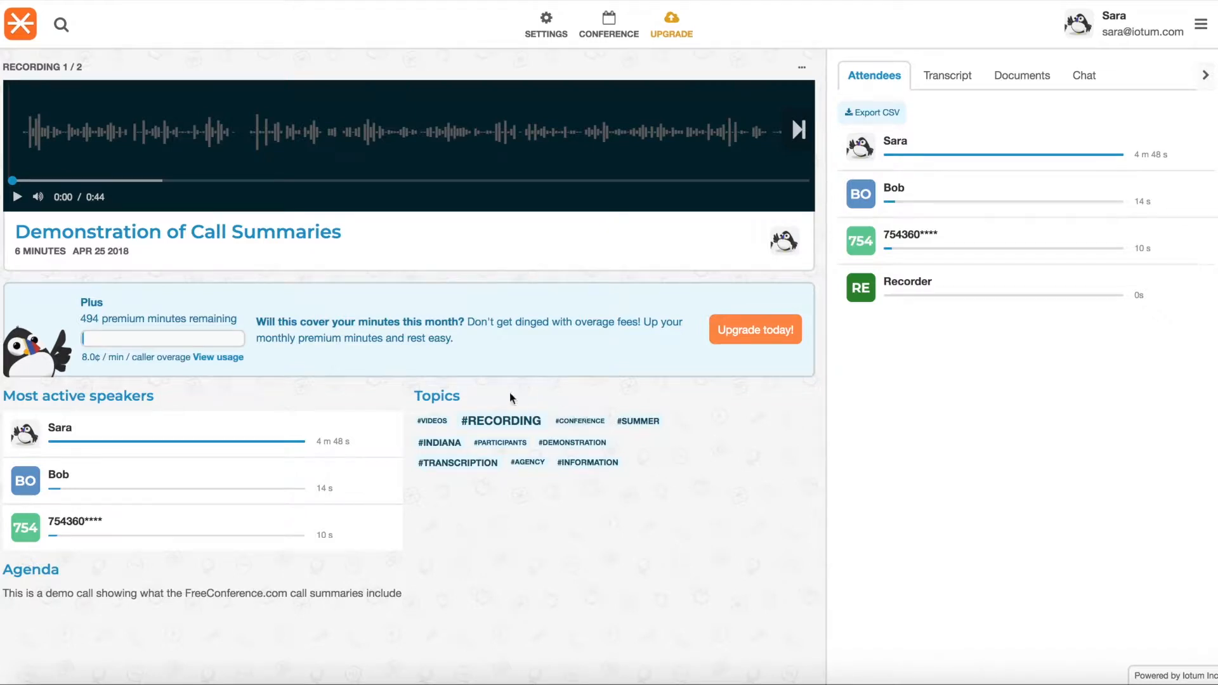
pyautogui.moveTo(520, 503)
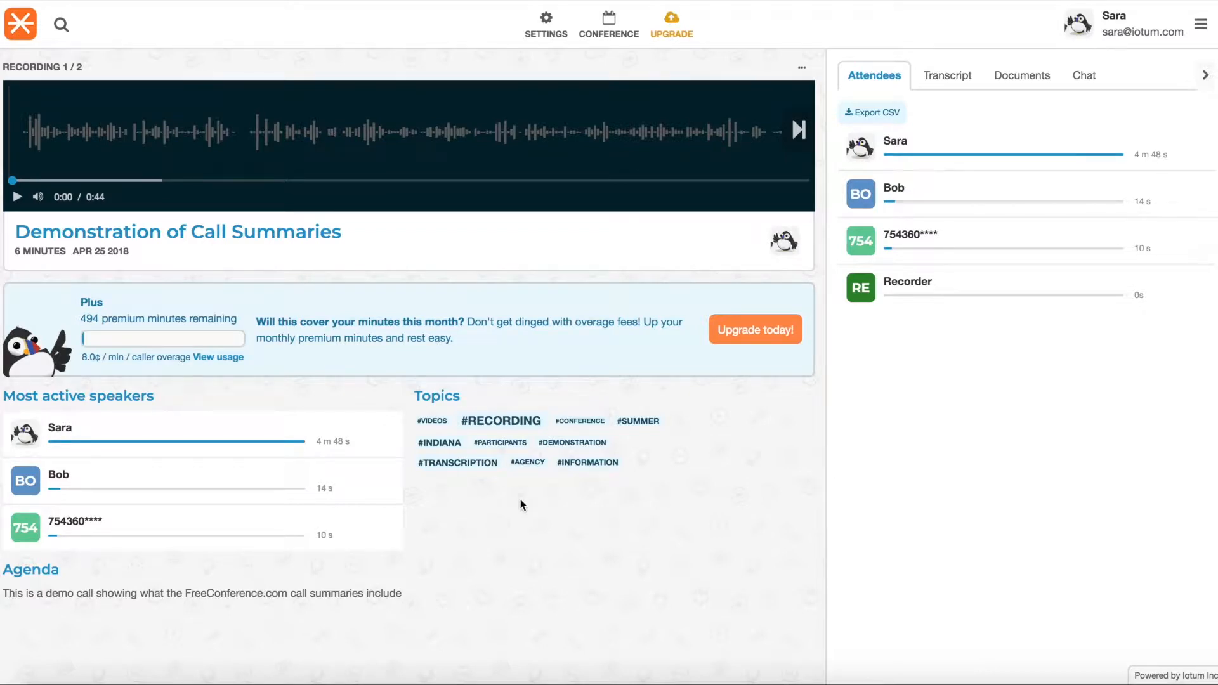
pyautogui.moveTo(414, 318)
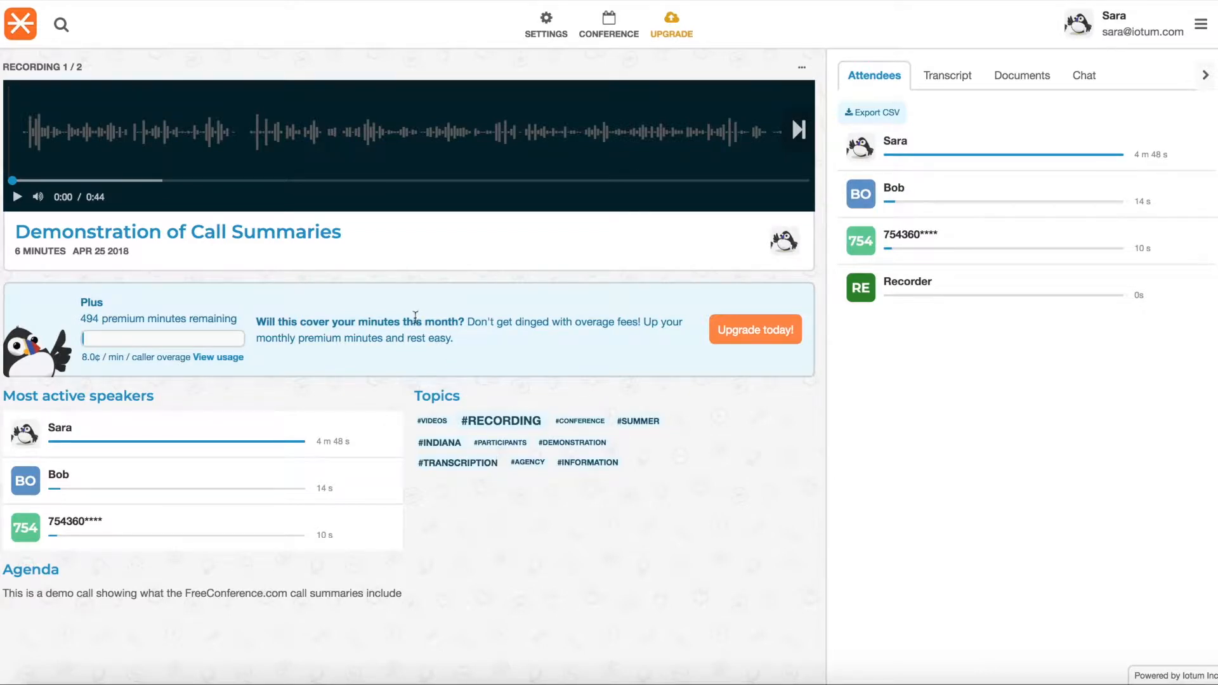
pyautogui.moveTo(417, 312)
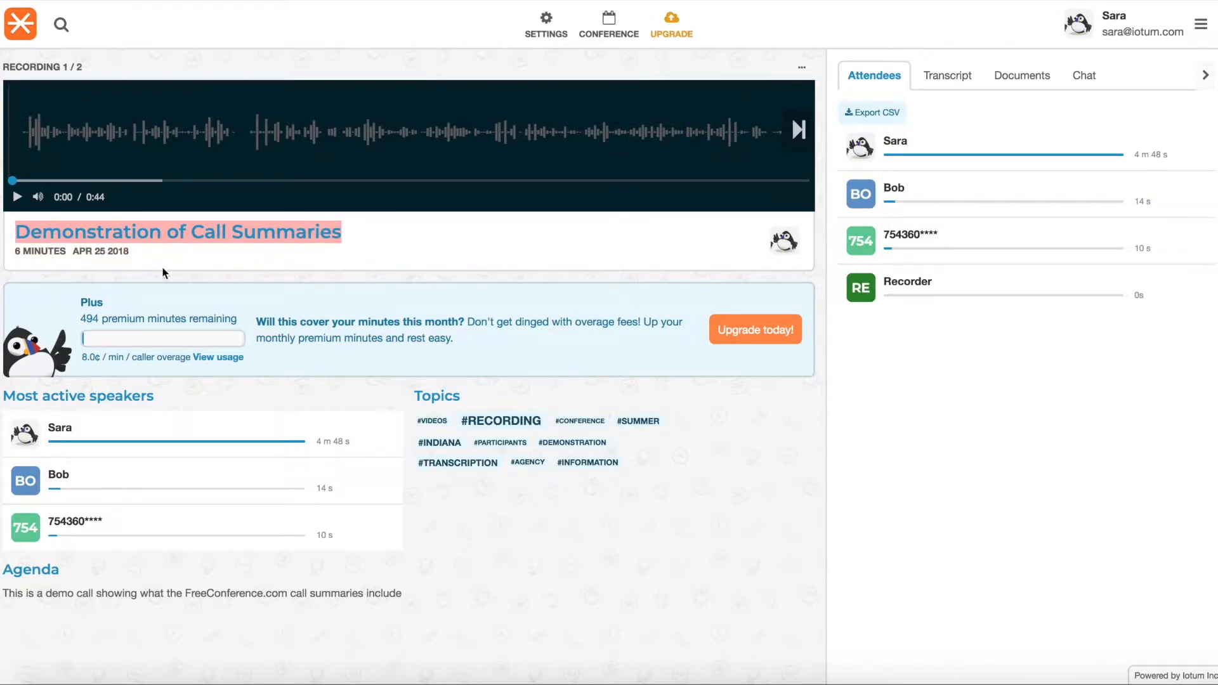
pyautogui.moveTo(6, 573)
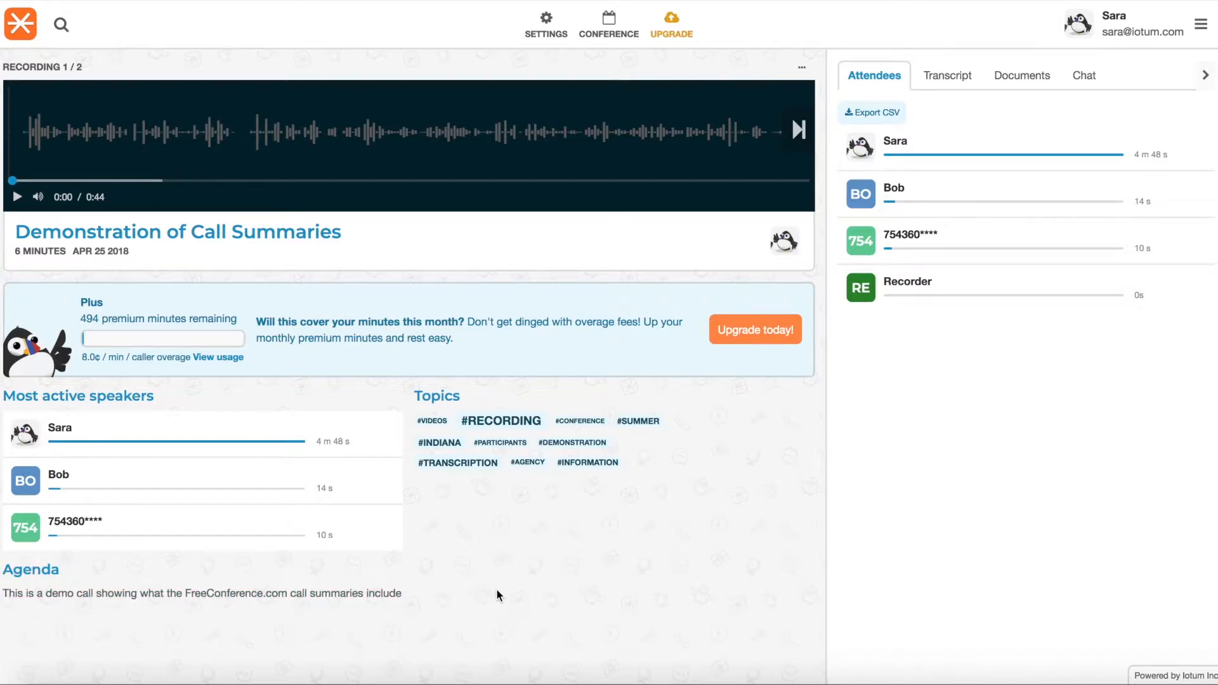
pyautogui.moveTo(129, 348)
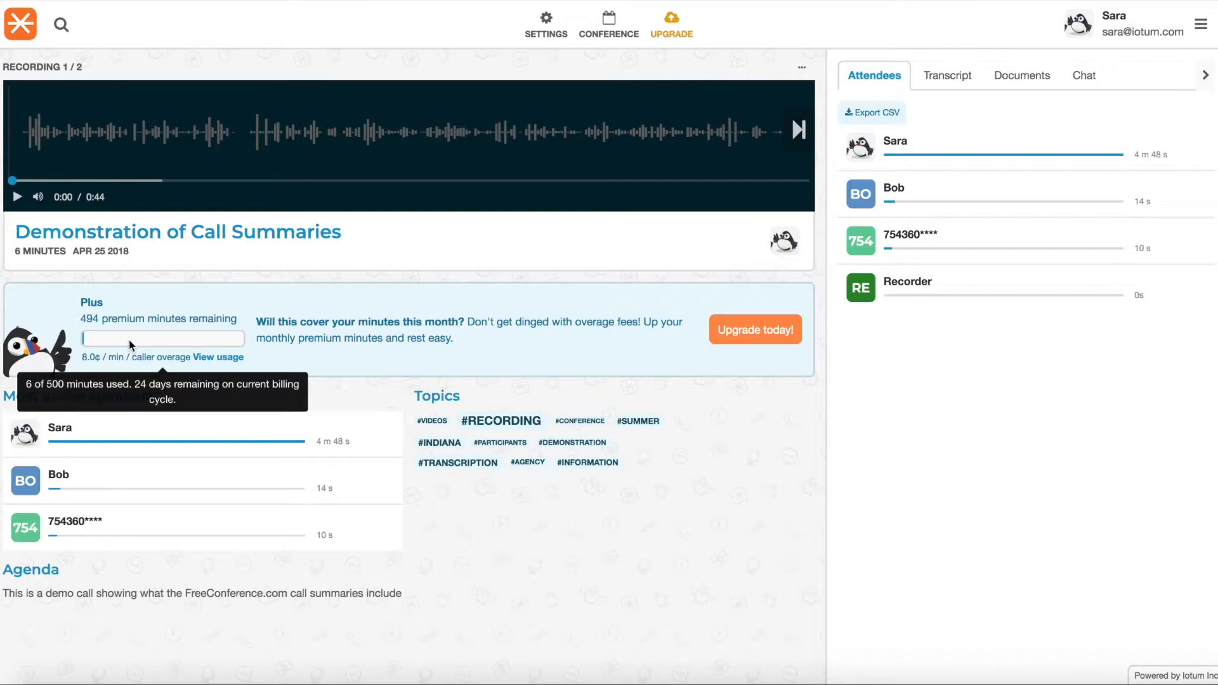
pyautogui.moveTo(134, 342)
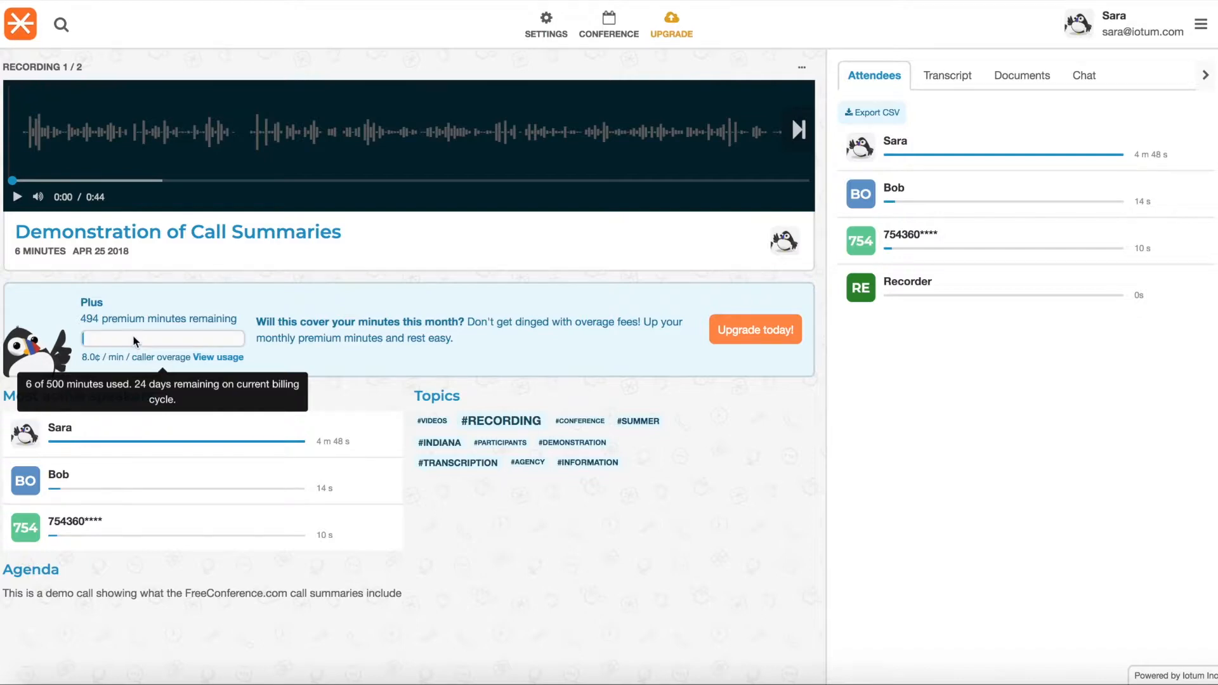
pyautogui.moveTo(133, 342)
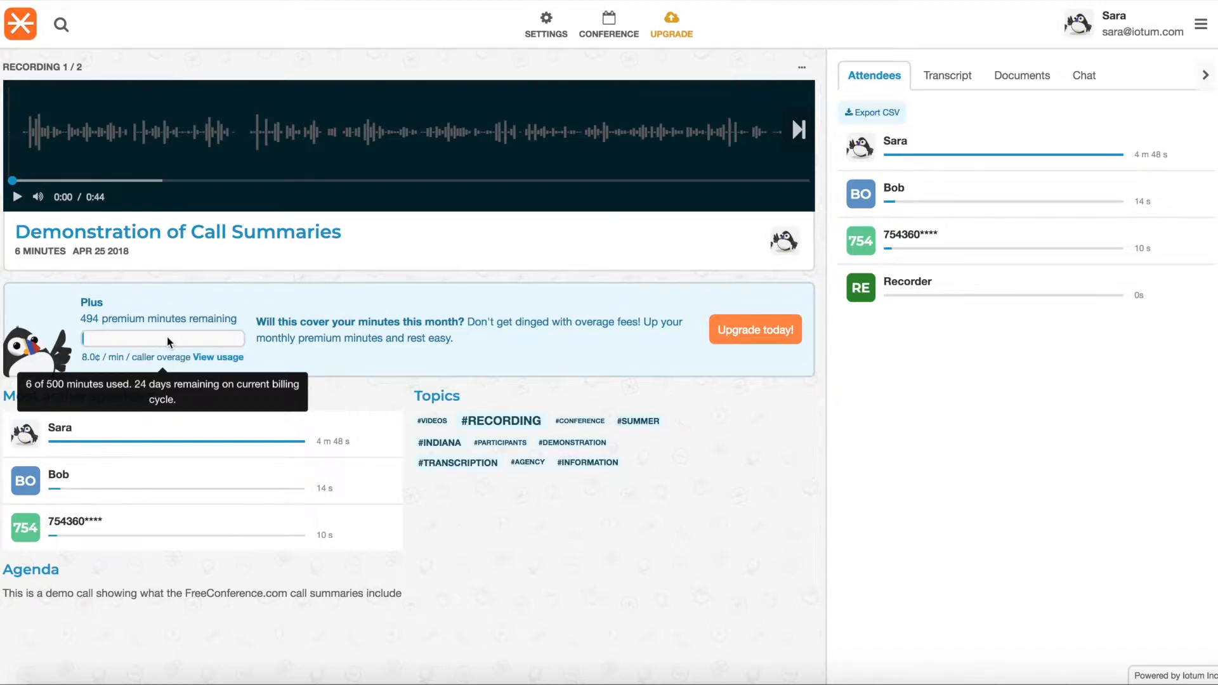
pyautogui.moveTo(389, 121)
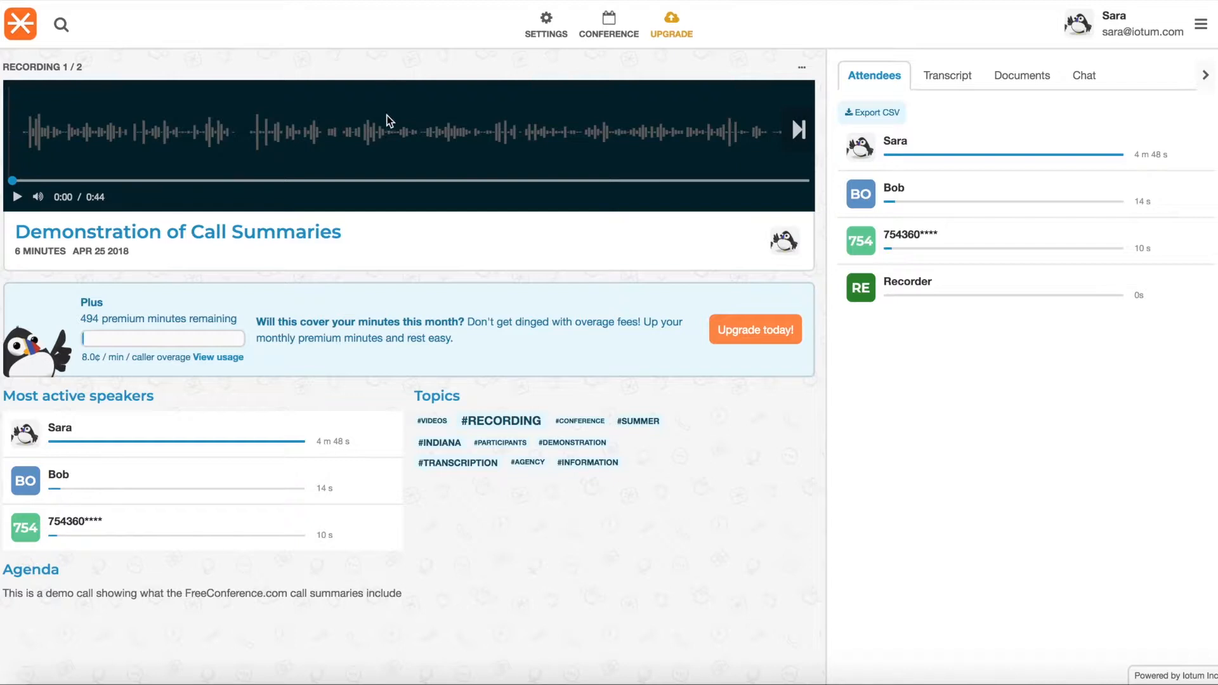
pyautogui.moveTo(22, 64)
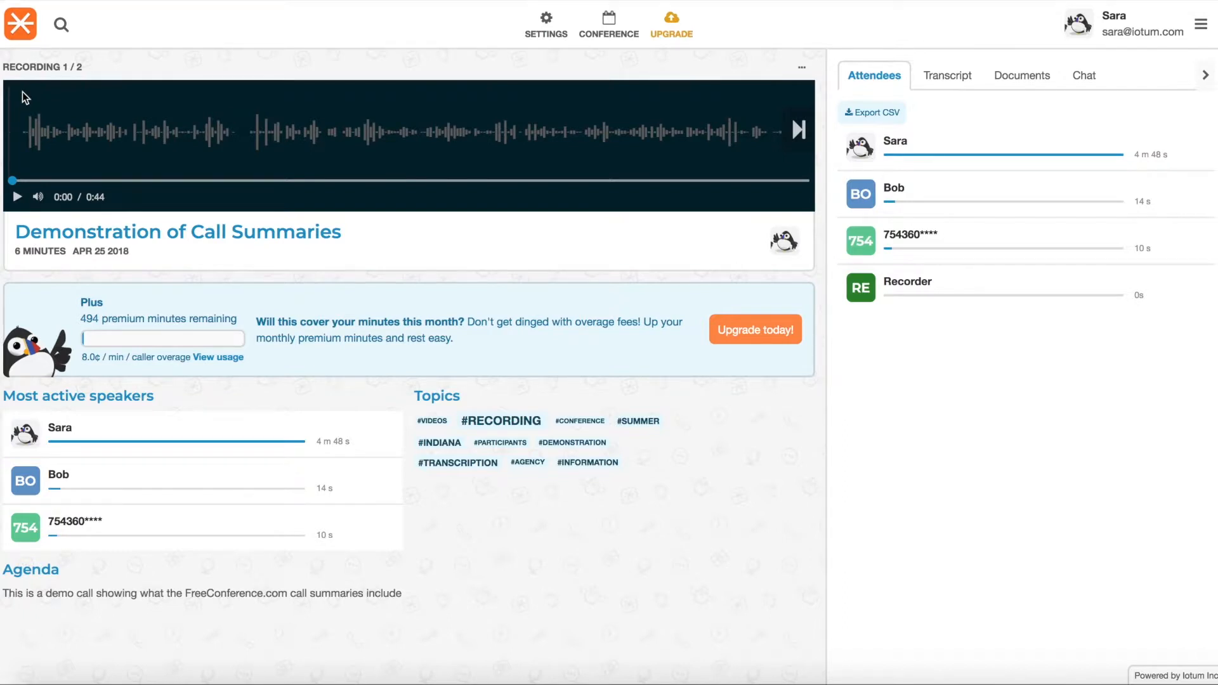
pyautogui.moveTo(27, 97)
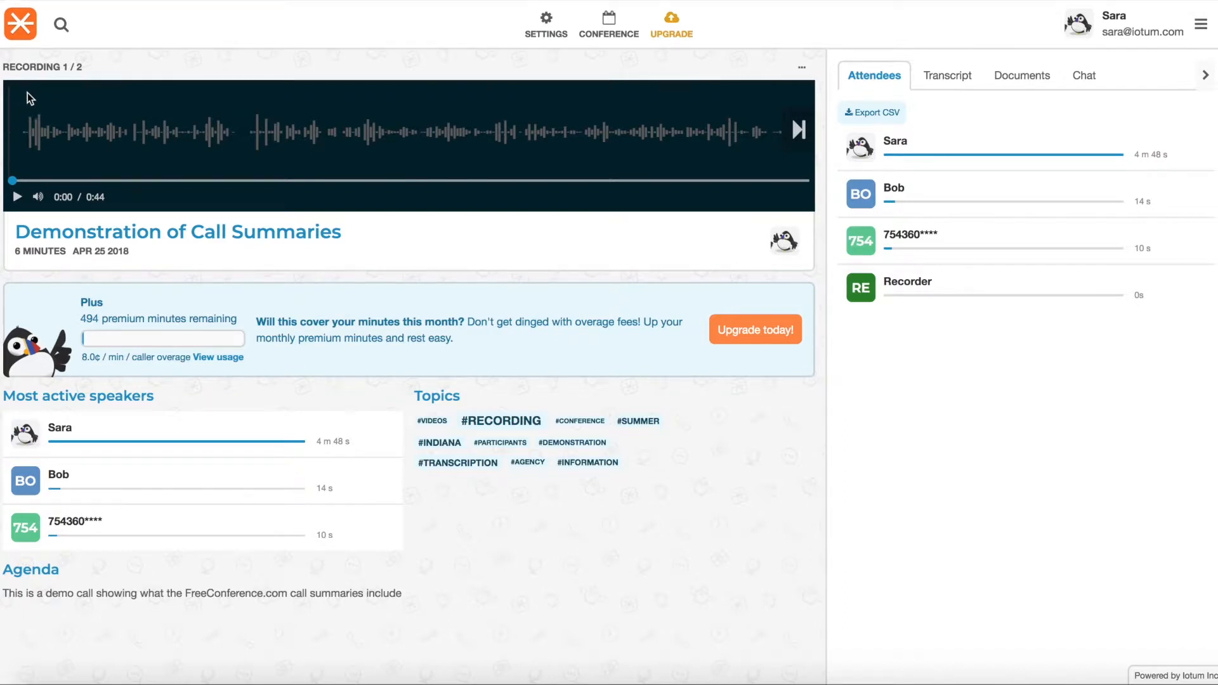
pyautogui.moveTo(186, 91)
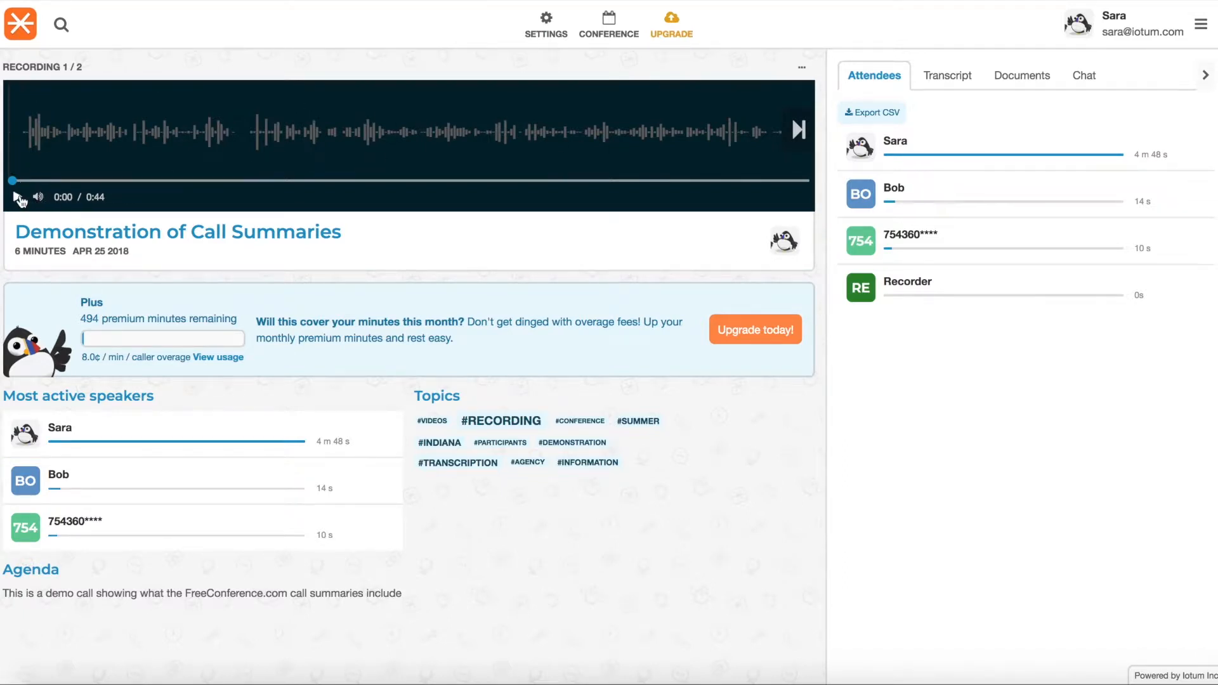
# Play Recording 1/2, jump about halfway in, and pause it at 0:24 of 0:44
pyautogui.click(16, 197)
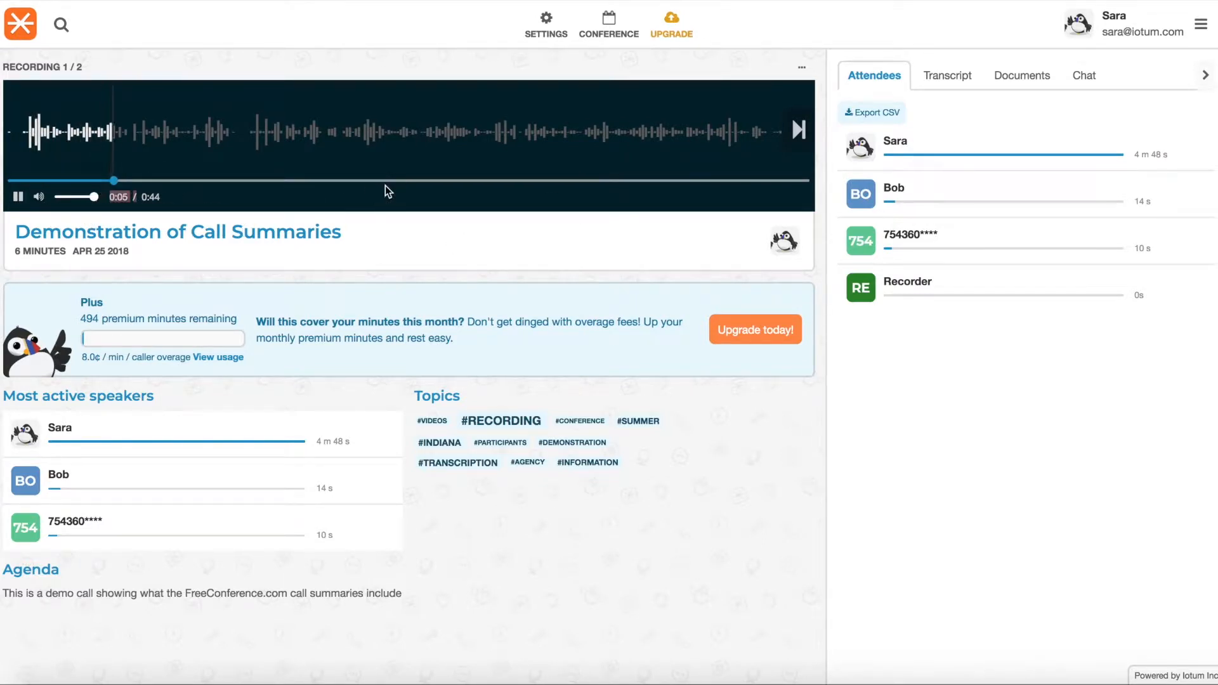
pyautogui.click(433, 180)
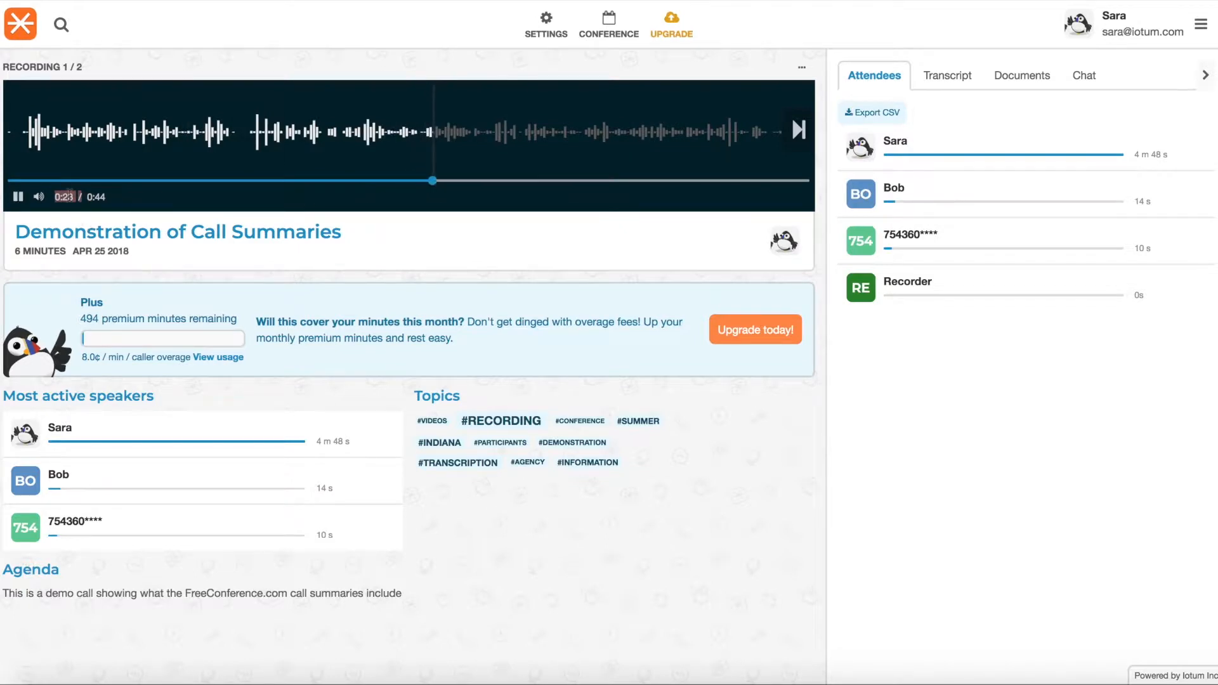
pyautogui.click(17, 195)
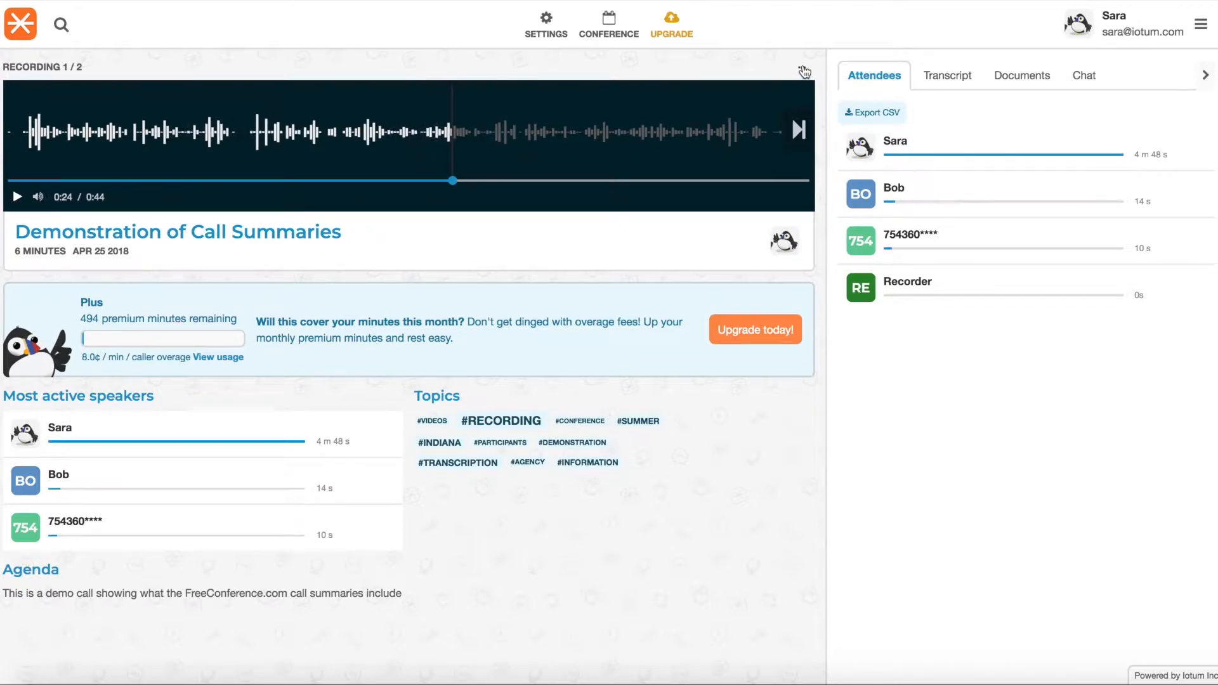
# Review the recording's Play by phone dial-in details and the MP3 Download option, cancelling both
pyautogui.click(805, 71)
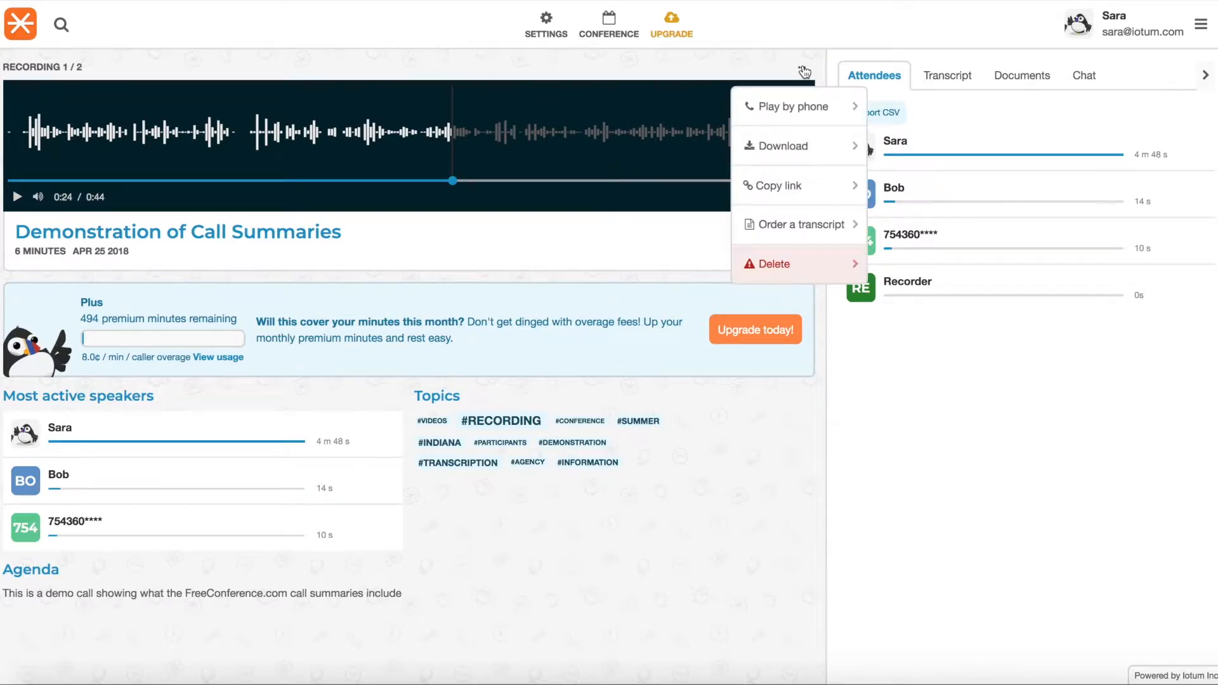
pyautogui.moveTo(800, 107)
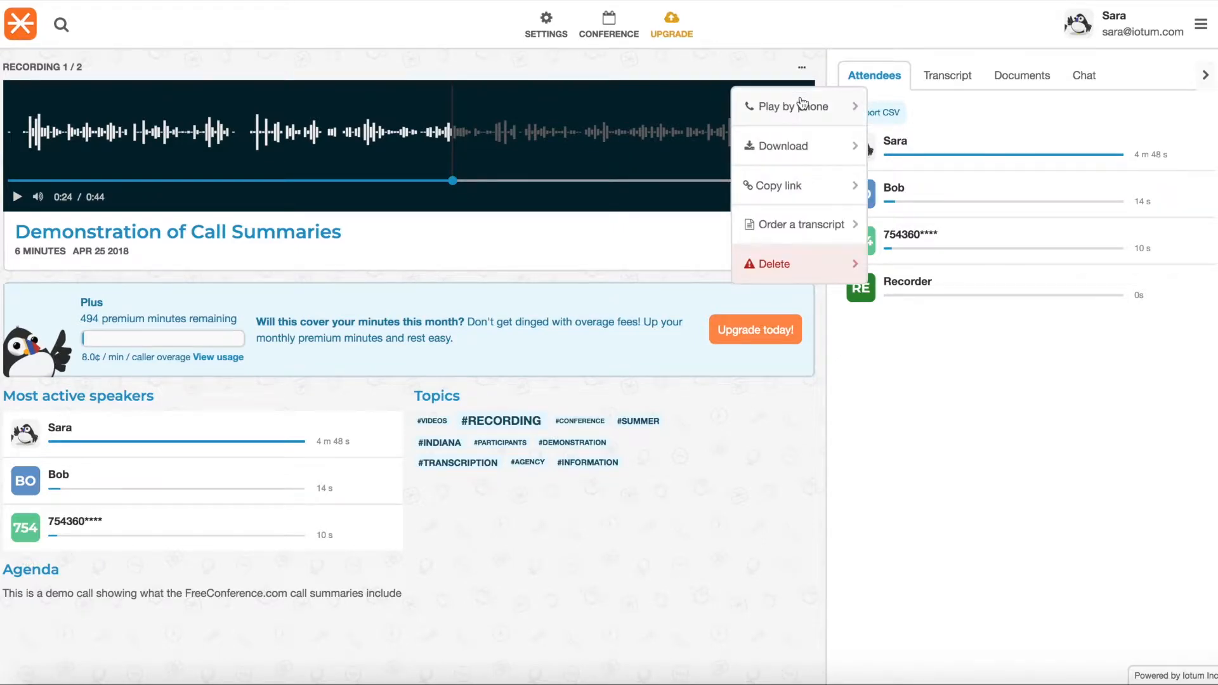
pyautogui.click(792, 107)
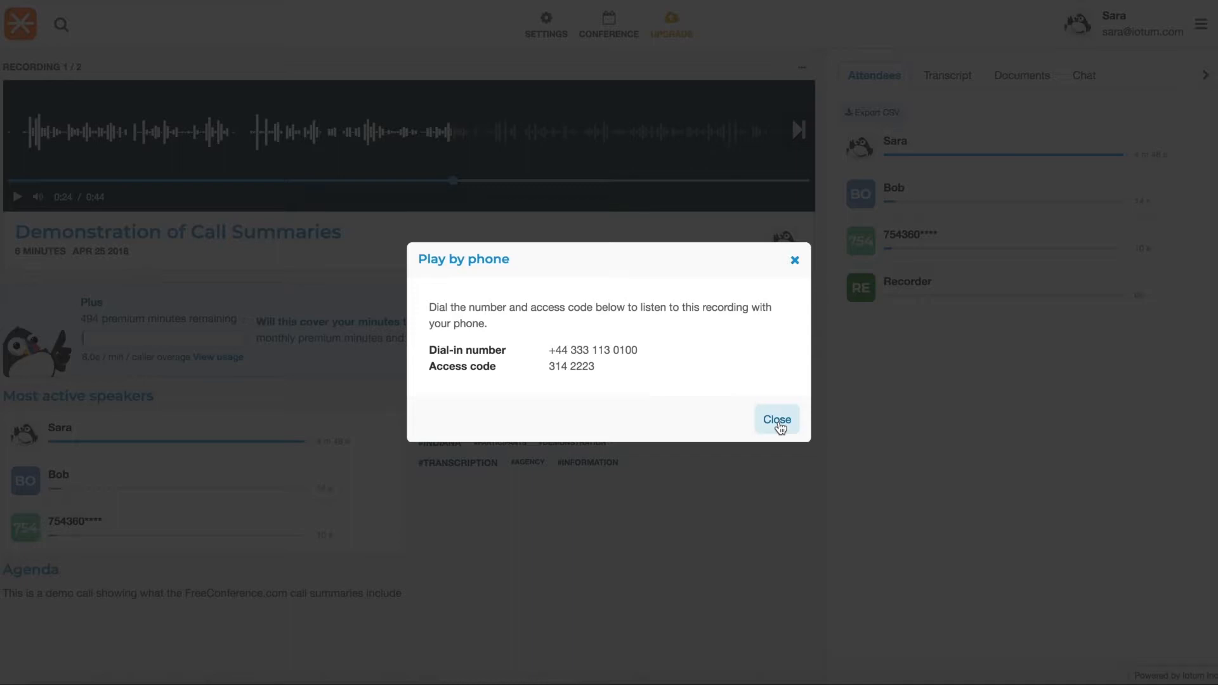
pyautogui.click(775, 419)
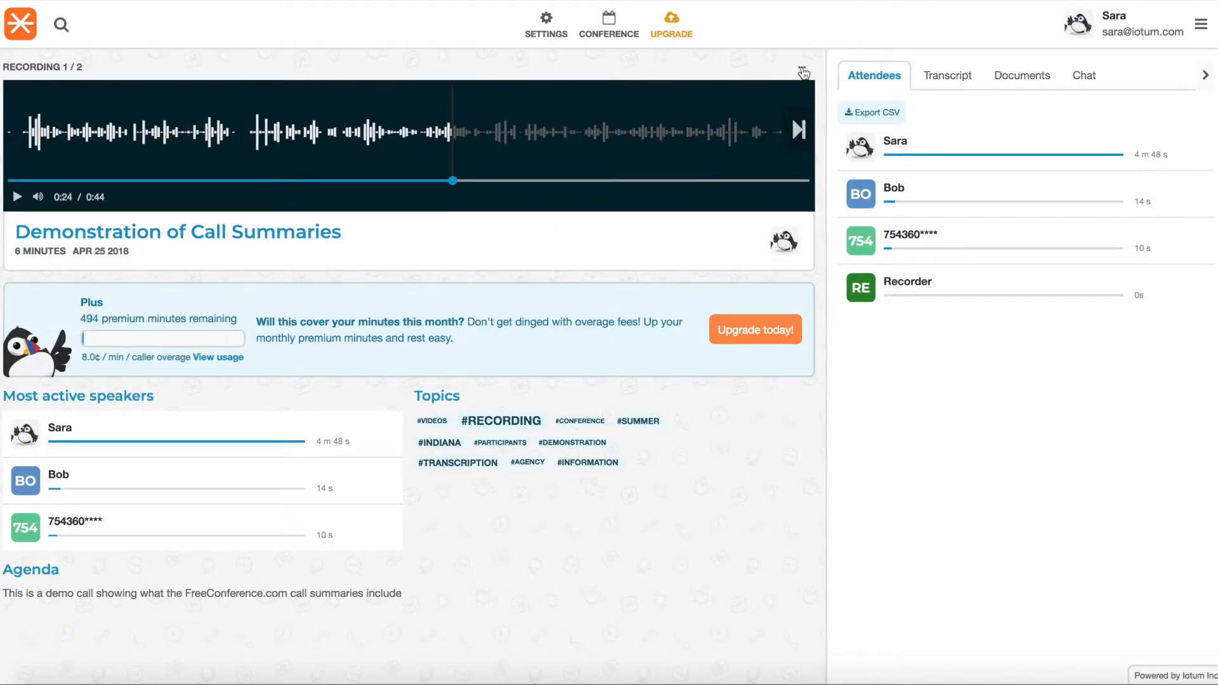
pyautogui.moveTo(802, 150)
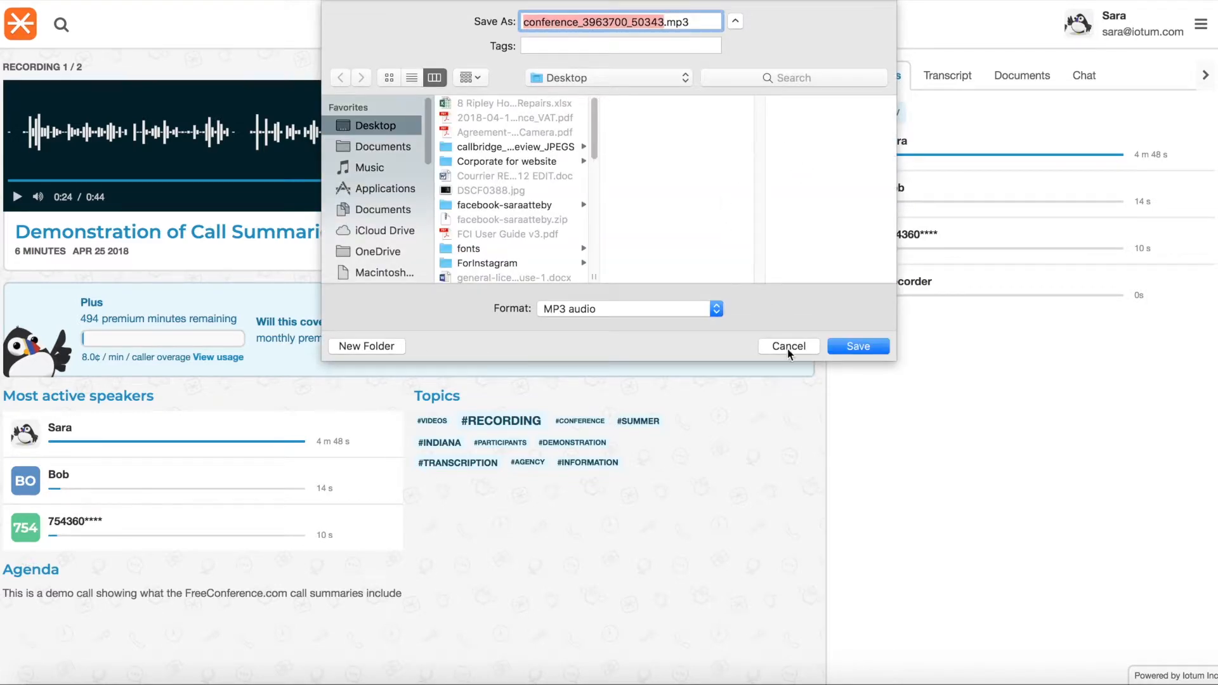
pyautogui.click(788, 345)
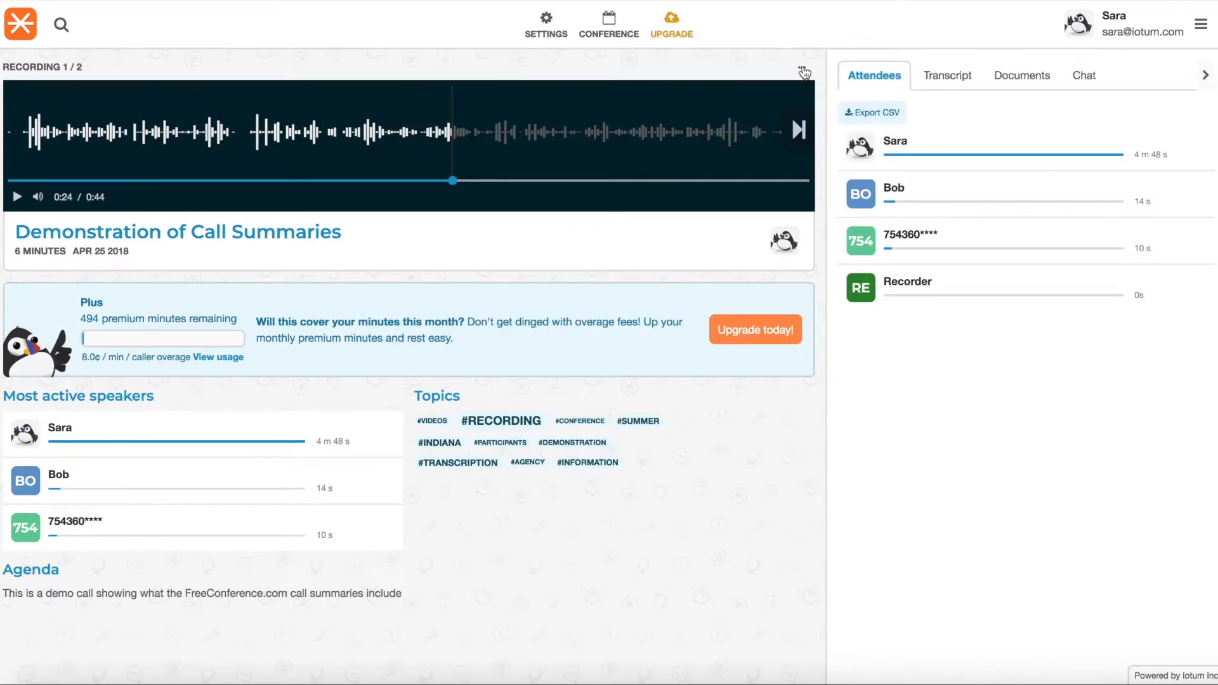
# Copy a shareable link to the recording, dismiss the notice, and show its options again
pyautogui.click(804, 71)
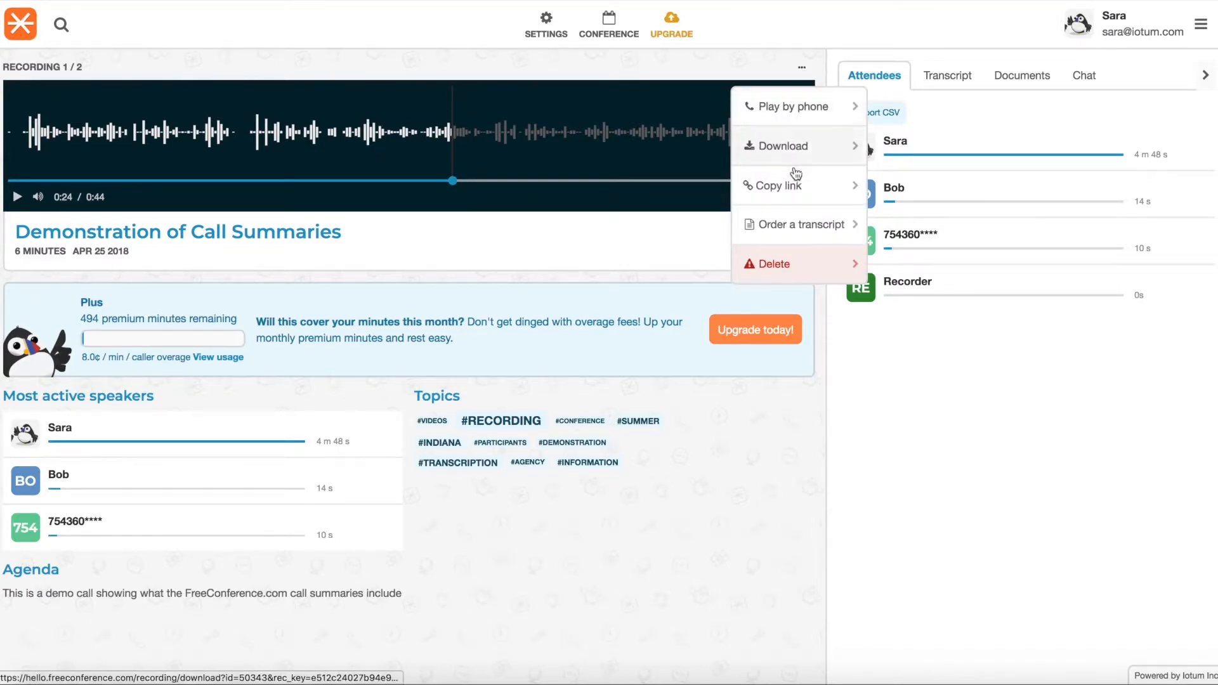
pyautogui.click(778, 185)
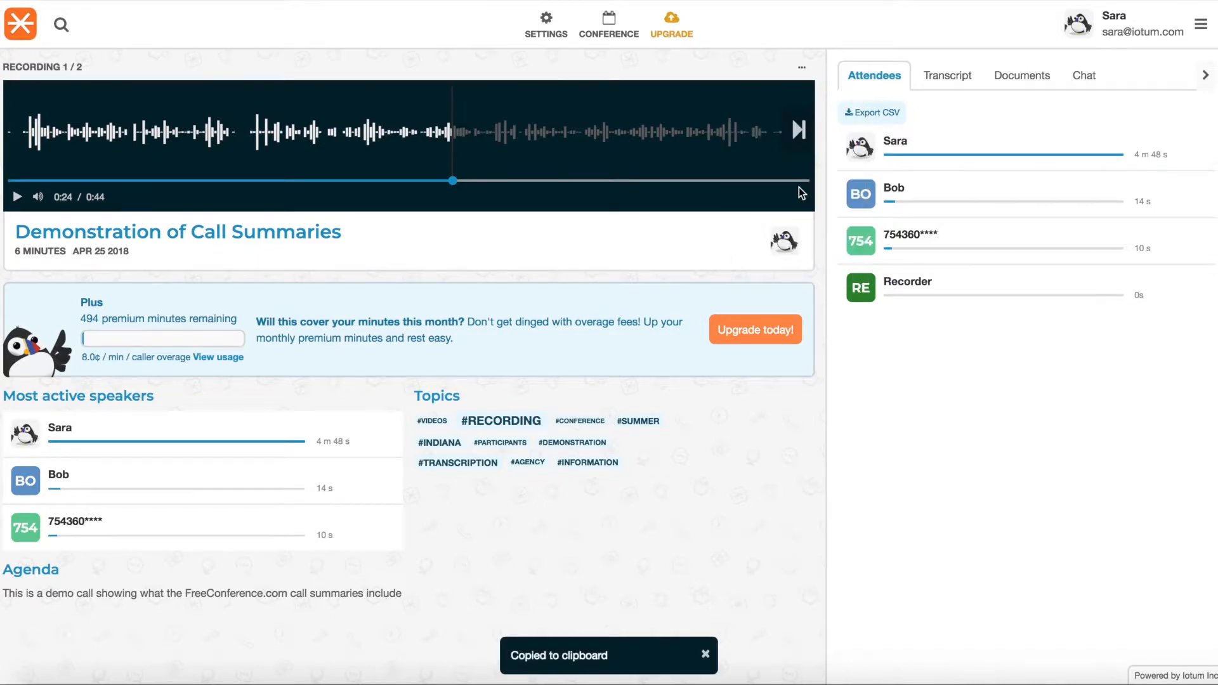
pyautogui.moveTo(635, 661)
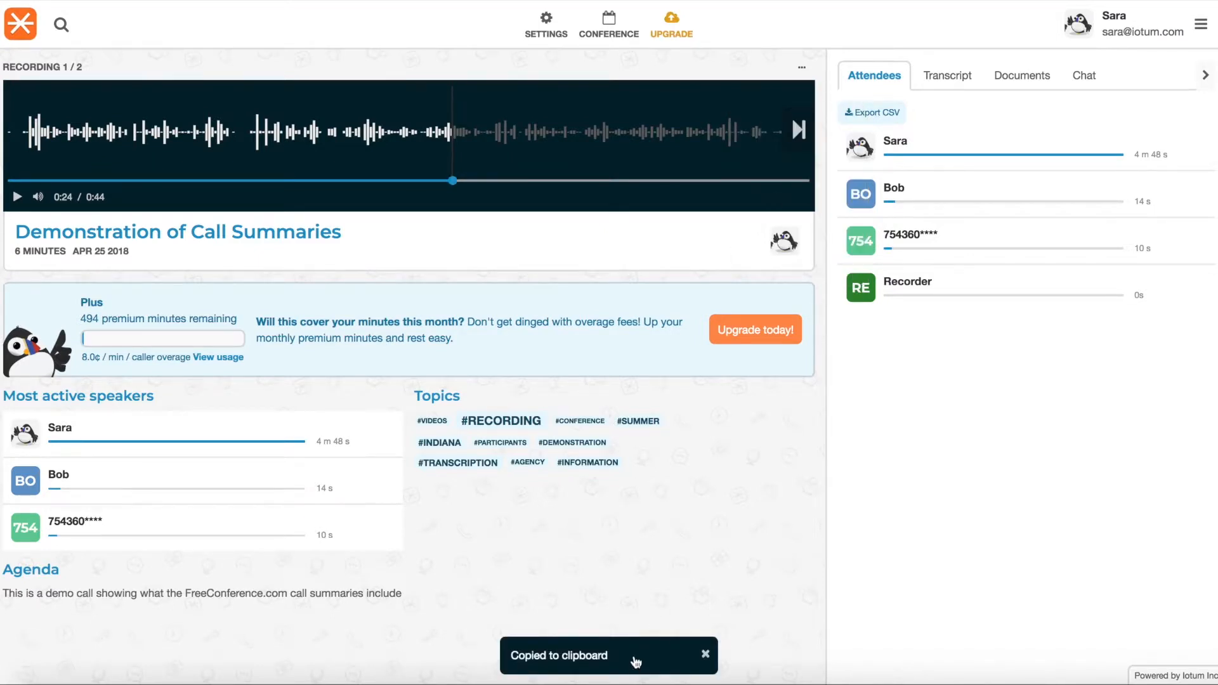
pyautogui.click(704, 655)
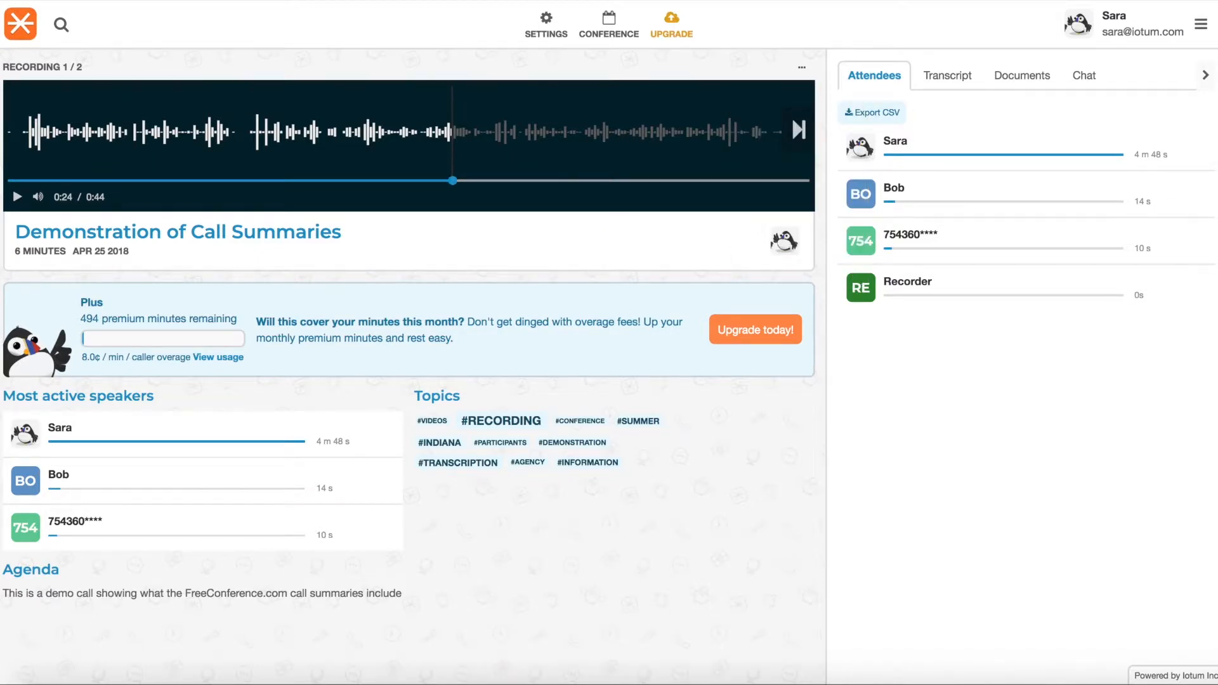
pyautogui.moveTo(773, 81)
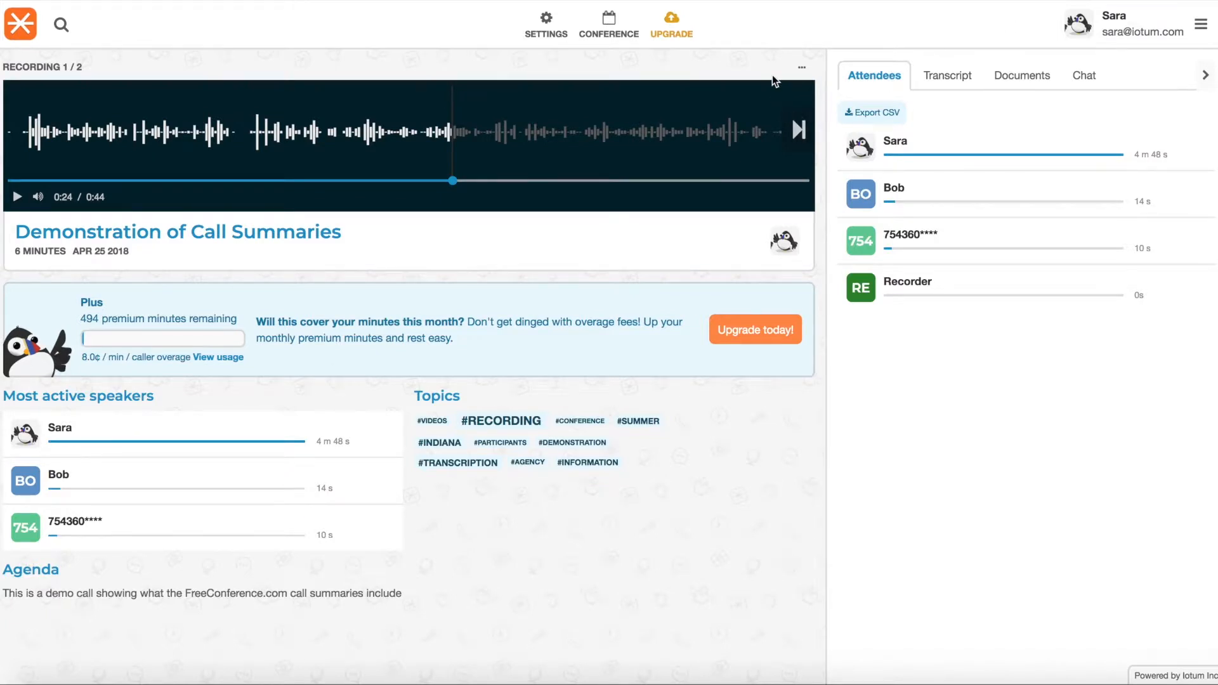
pyautogui.moveTo(802, 70)
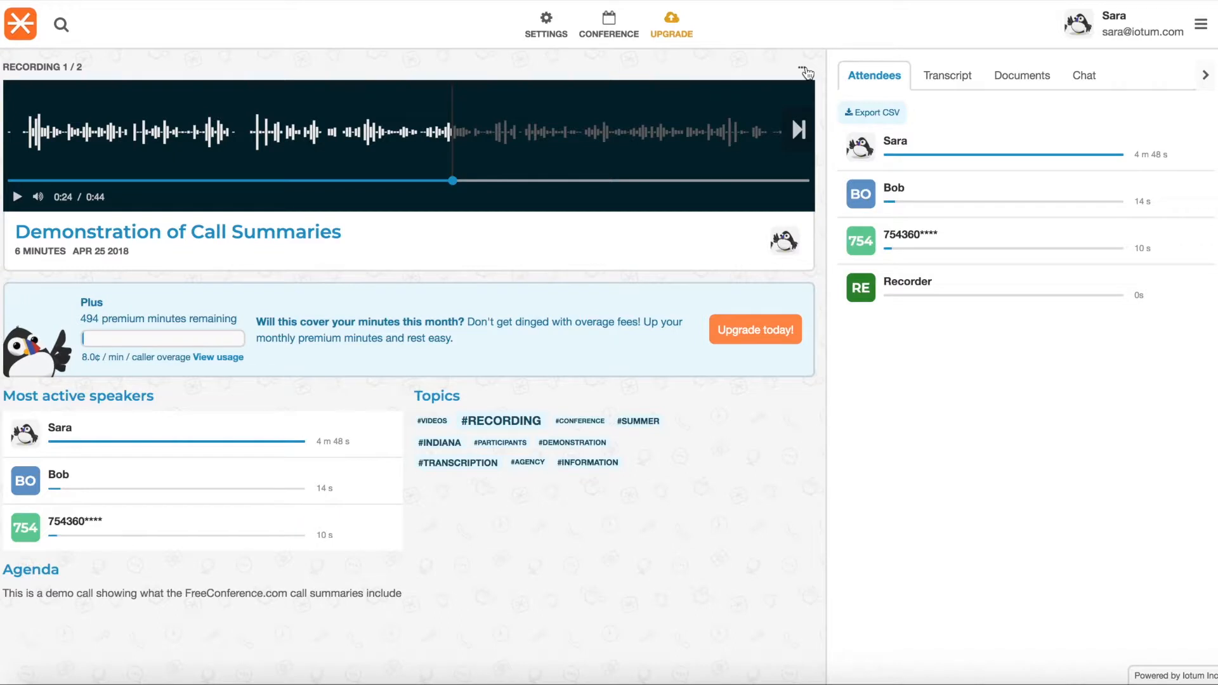
pyautogui.click(800, 67)
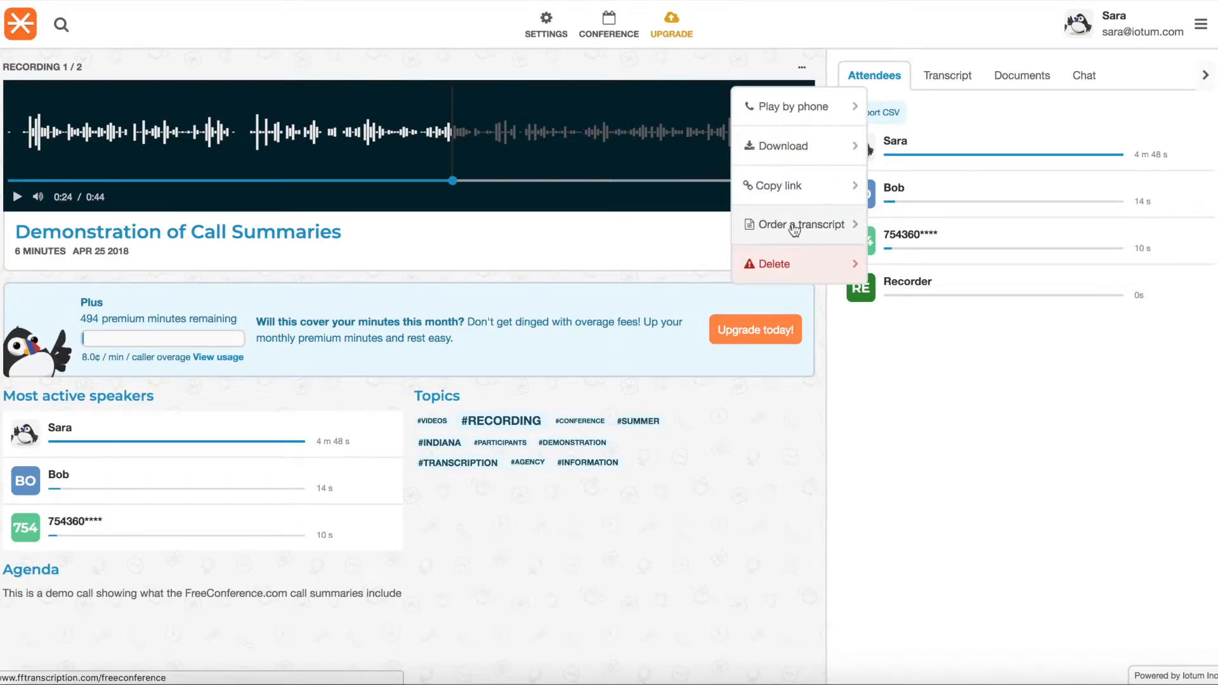
pyautogui.moveTo(801, 263)
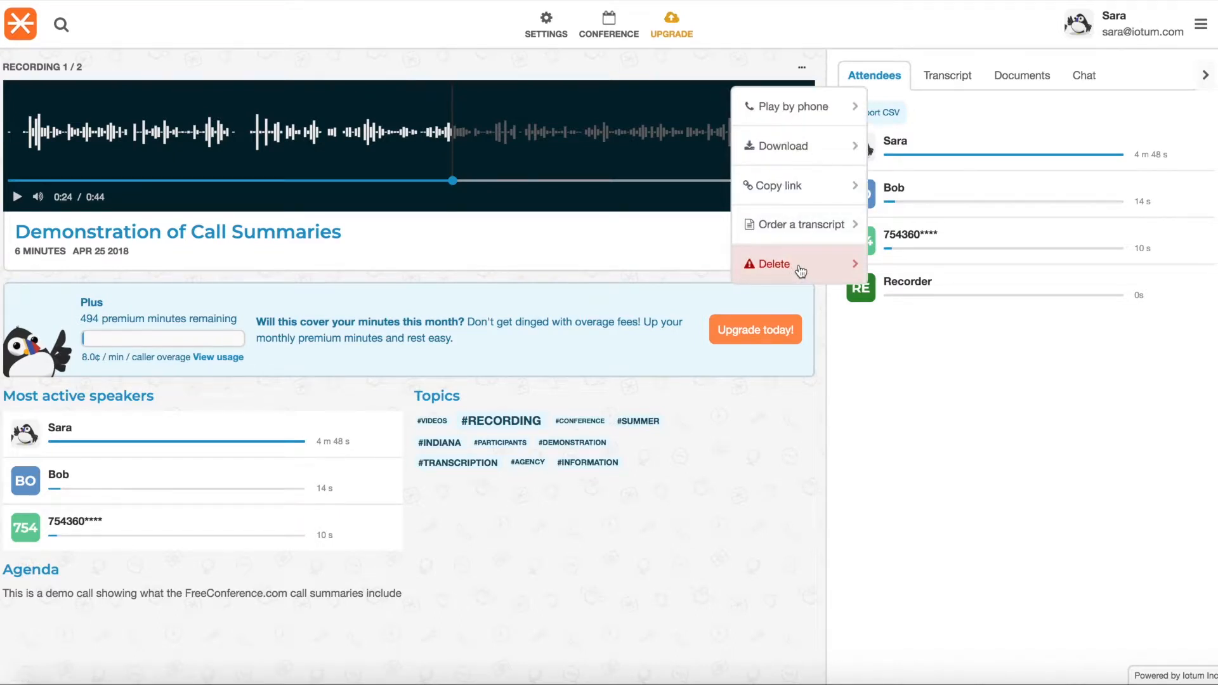
pyautogui.moveTo(798, 223)
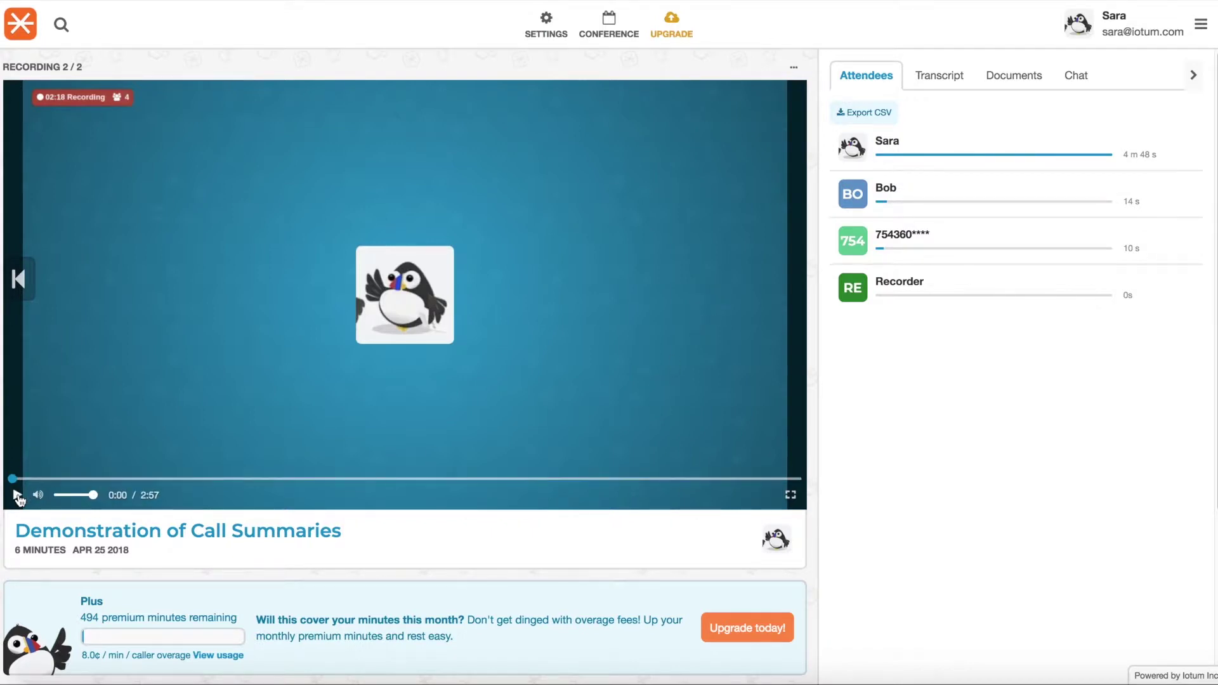
# Briefly play and pause the video Recording 2/2, view its options, and return to Recording 1/2
pyautogui.click(14, 494)
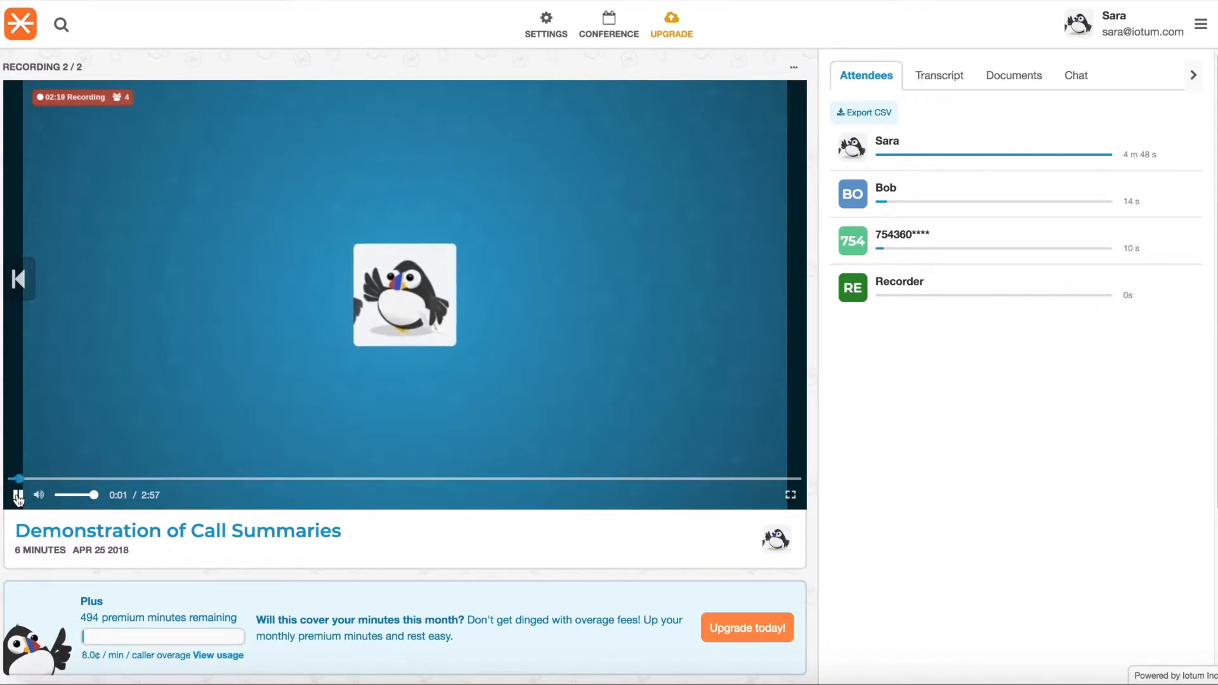
pyautogui.click(16, 495)
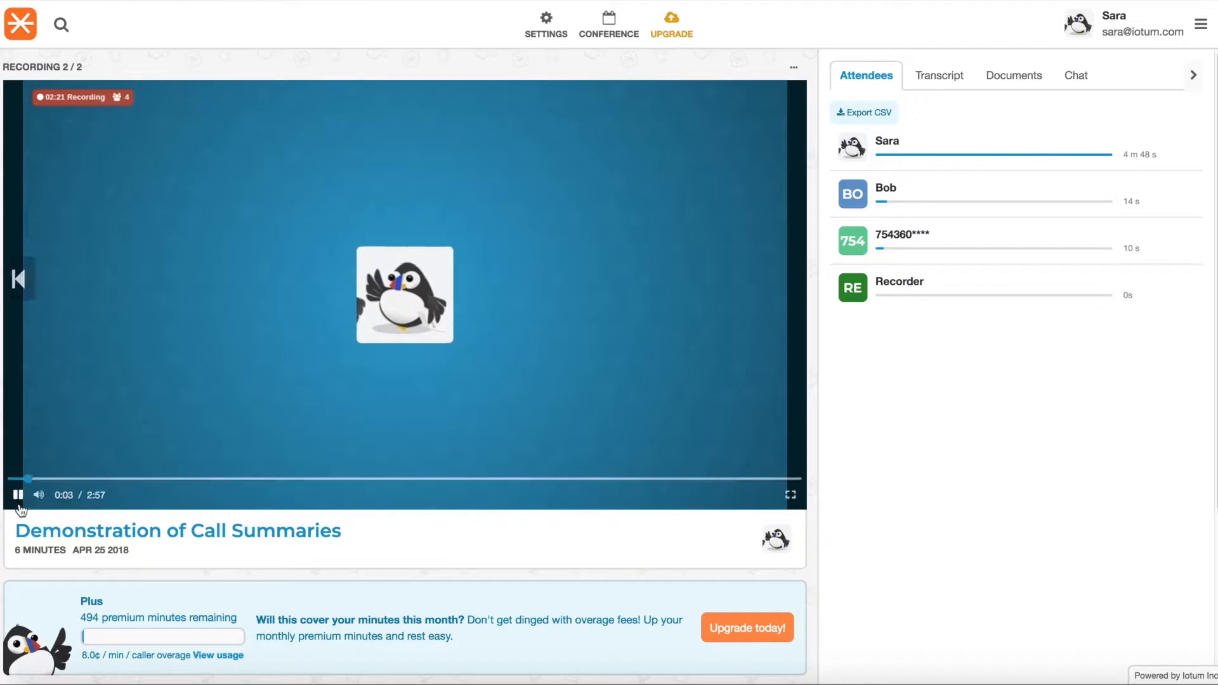
pyautogui.click(17, 495)
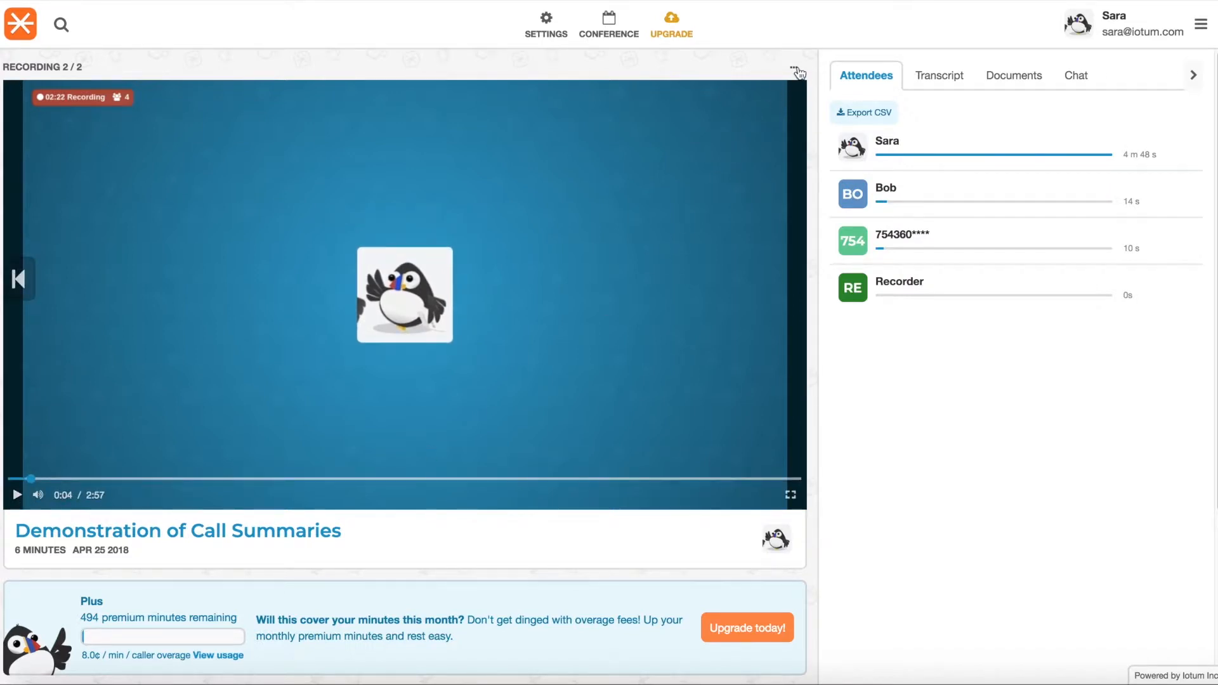
pyautogui.click(793, 67)
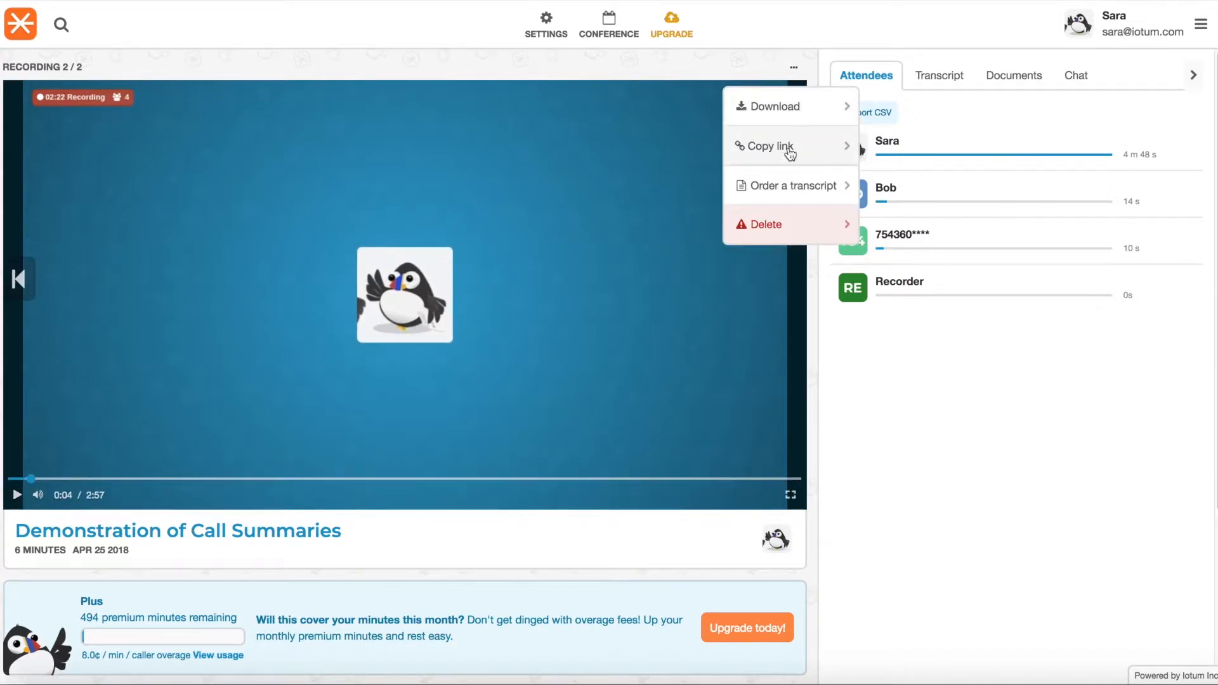
pyautogui.moveTo(788, 186)
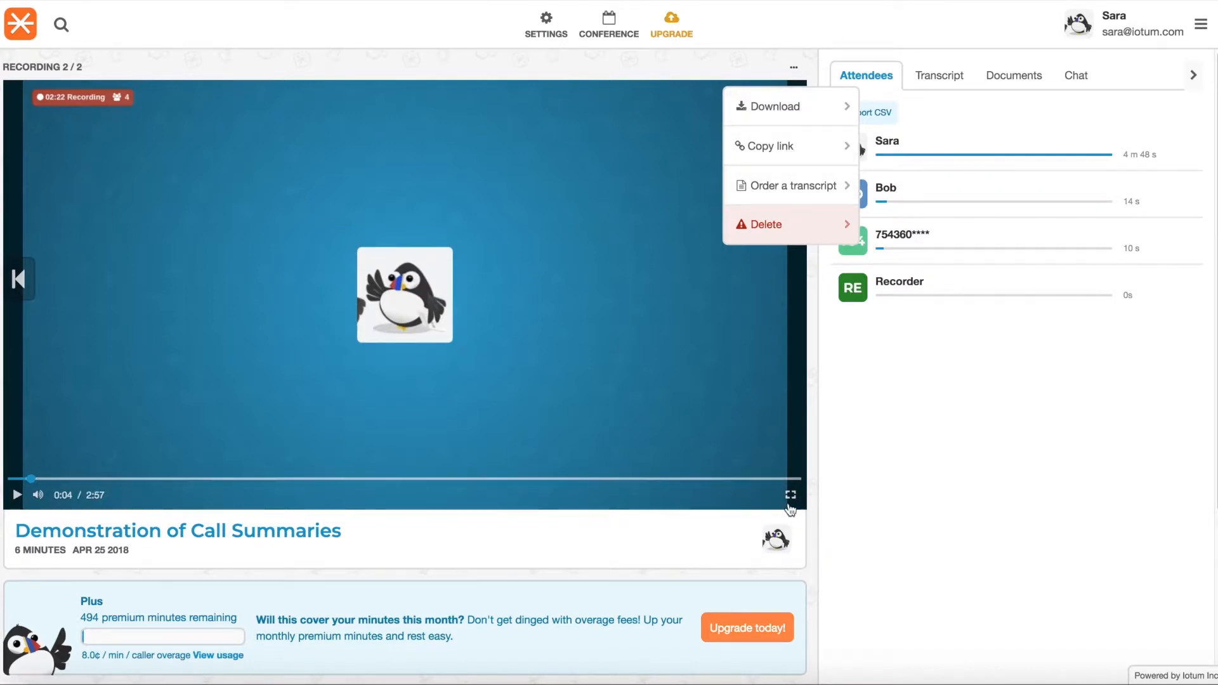
pyautogui.click(790, 494)
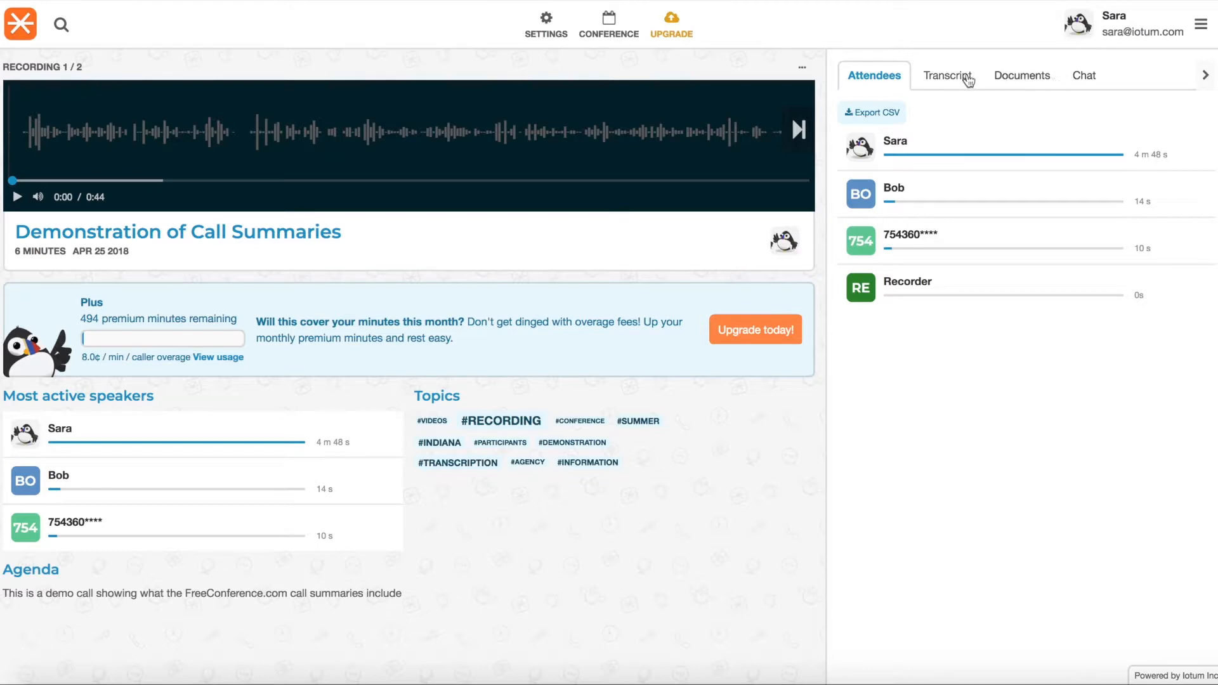
pyautogui.moveTo(945, 84)
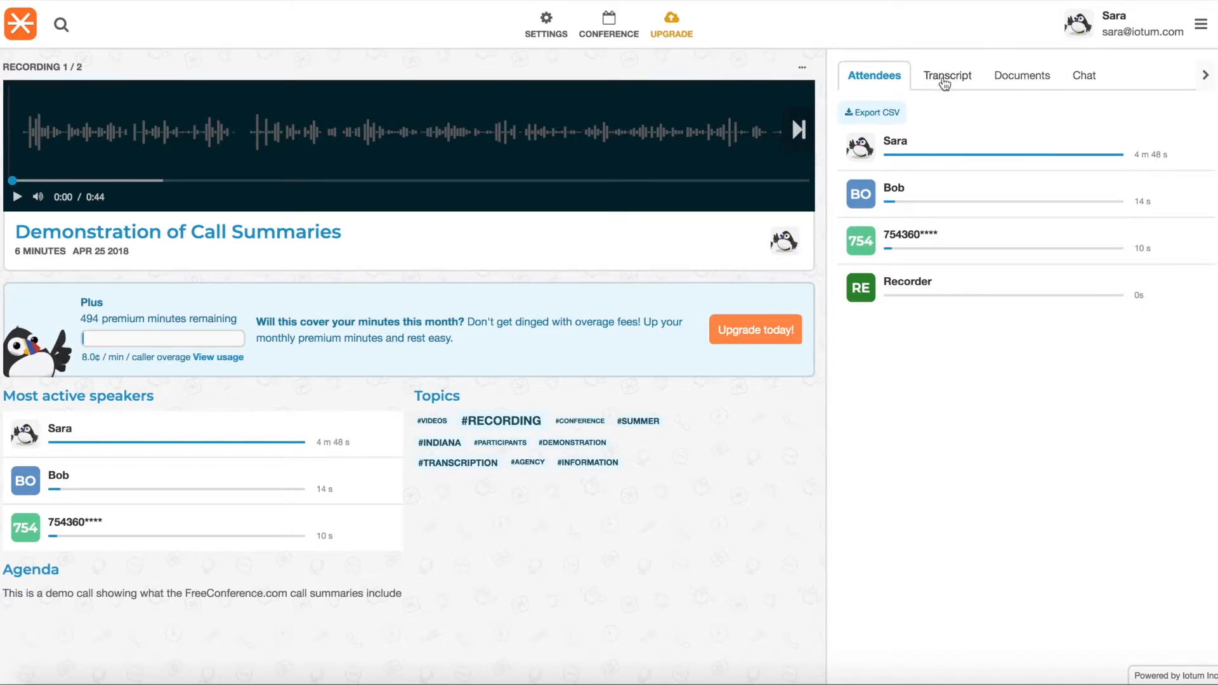
# Cycle through the Transcript, Documents and Chat views, ending back on Attendees with talk times
pyautogui.click(947, 75)
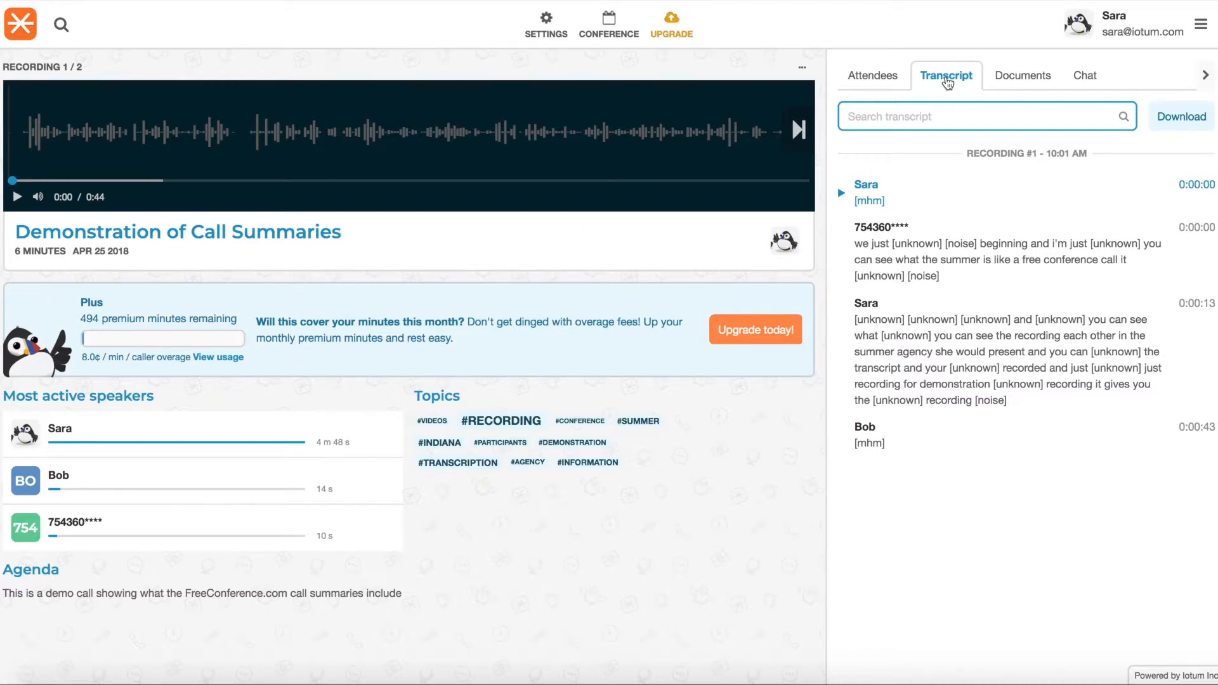
pyautogui.moveTo(1026, 85)
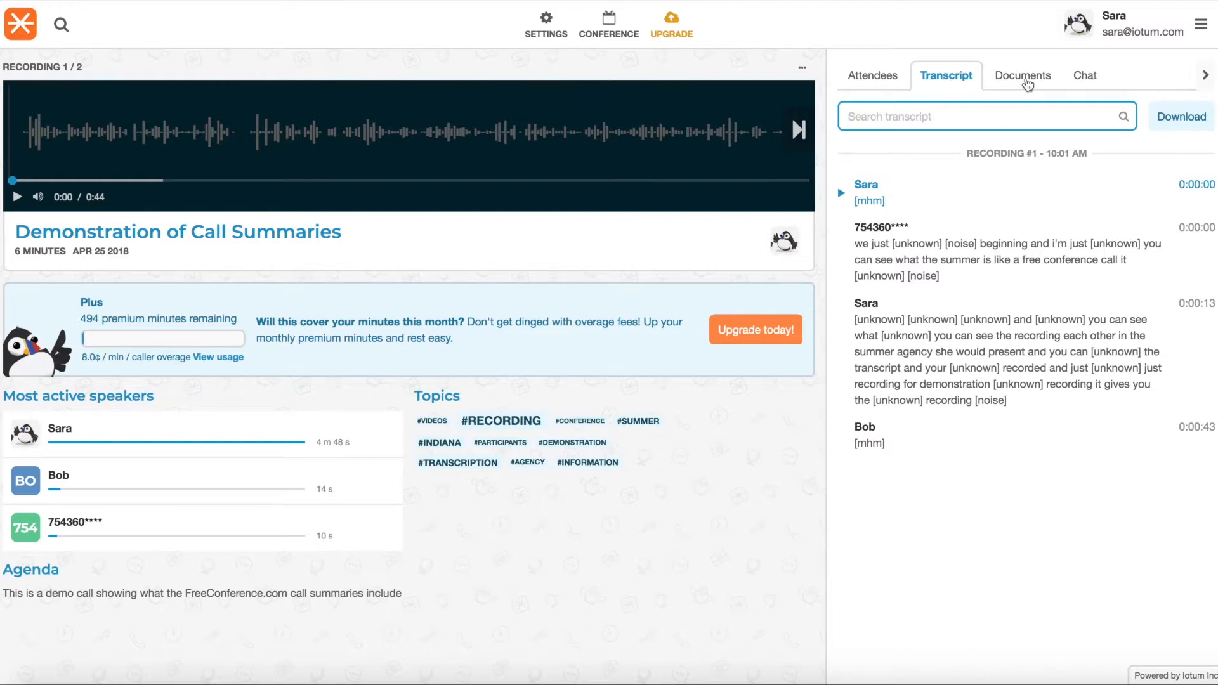
pyautogui.click(1020, 75)
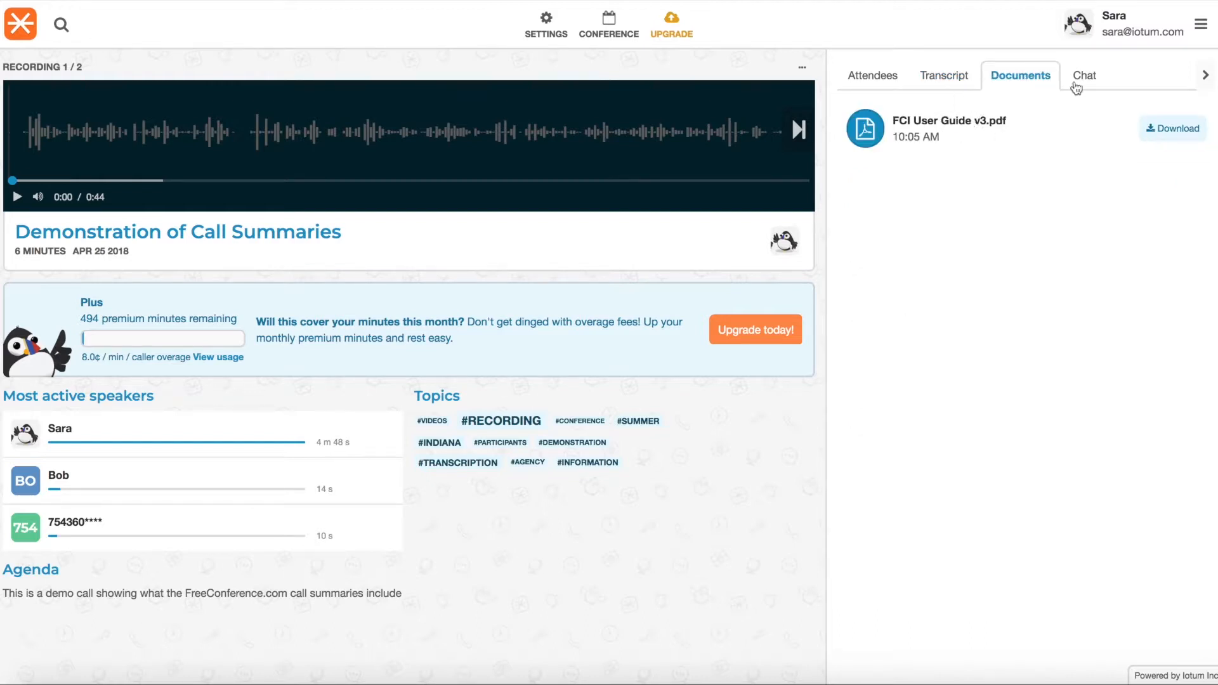
pyautogui.click(1081, 74)
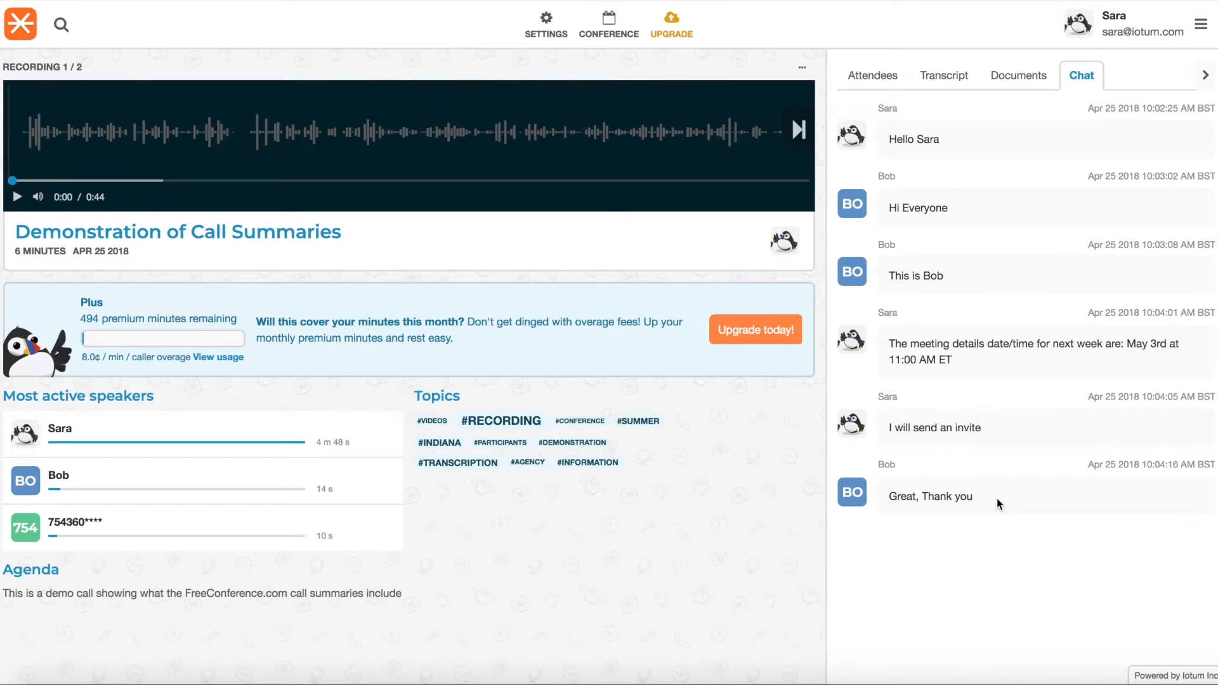
pyautogui.click(872, 75)
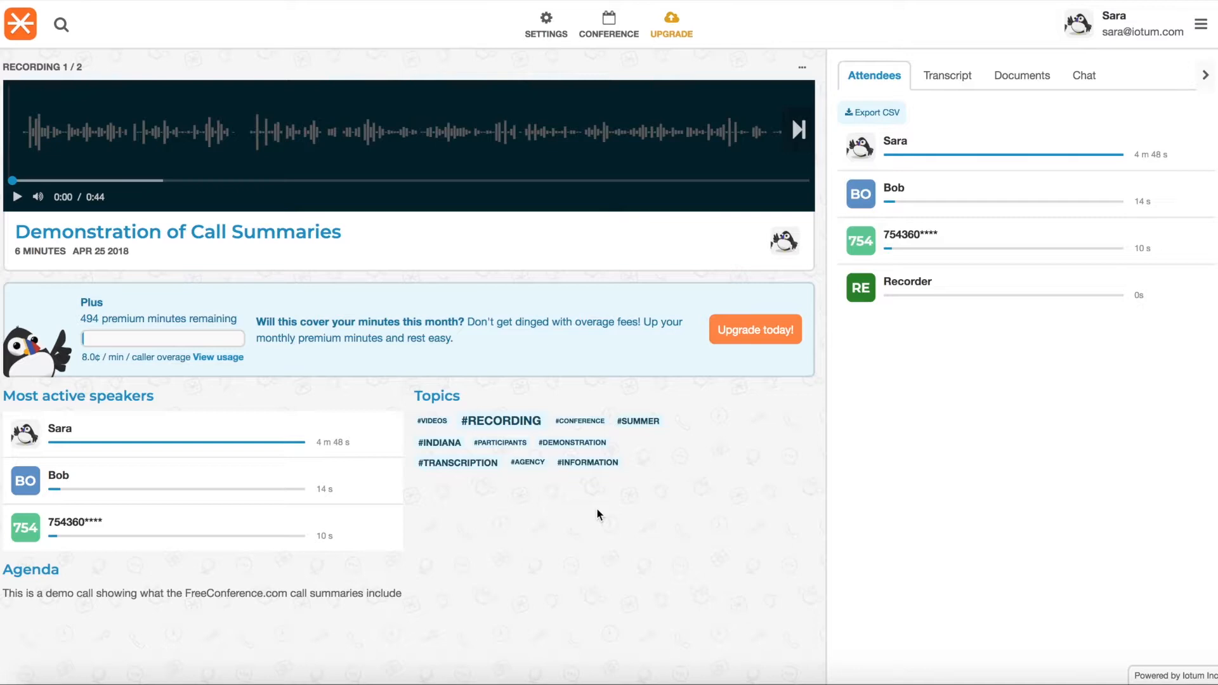
pyautogui.moveTo(444, 389)
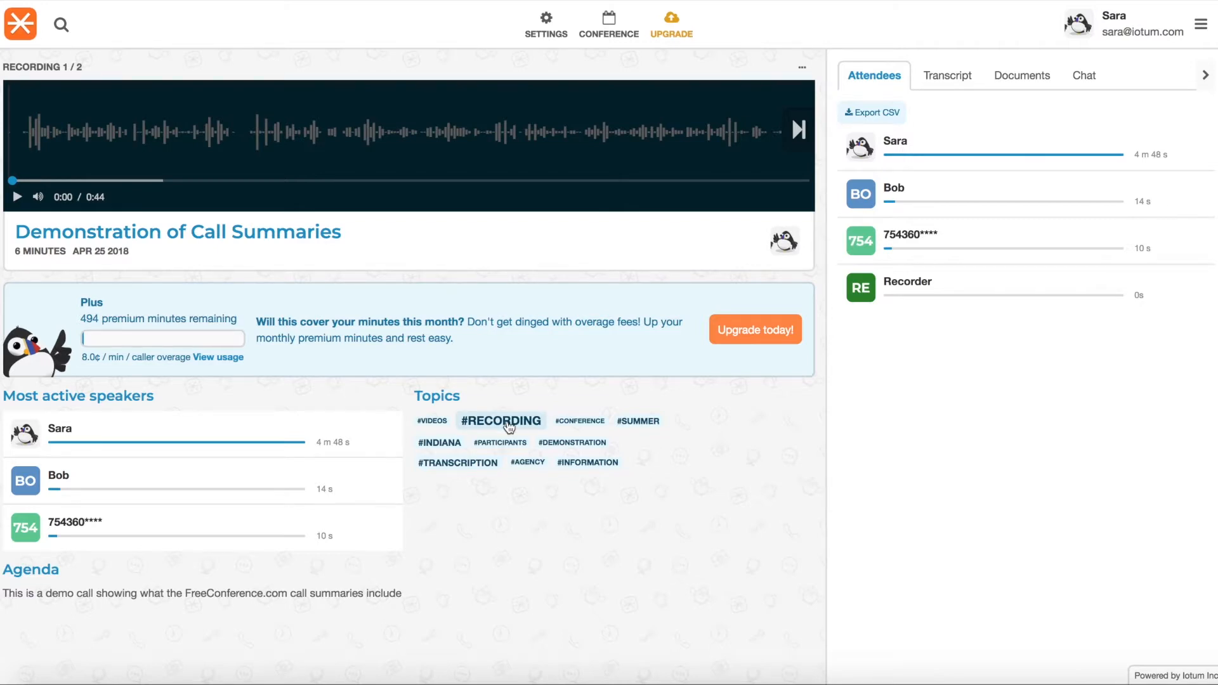
# Filter the transcript to the #RECORDING topic, then switch to the summary email in Gmail
pyautogui.click(947, 75)
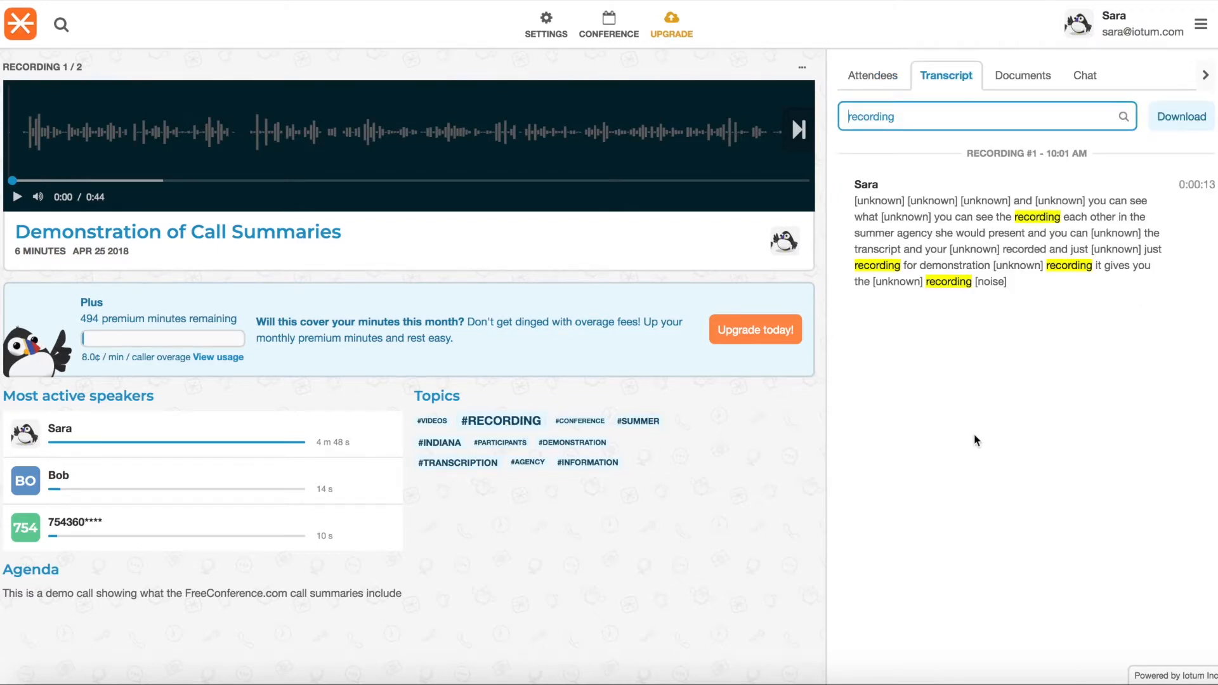
pyautogui.moveTo(945, 407)
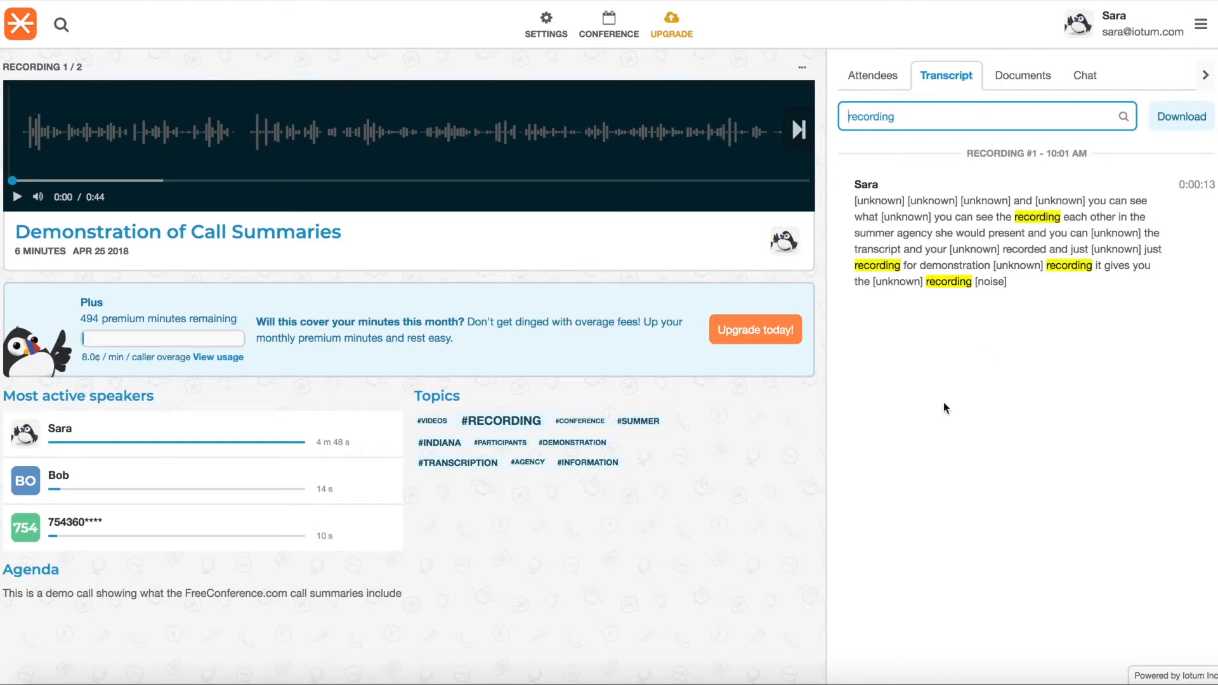
pyautogui.moveTo(1105, 214)
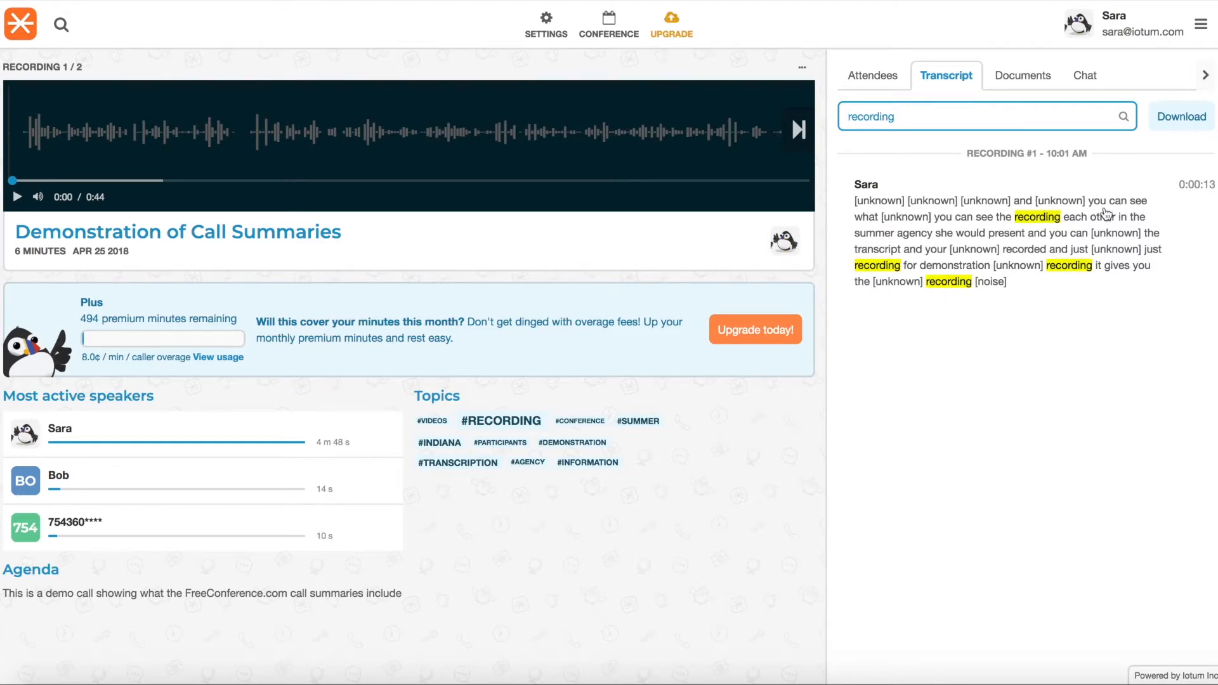
pyautogui.click(16, 195)
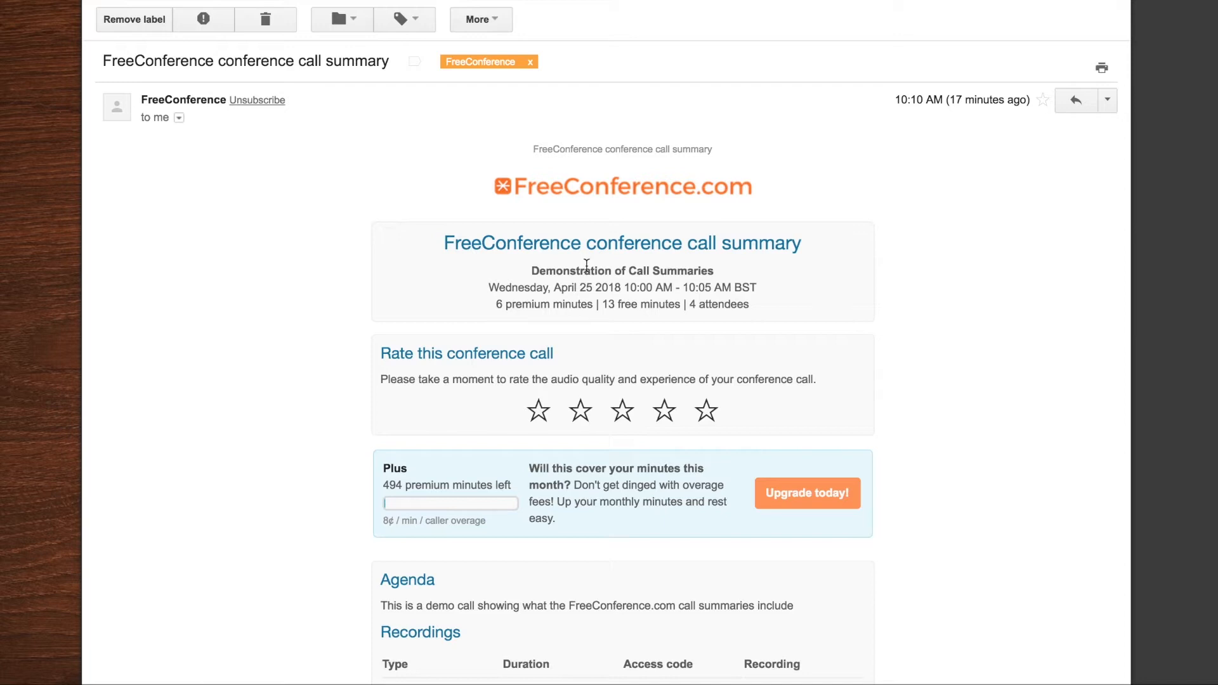
pyautogui.moveTo(960, 315)
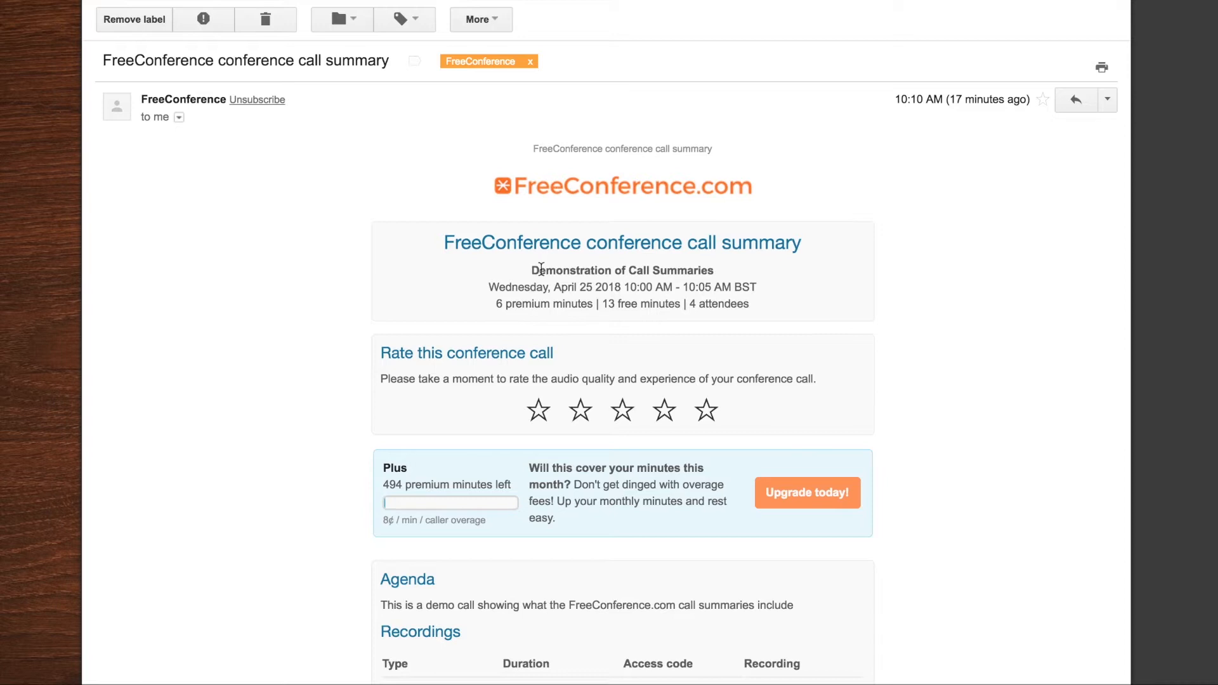
# Point out the 4 attendees count, then scroll the email down to the Agenda and Recordings table
pyautogui.doubleClick(622, 270)
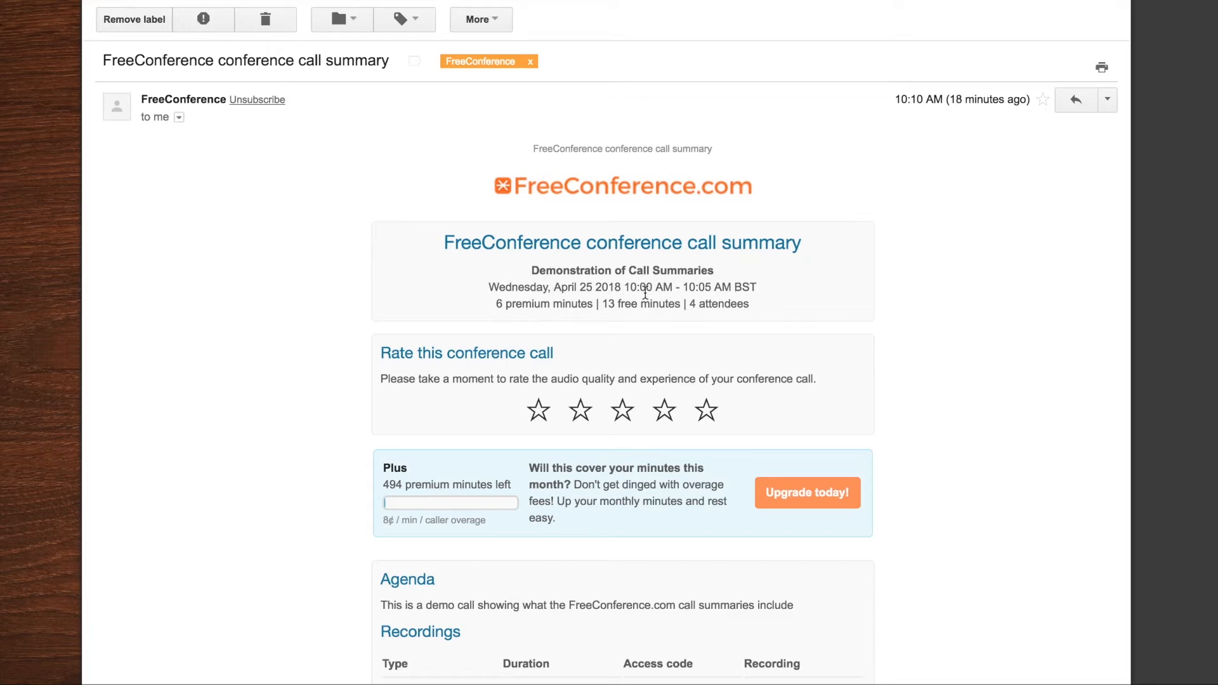
pyautogui.moveTo(490, 319)
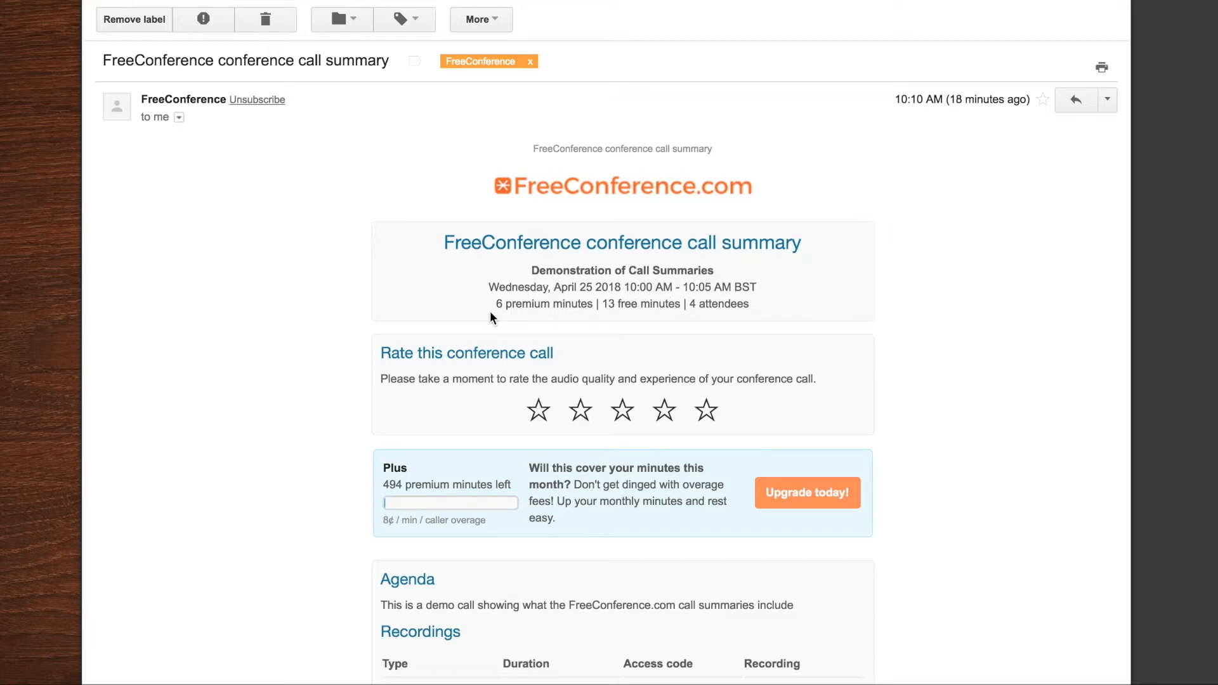
pyautogui.doubleClick(544, 303)
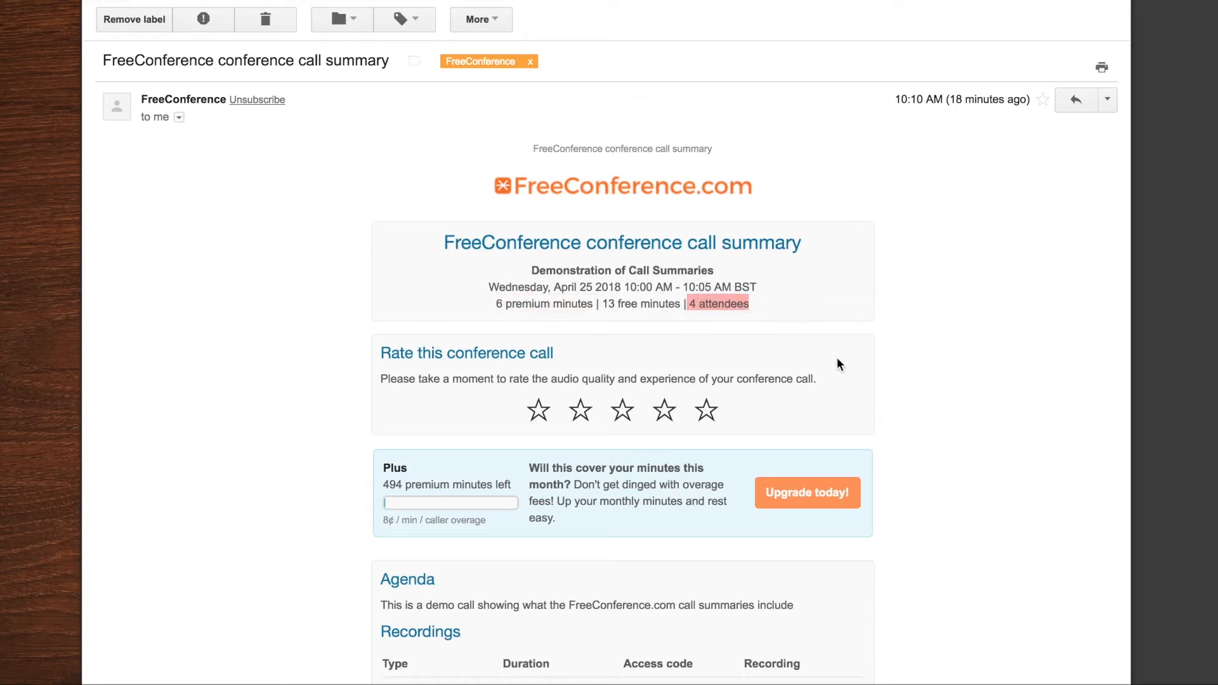
pyautogui.scroll(-3)
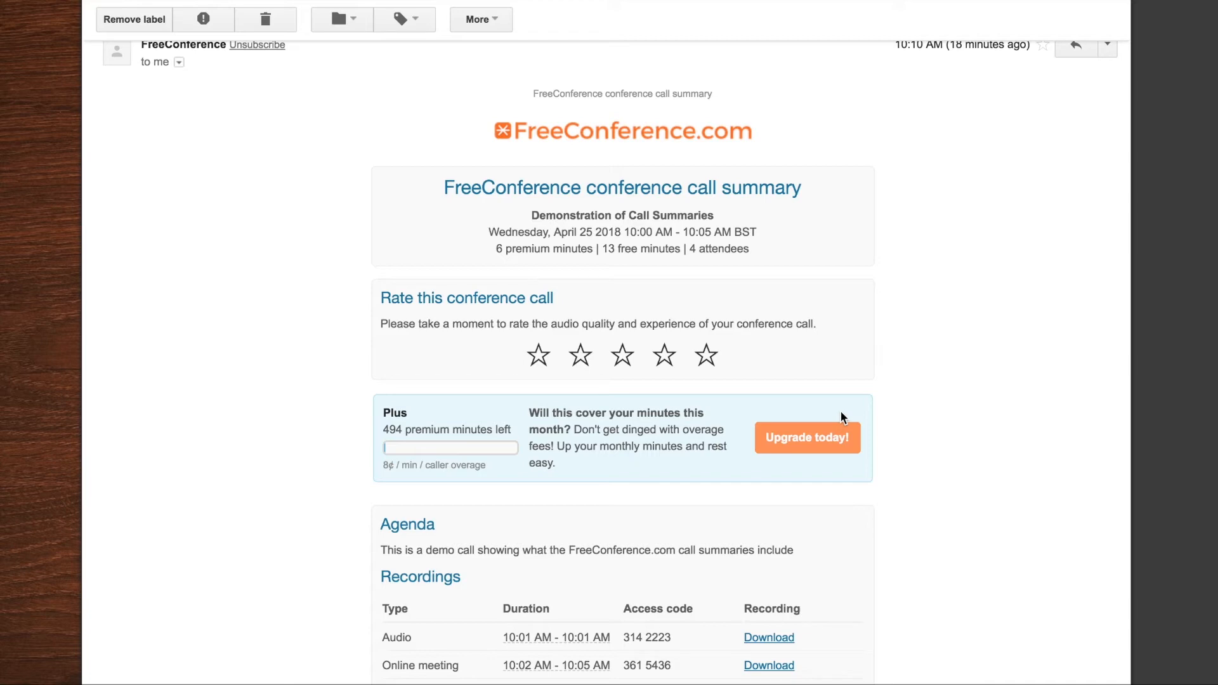
pyautogui.scroll(-3)
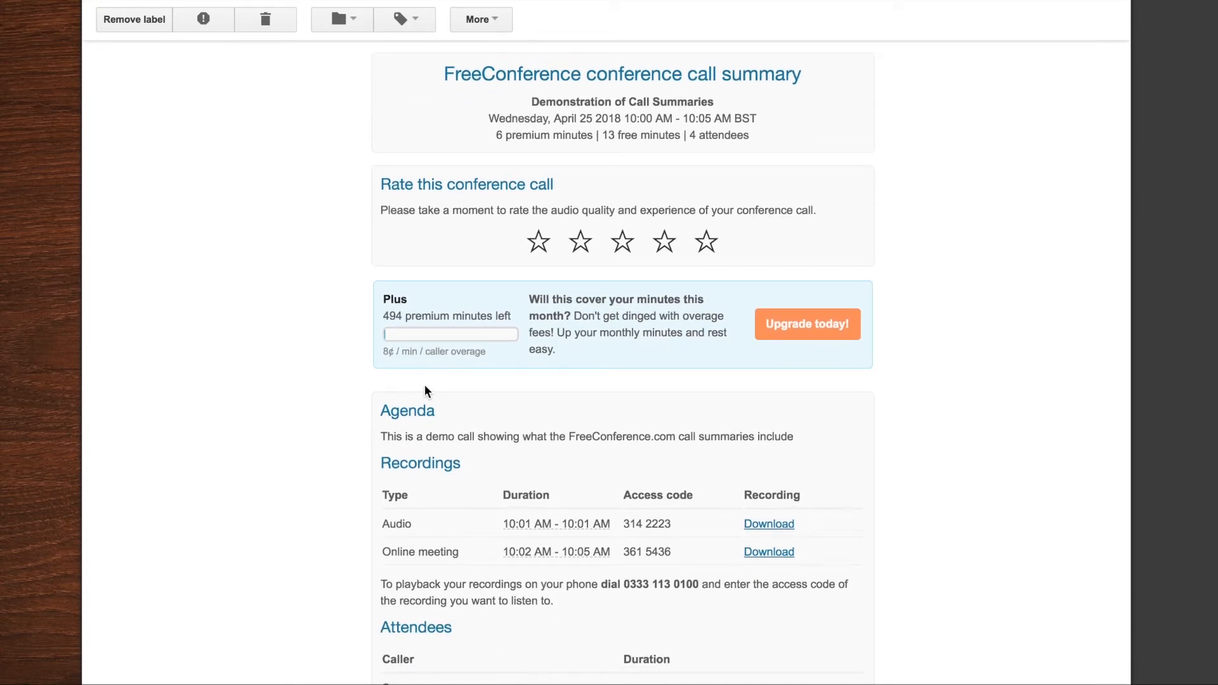
# Highlight the audio recording's access code 314 2223 and scroll to the Attendees durations
pyautogui.scroll(-3)
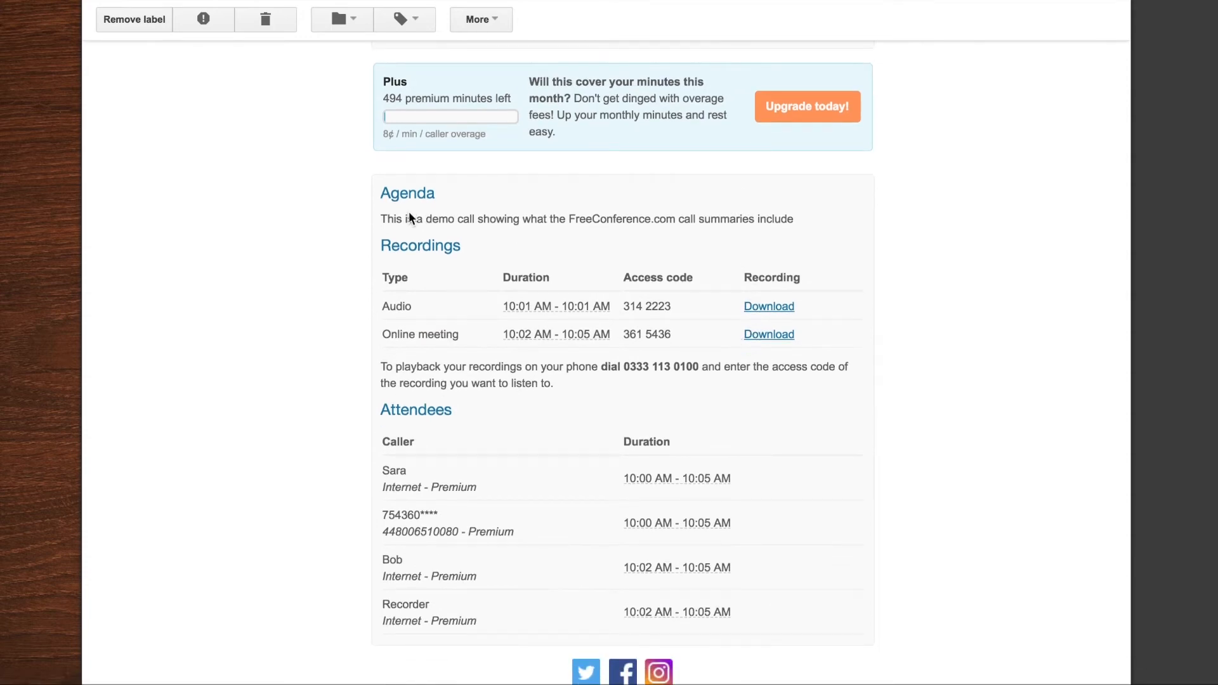
pyautogui.moveTo(815, 219)
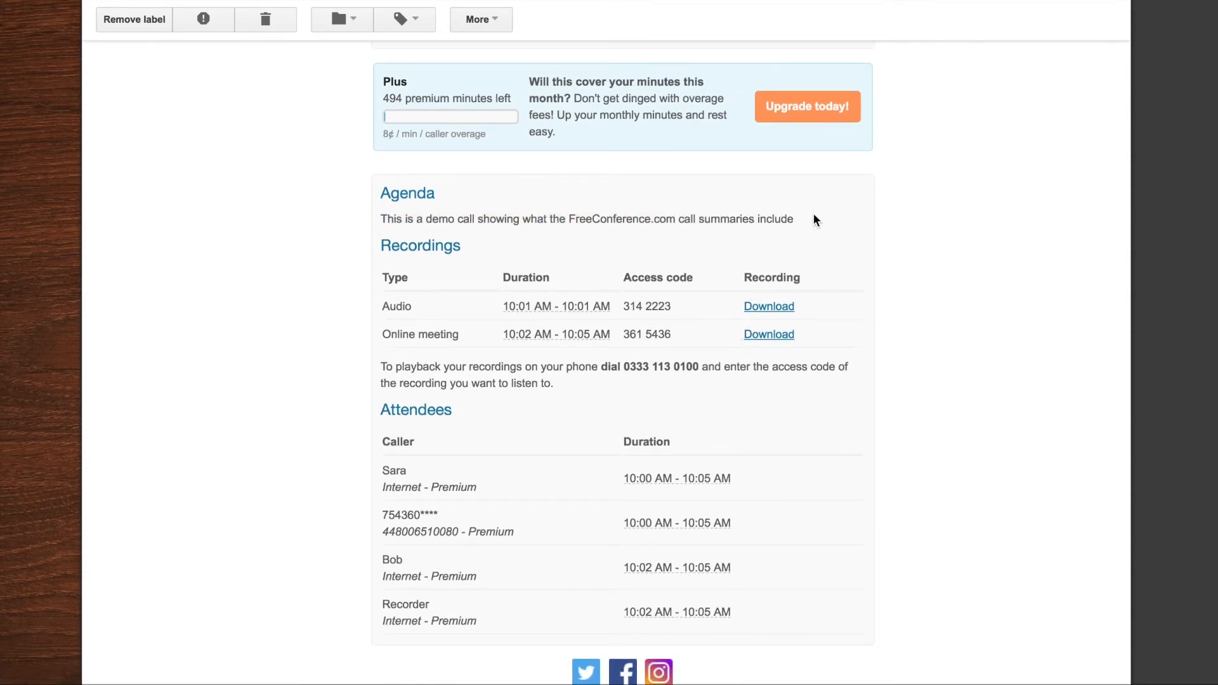
pyautogui.scroll(-3)
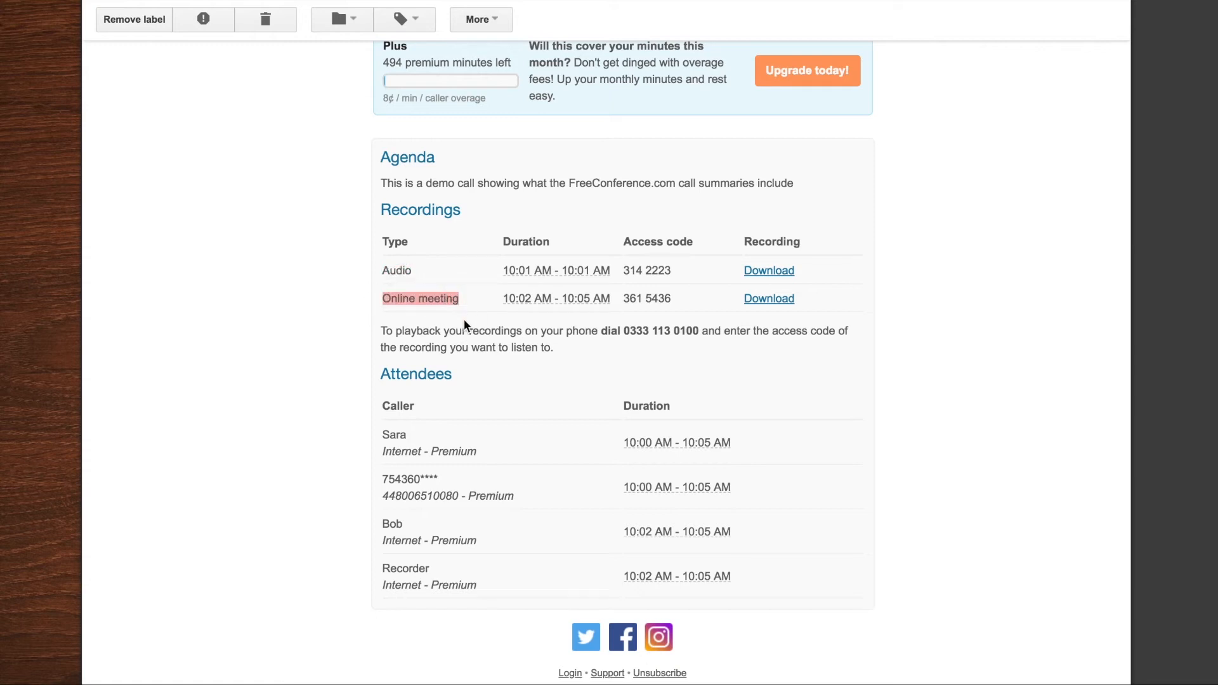
pyautogui.click(654, 270)
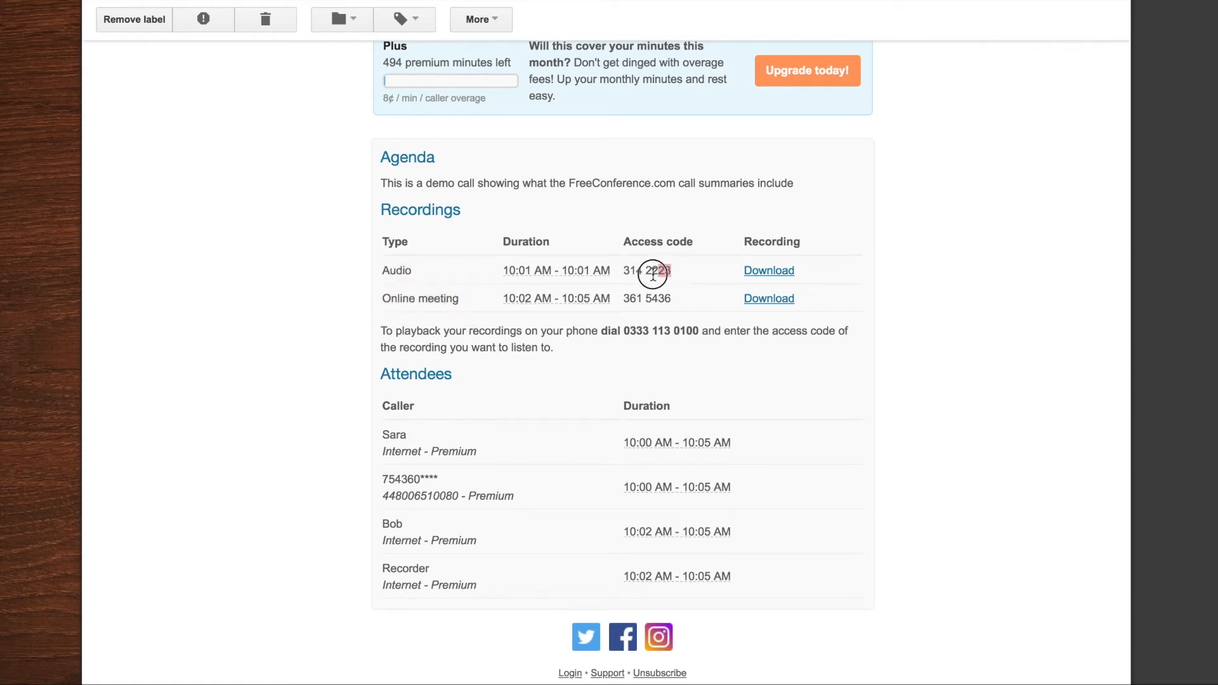
pyautogui.doubleClick(647, 270)
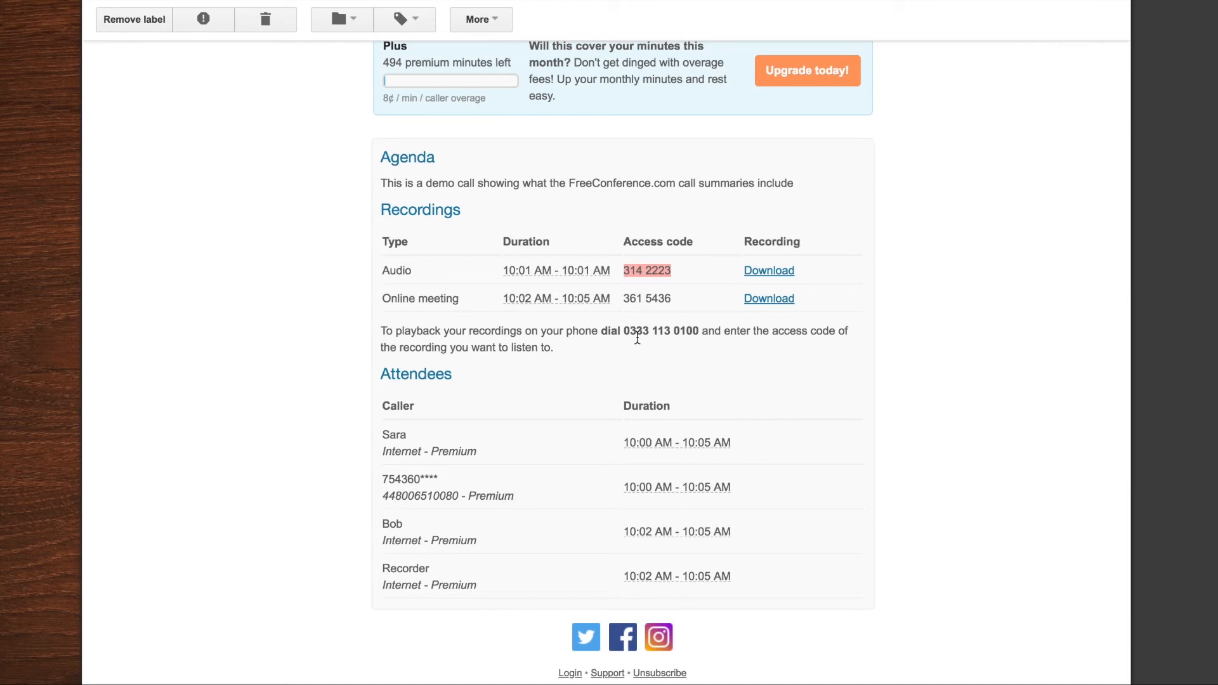
pyautogui.moveTo(768, 269)
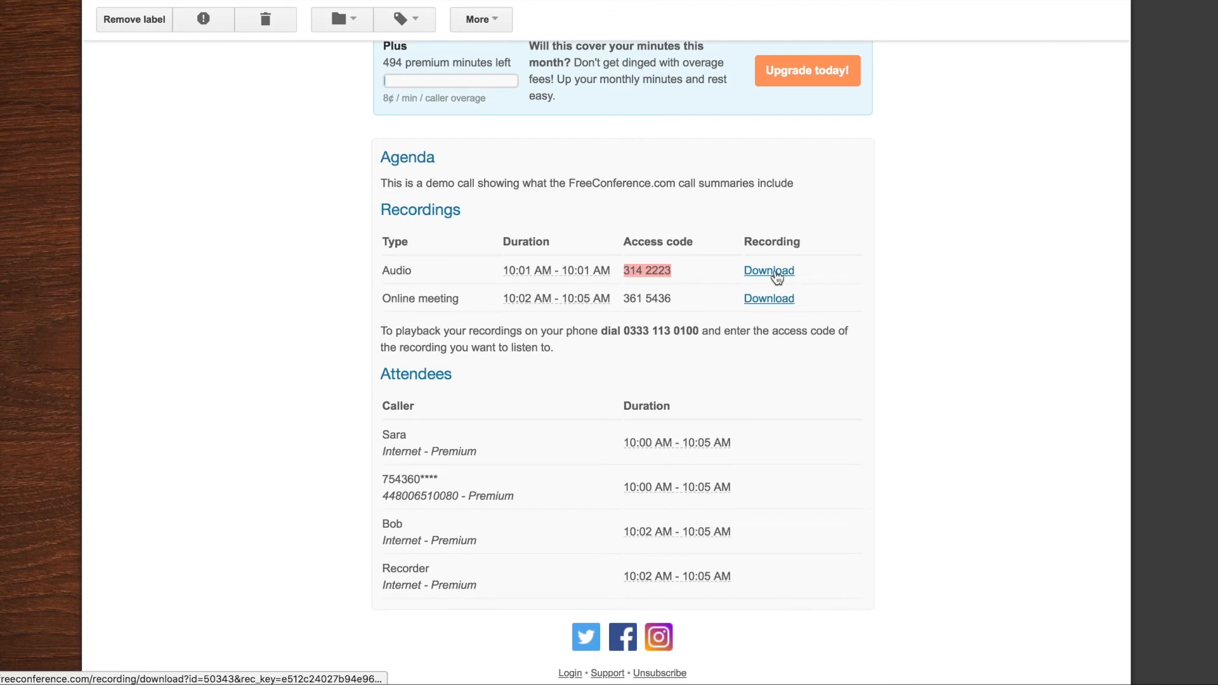
pyautogui.scroll(-3)
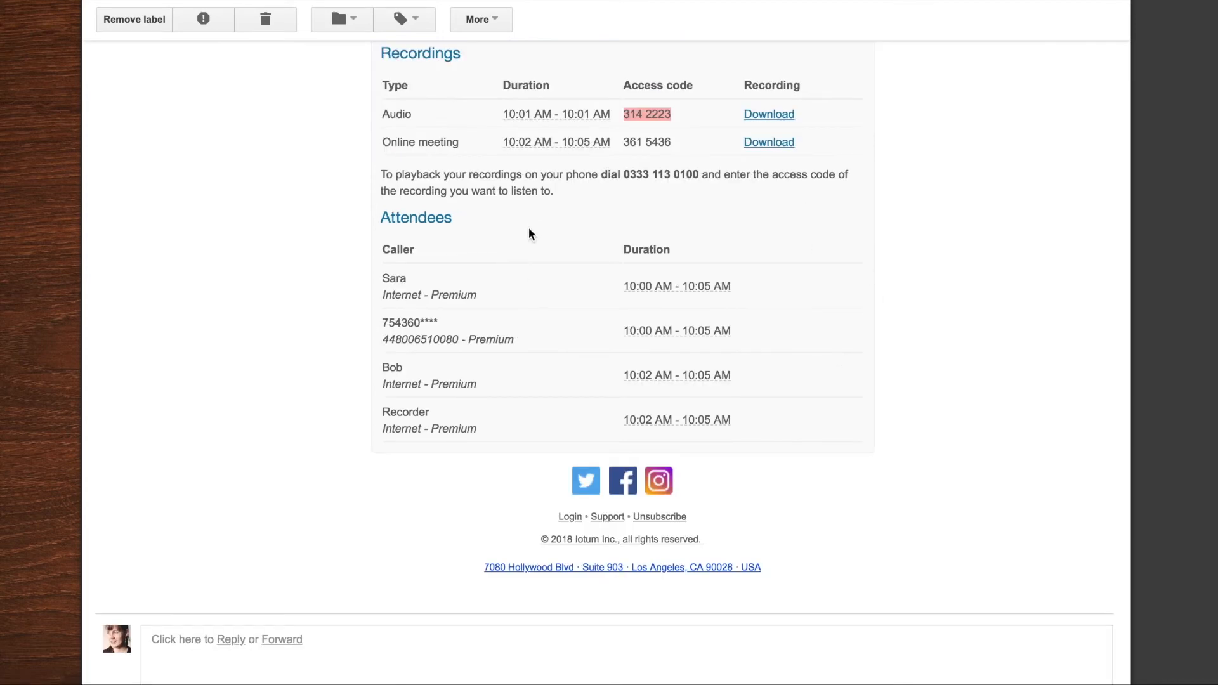
pyautogui.moveTo(391, 291)
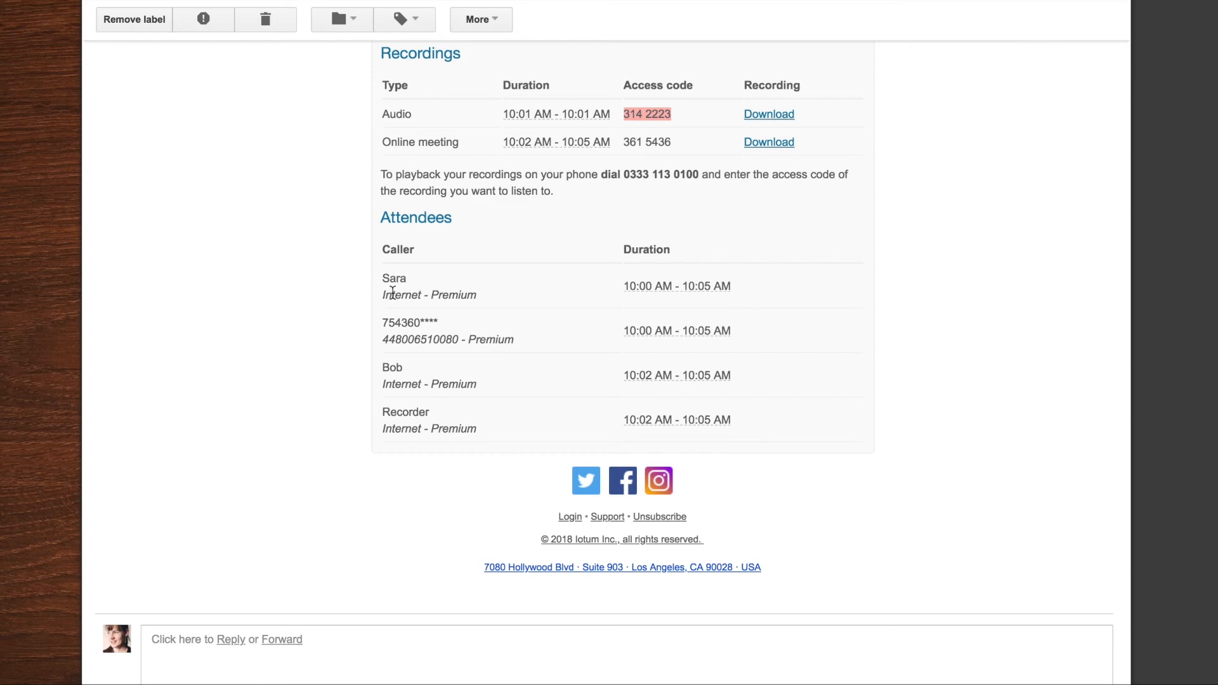
pyautogui.moveTo(381, 348)
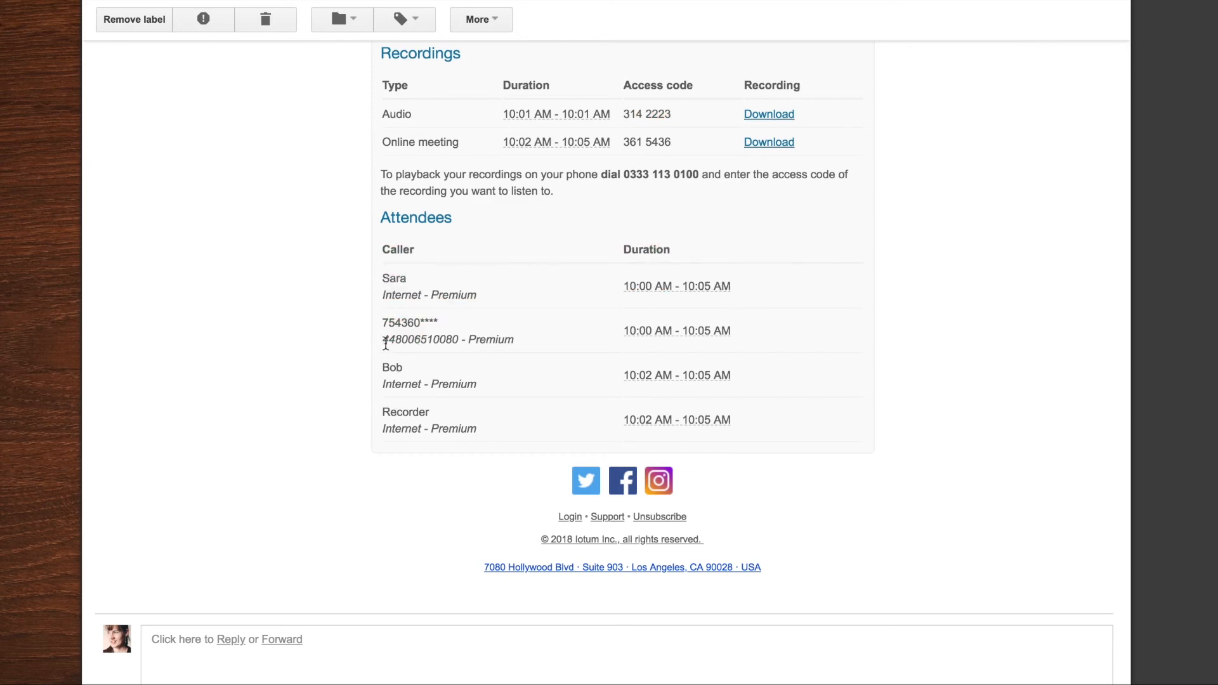
# Point out the dial-in caller's number, then scroll back to the top of the summary email
pyautogui.doubleClick(420, 340)
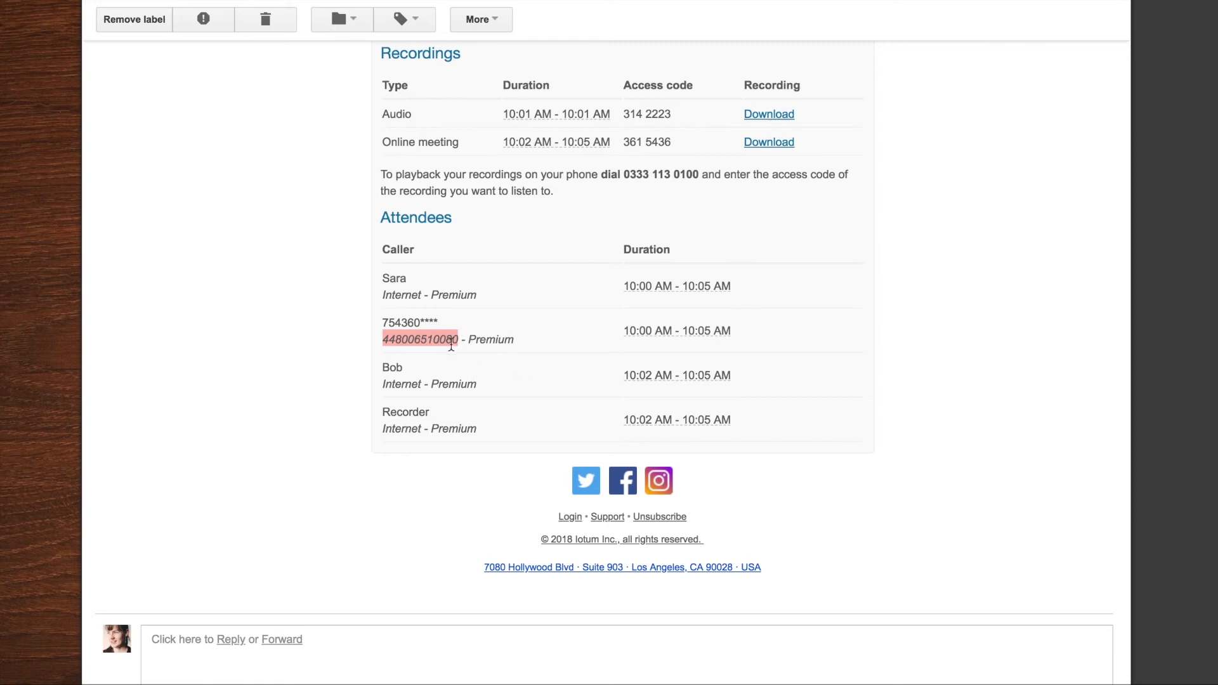
pyautogui.moveTo(570, 340)
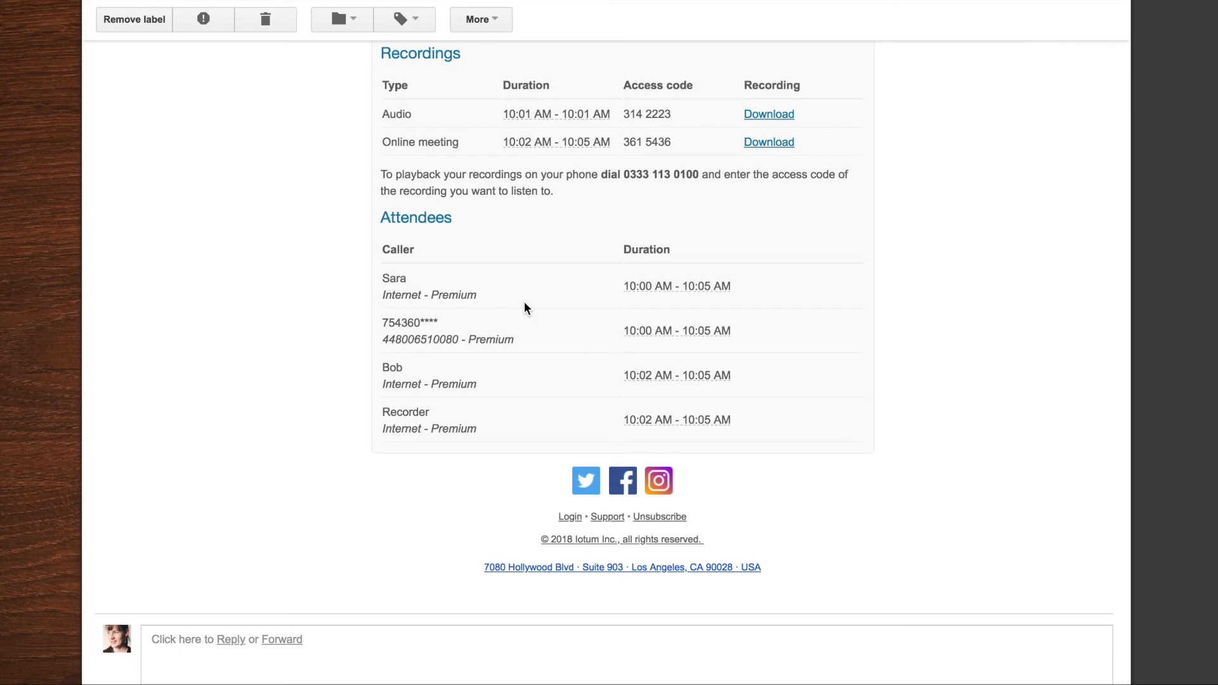
pyautogui.scroll(3)
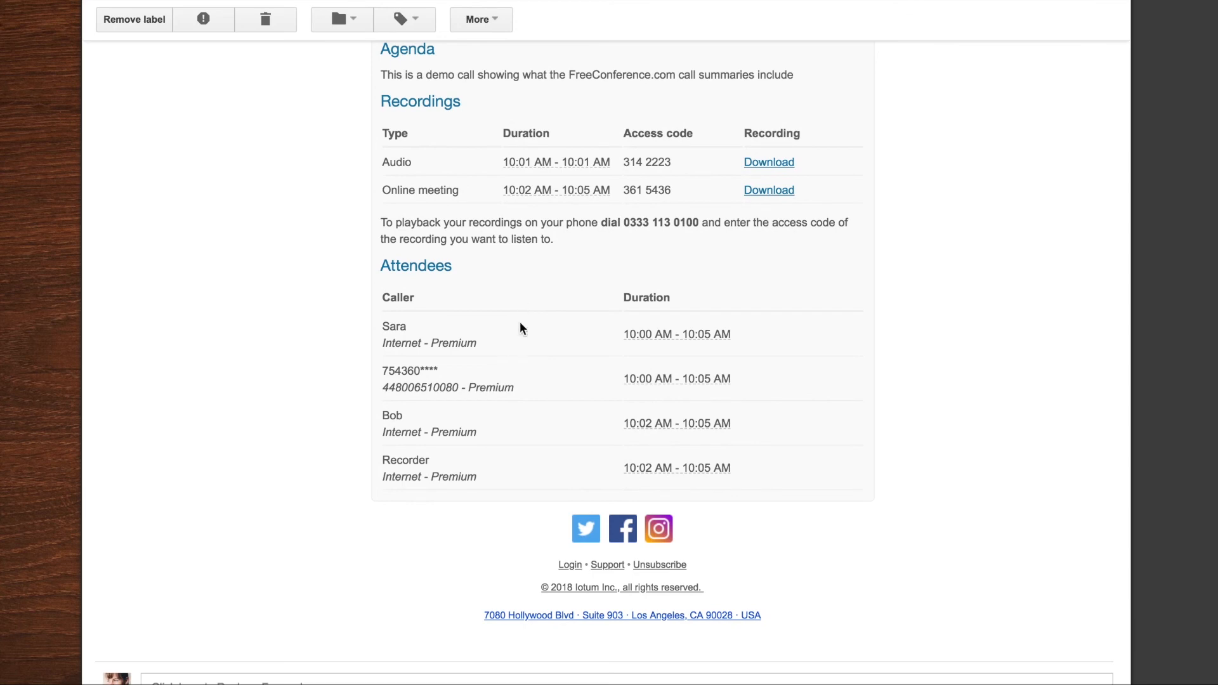
pyautogui.scroll(3)
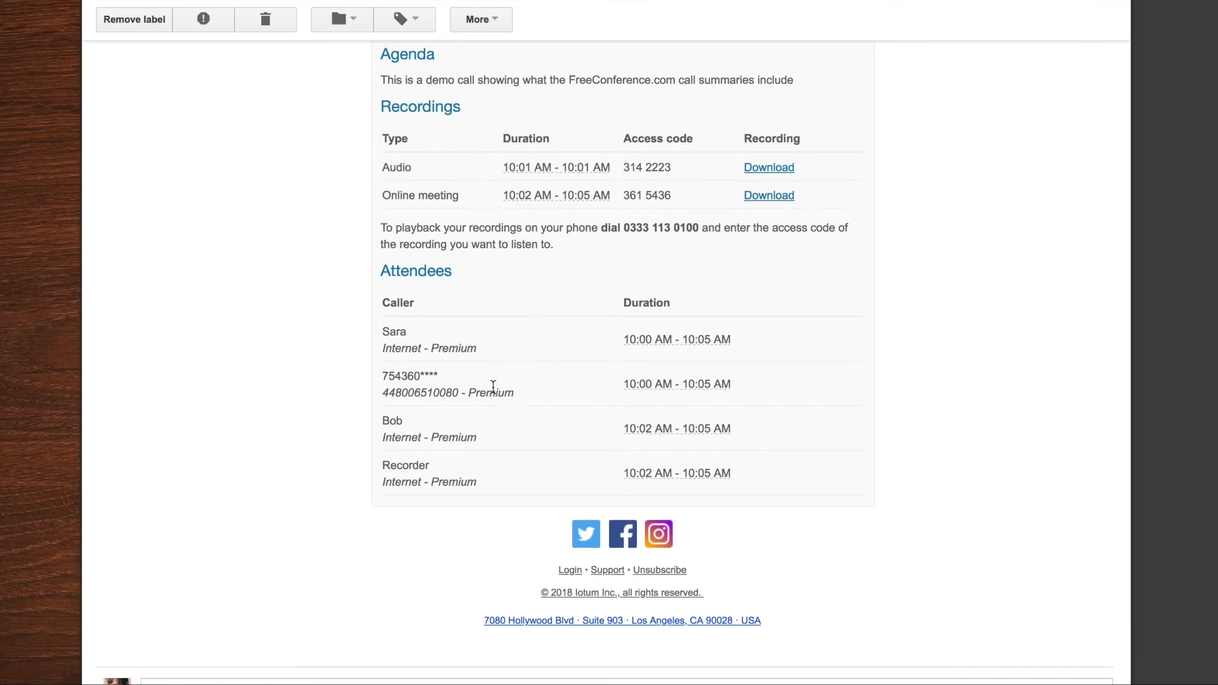
pyautogui.scroll(3)
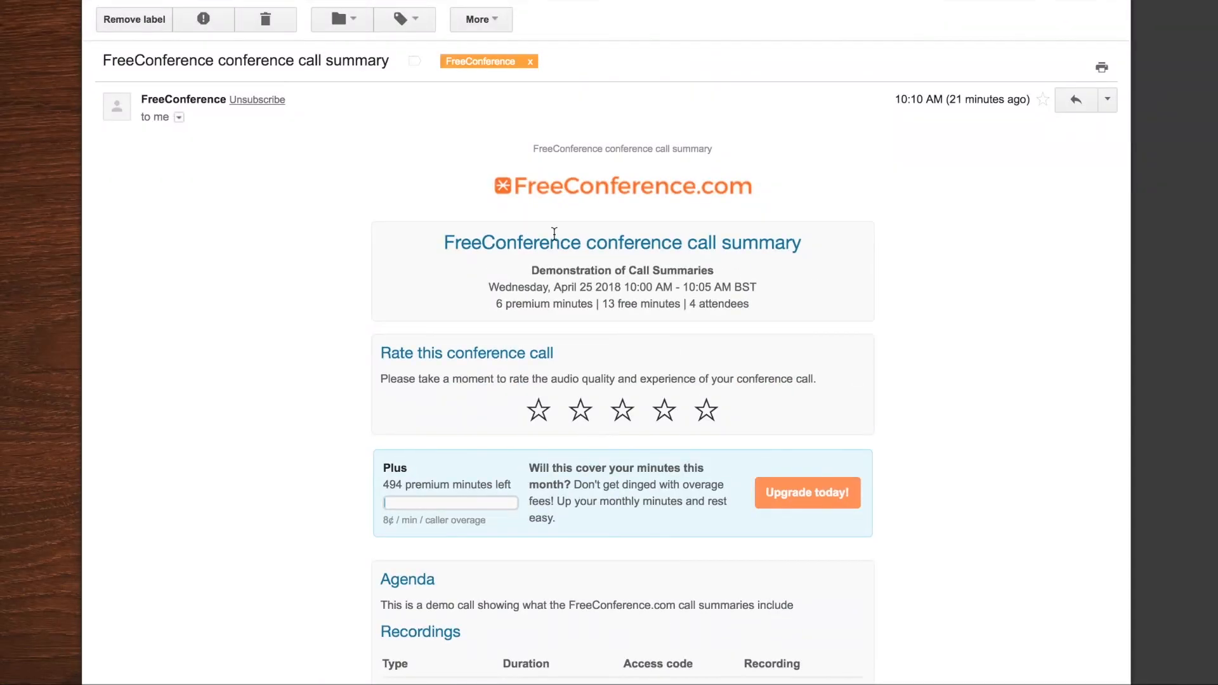